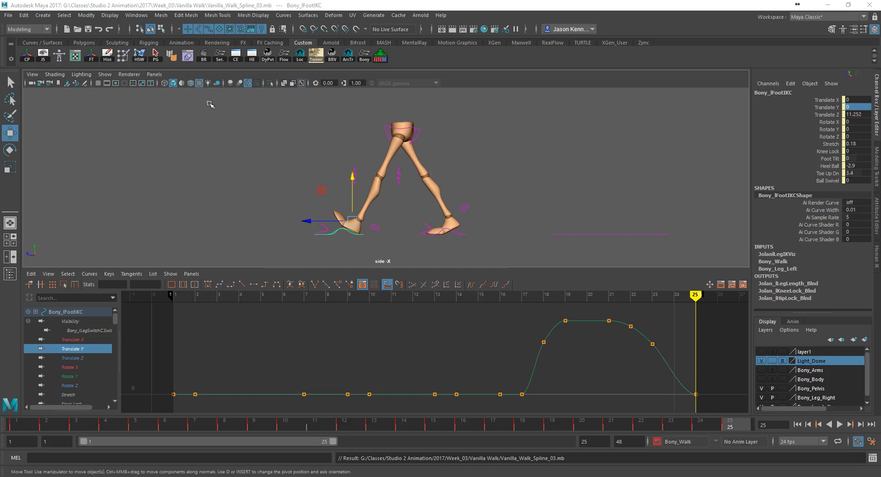
mouse_move(487, 259)
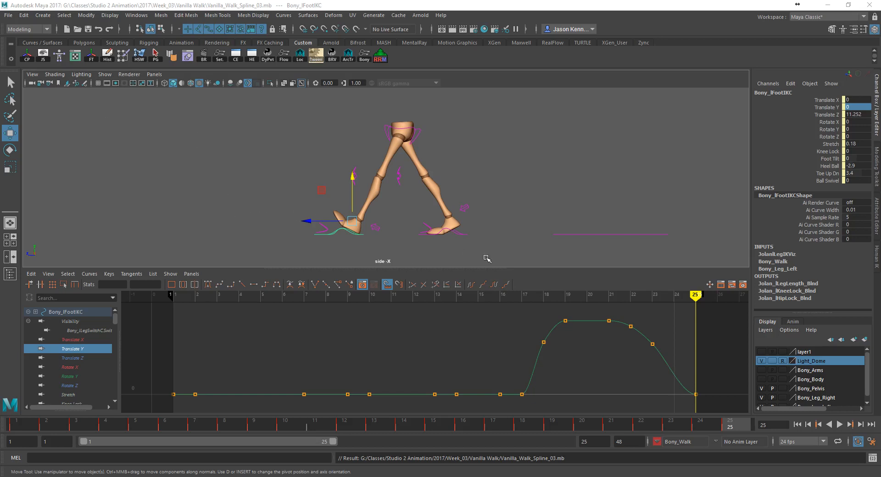
mouse_move(485, 251)
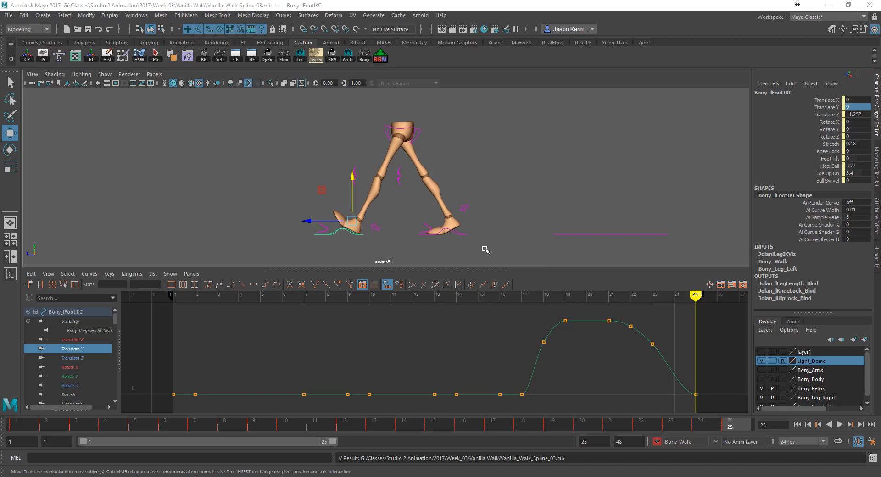
- Limit the side viewport's shown object types so only the leg mesh displays, hiding control curves
click(128, 73)
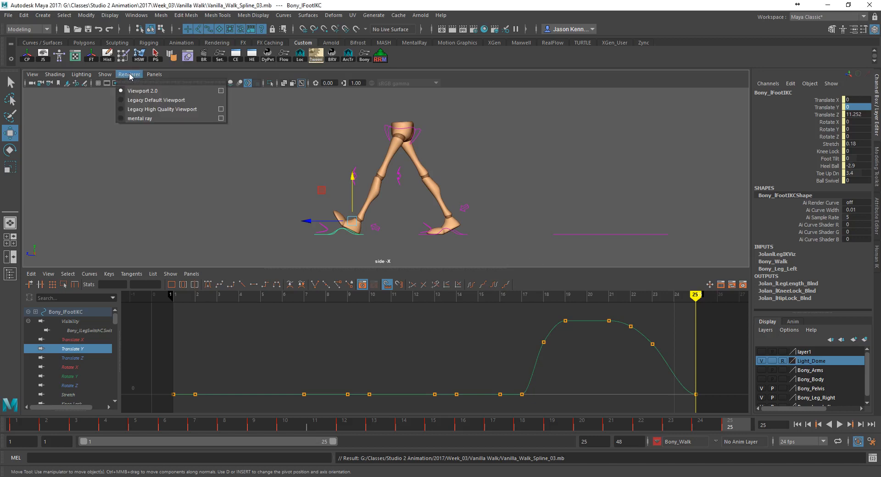
click(105, 74)
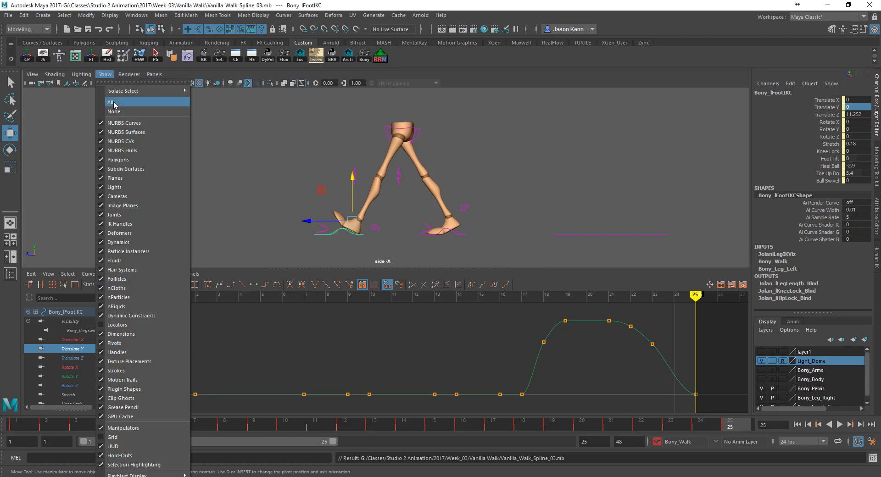
click(112, 102)
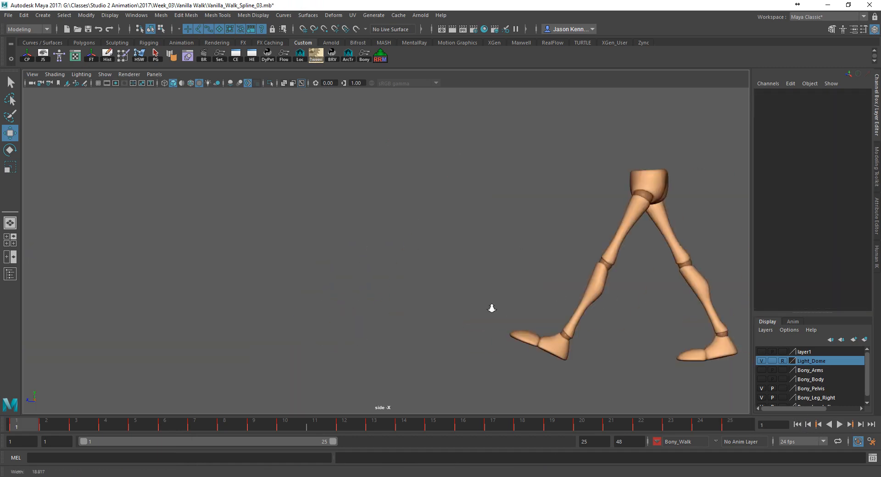
- Play the walk cycle, stop it, and check the pose at frame 2
click(850, 424)
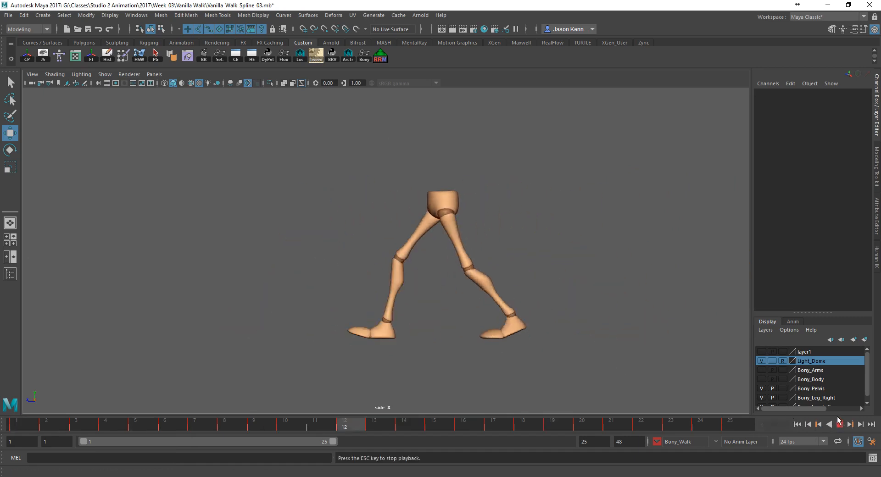
click(839, 424)
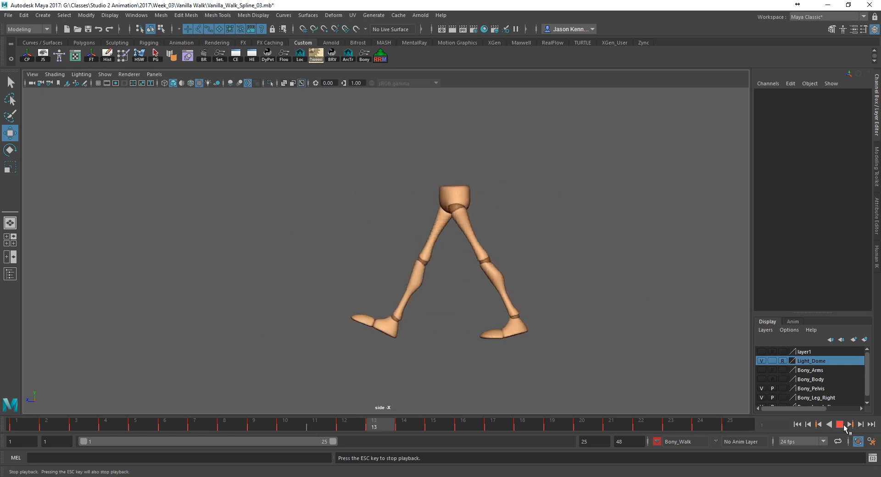
click(840, 424)
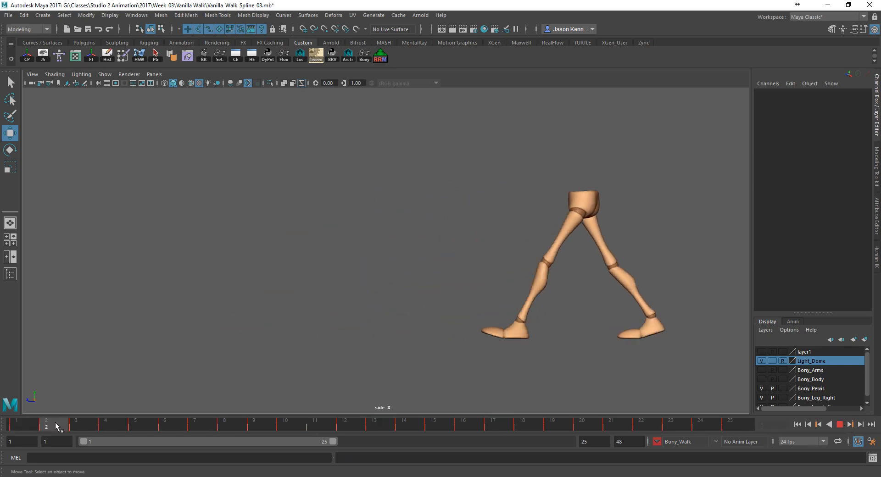
click(76, 423)
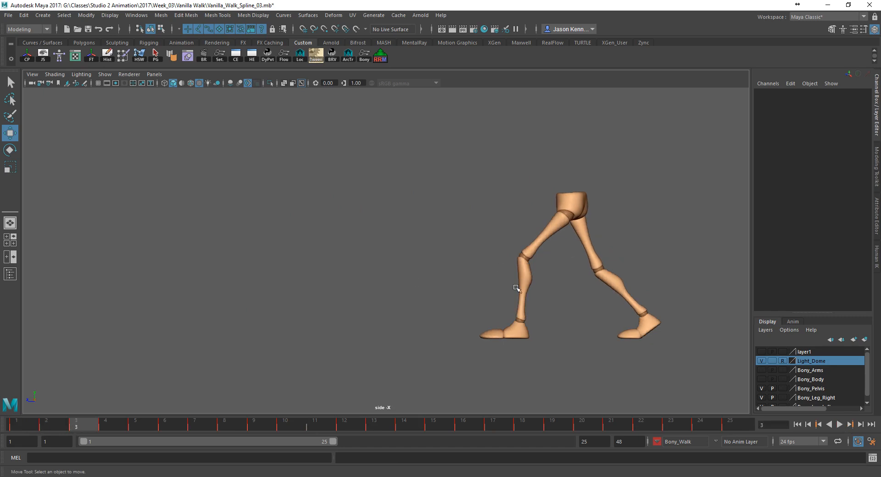
click(840, 424)
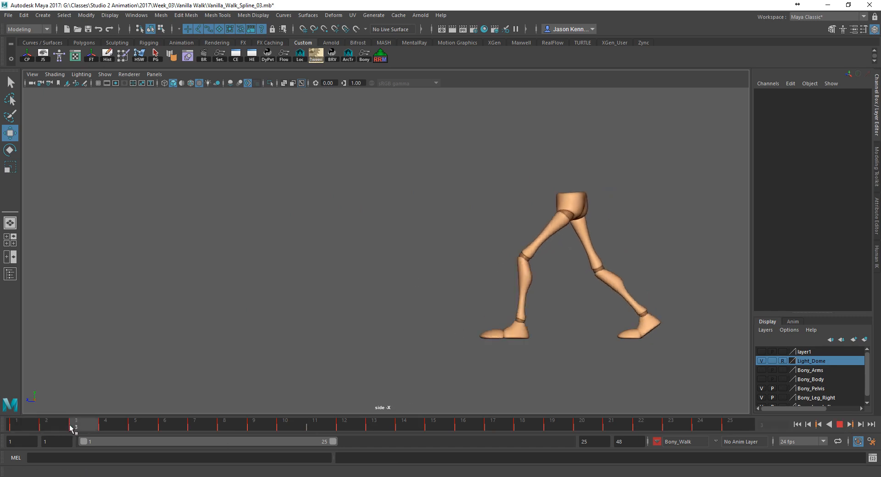
- Step through frames 4, 6, 9 and 11 to review the leg motion, returning to the start
click(105, 424)
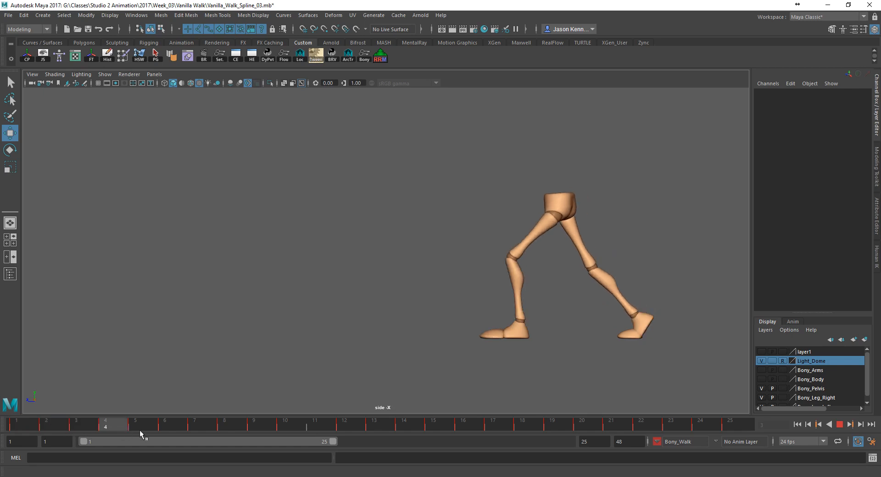
click(180, 424)
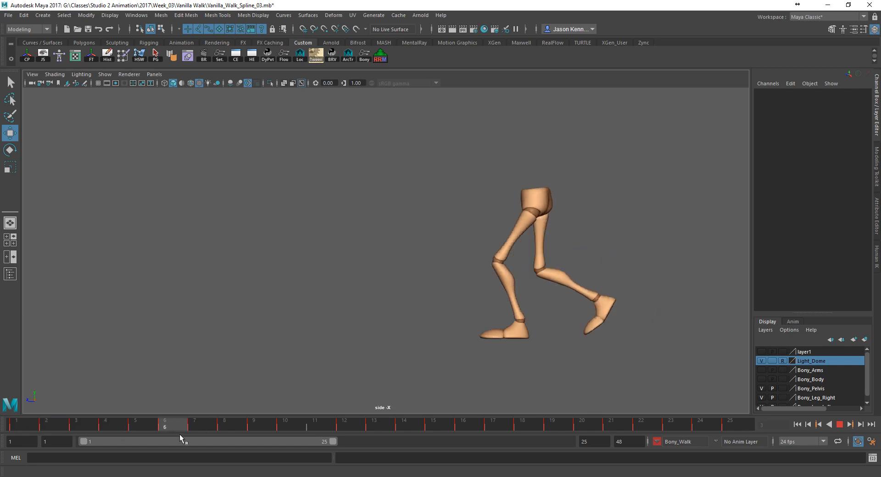
click(253, 424)
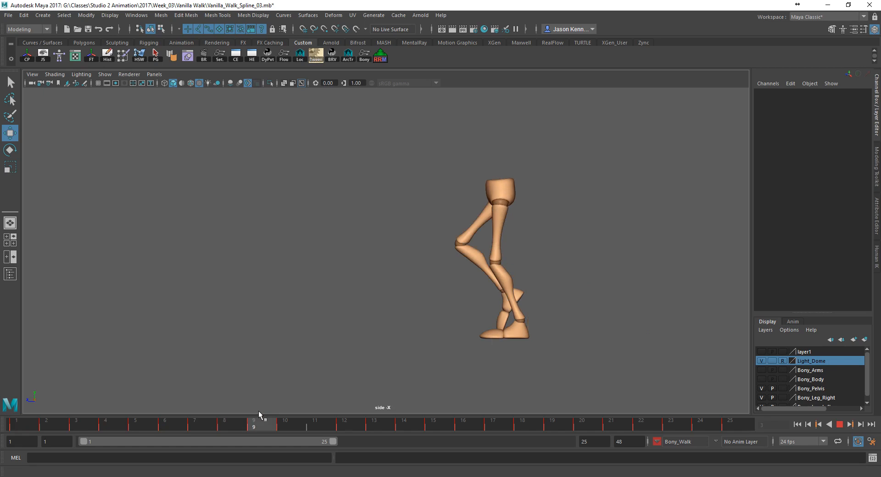
click(315, 425)
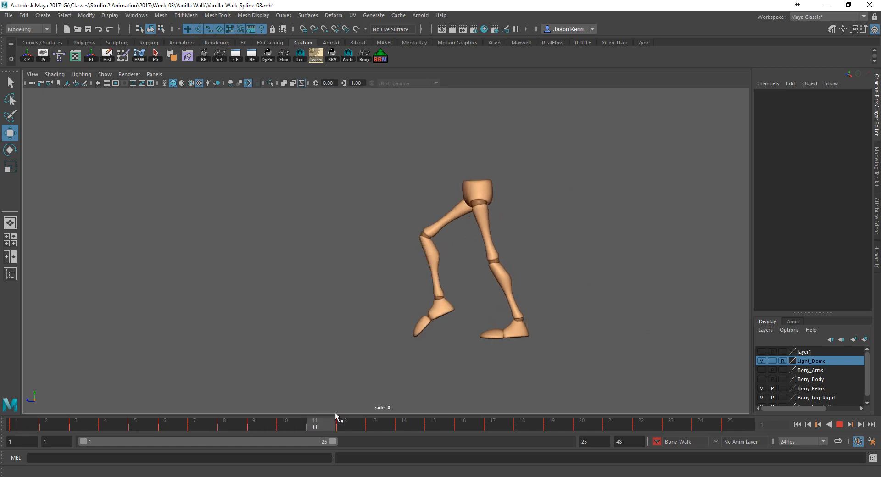
click(254, 424)
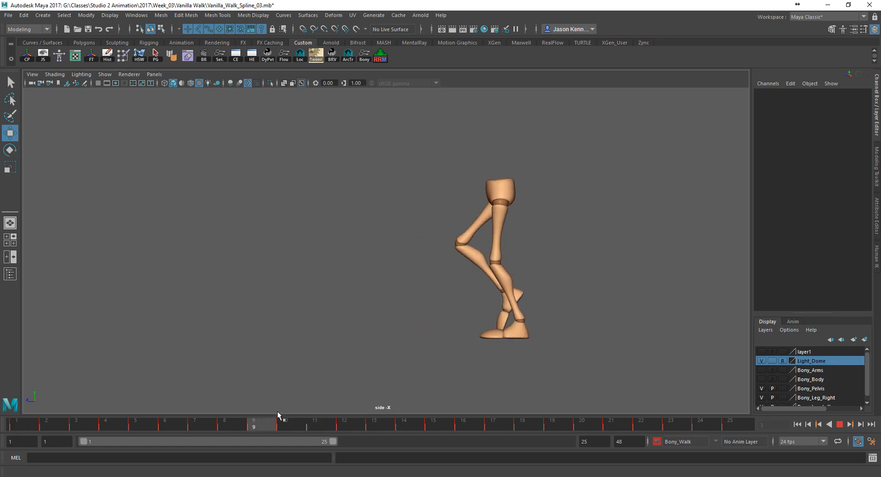
click(286, 423)
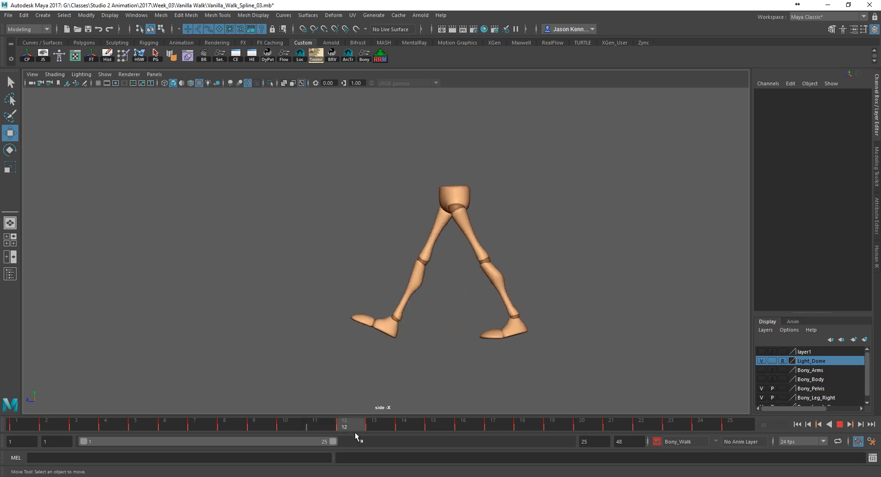
click(224, 424)
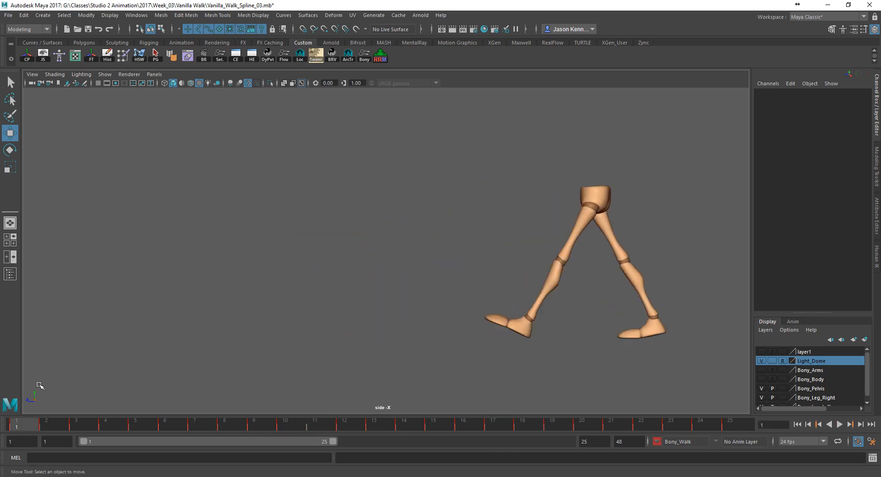
- Show the rig controls again and save the scene as Vanilla_Walk_Polish_01
click(104, 74)
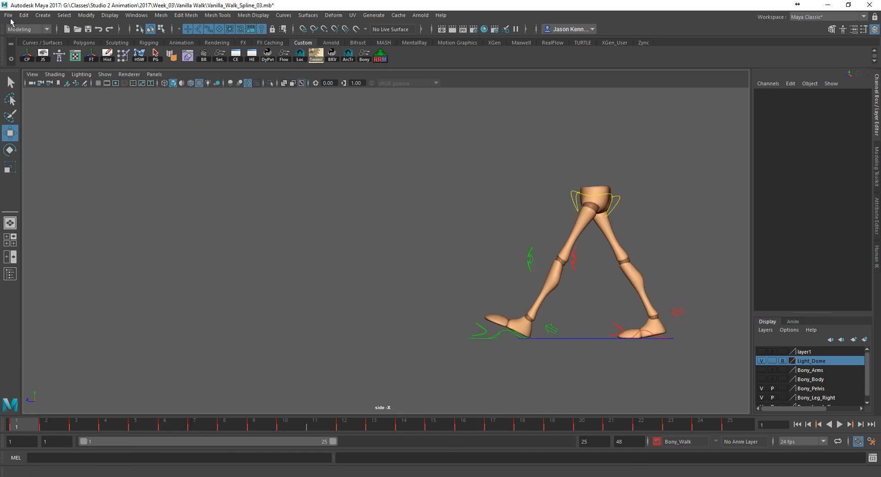
click(8, 16)
text(Vanilla_Walk_Polish_01.mb)
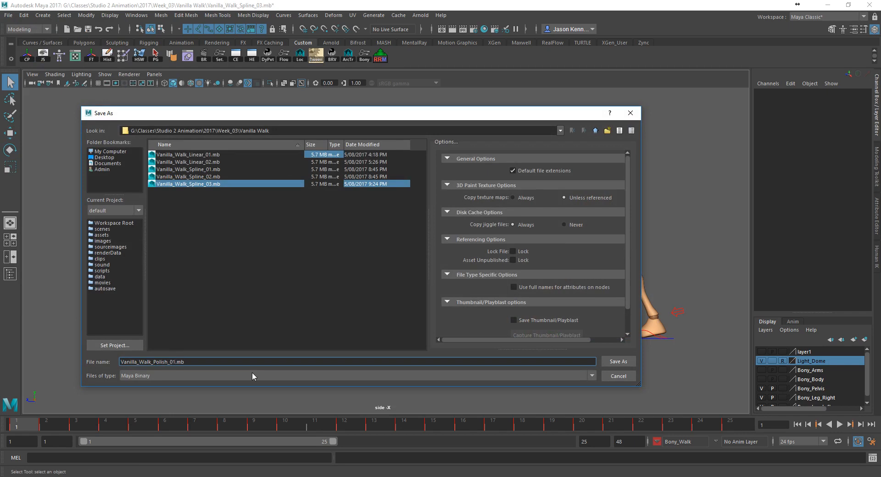
click(617, 361)
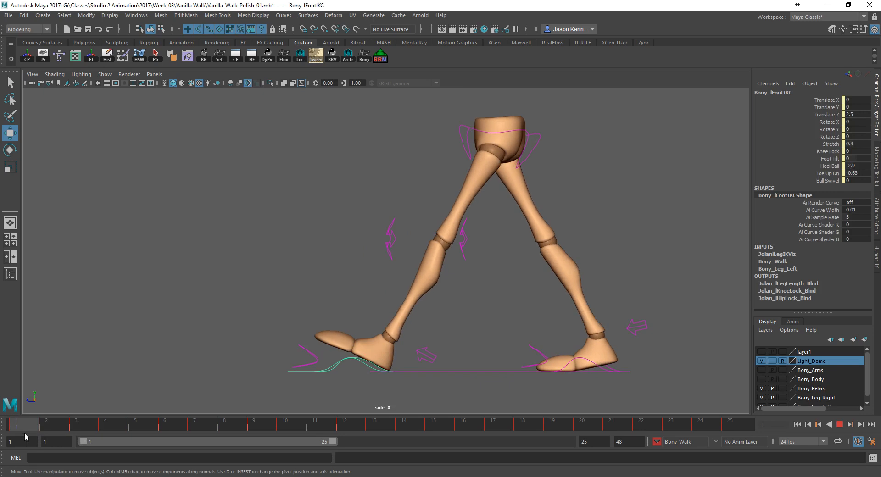
click(371, 341)
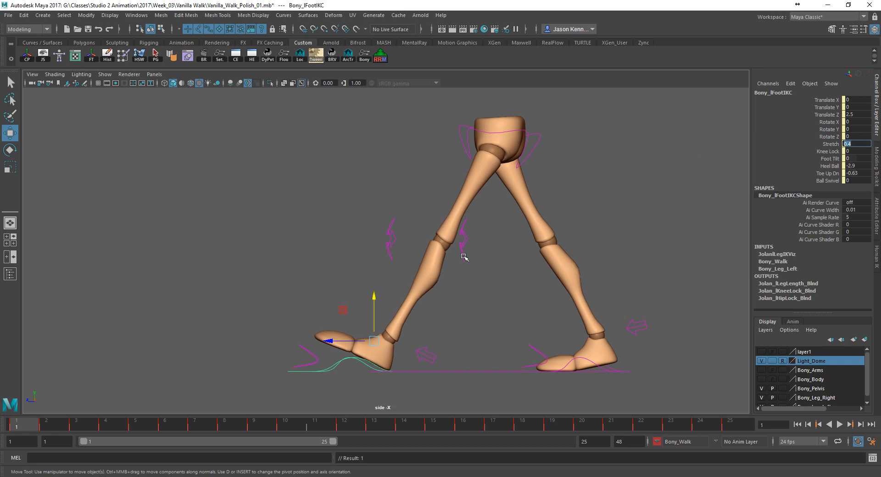
click(46, 424)
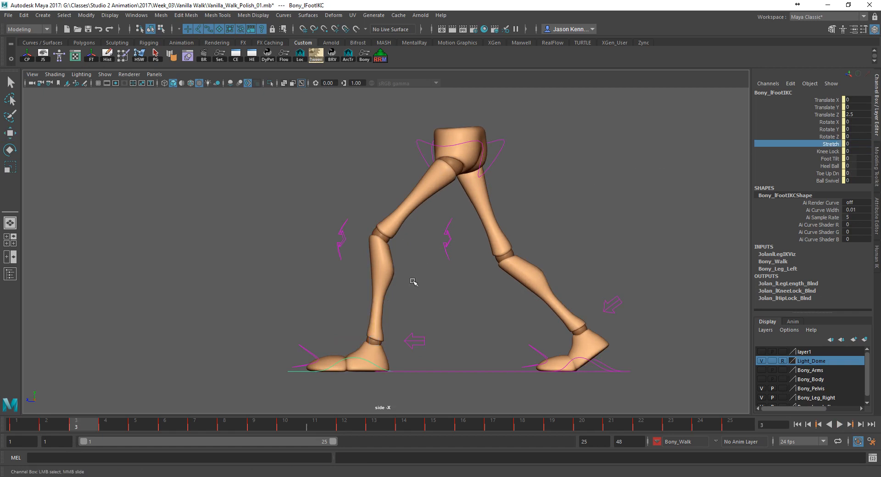
mouse_move(826, 164)
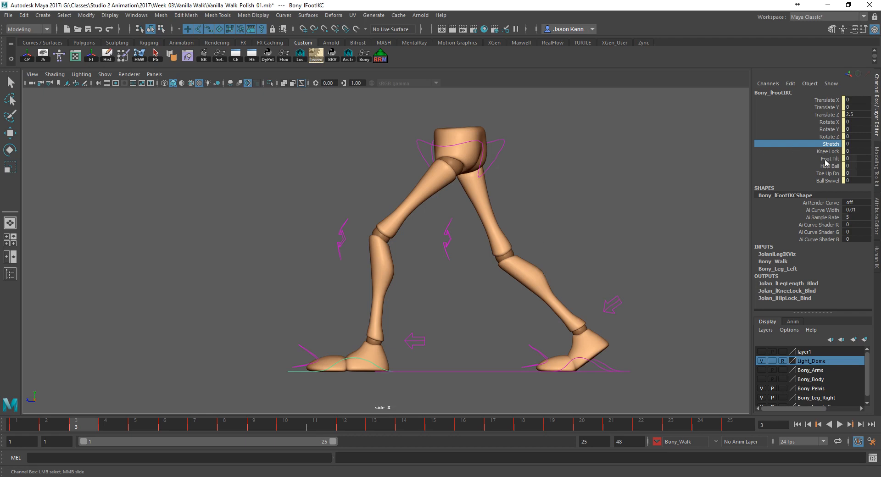
mouse_move(830, 156)
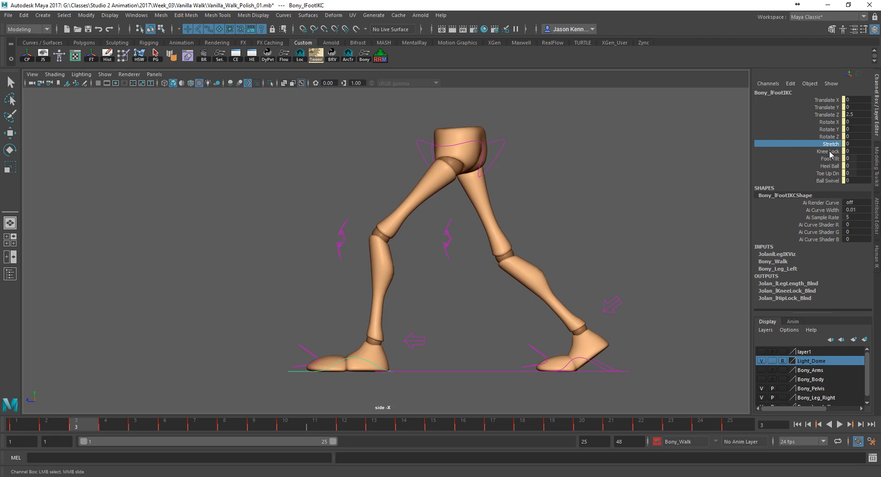
mouse_move(374, 329)
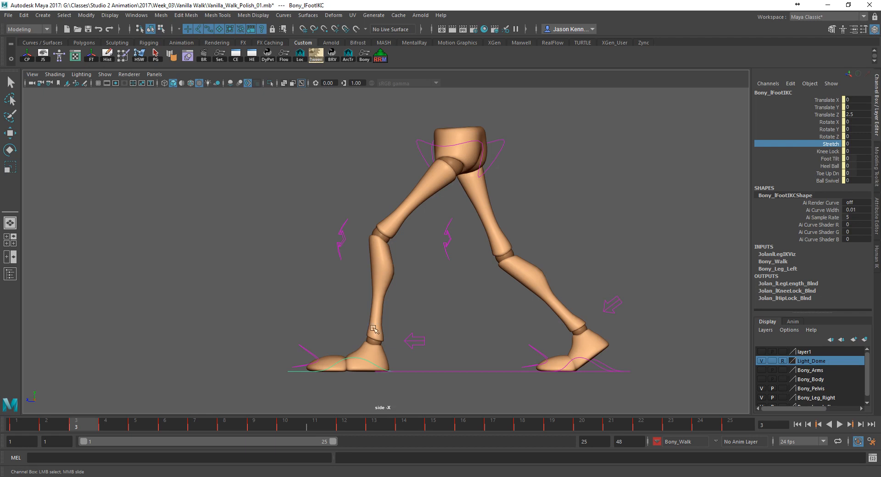
click(77, 429)
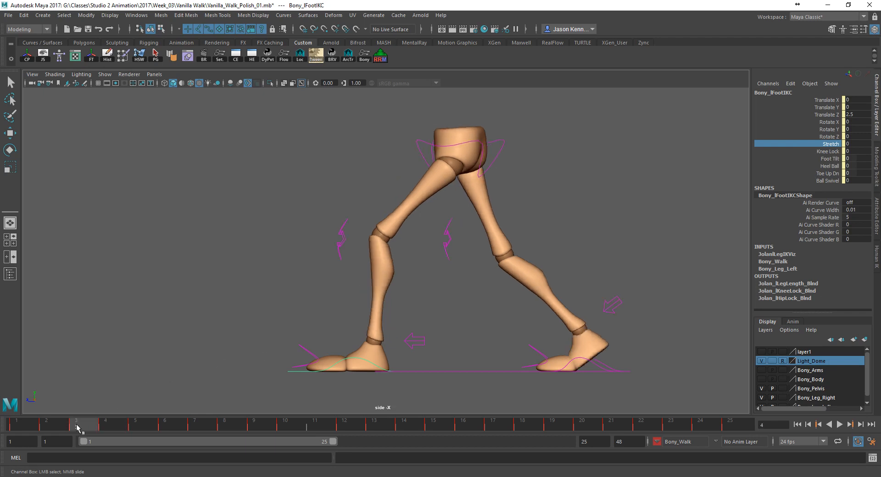
click(850, 424)
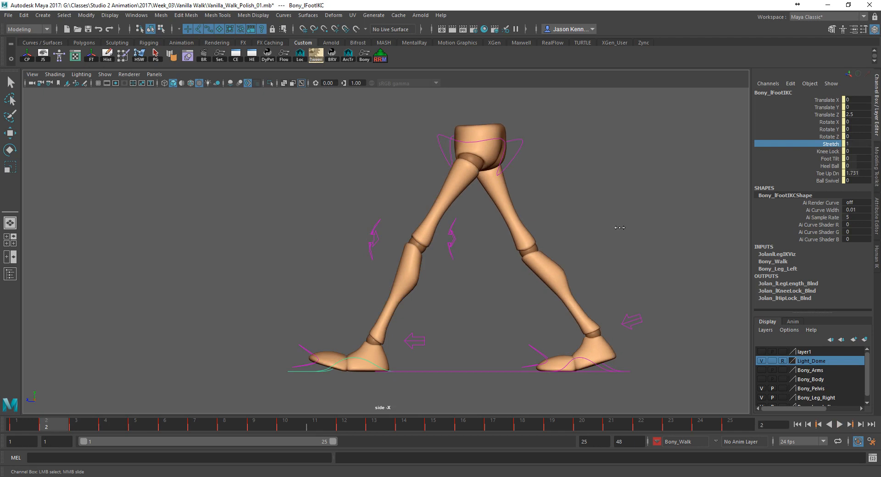
mouse_move(590, 230)
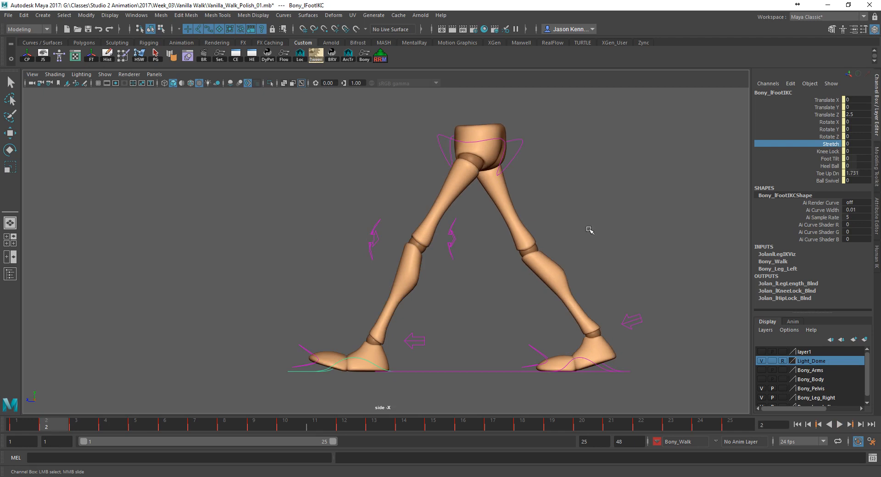
mouse_move(489, 278)
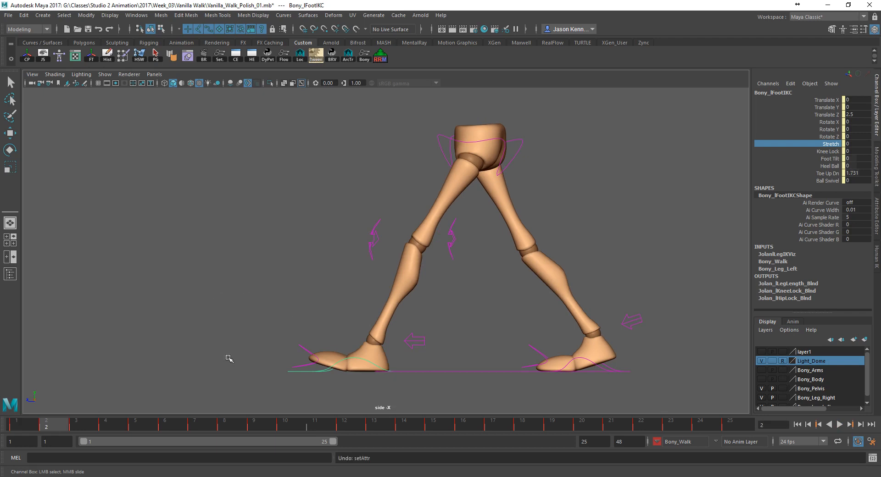
click(74, 424)
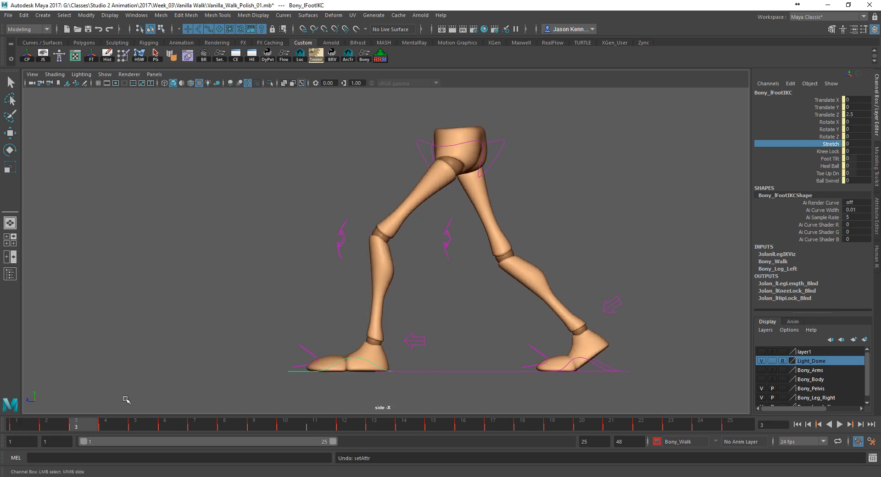
click(22, 423)
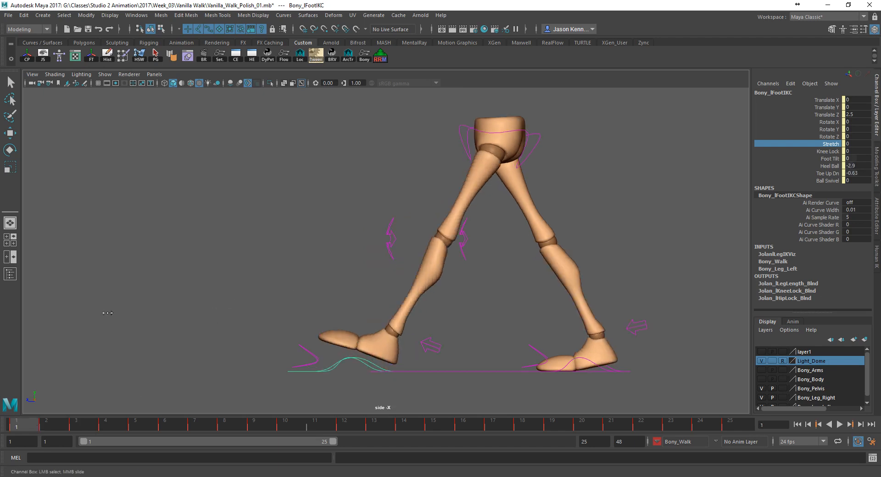
click(46, 423)
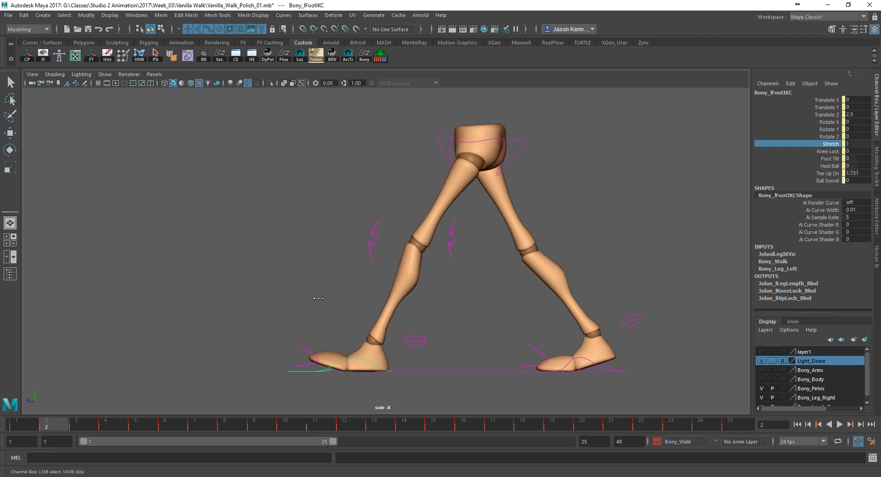
key(ctrl+z)
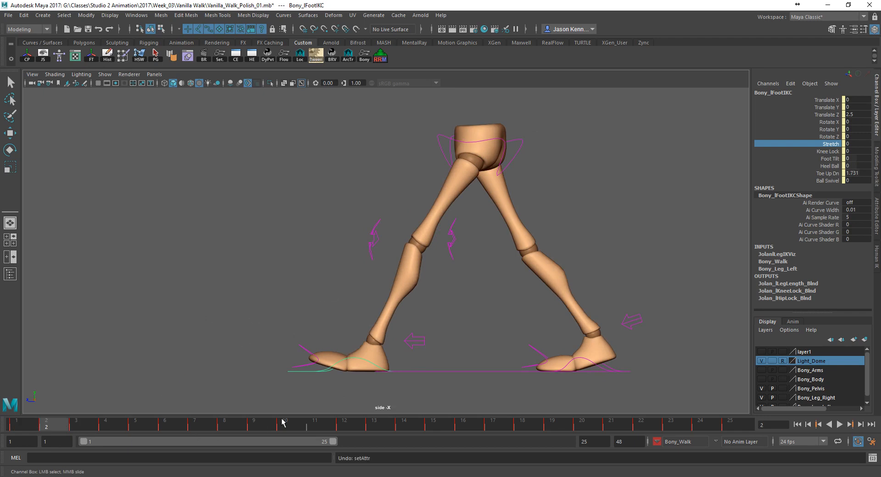
mouse_move(343, 404)
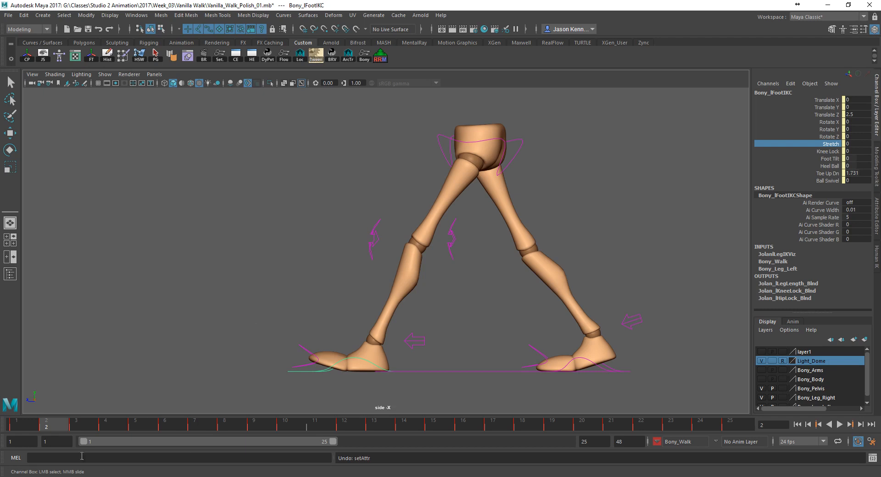
- Around frames 2–3, select the front knee aim control and drag it far forward to test the leg
click(92, 425)
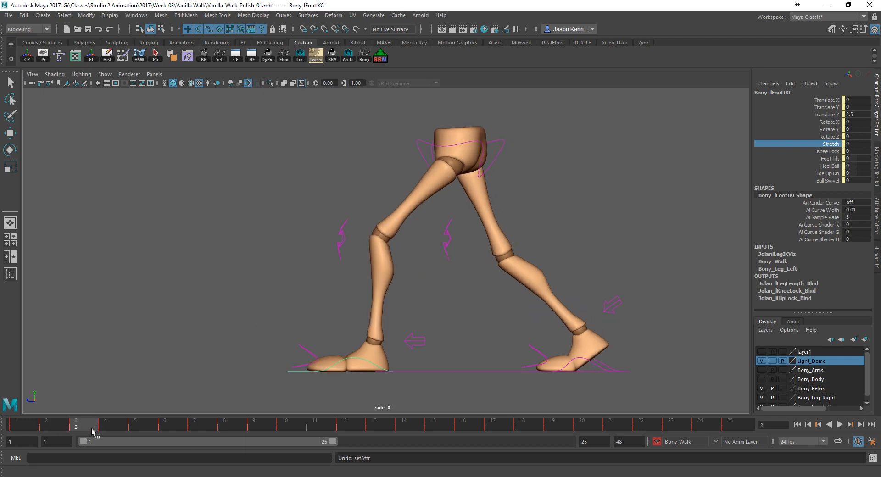
click(47, 424)
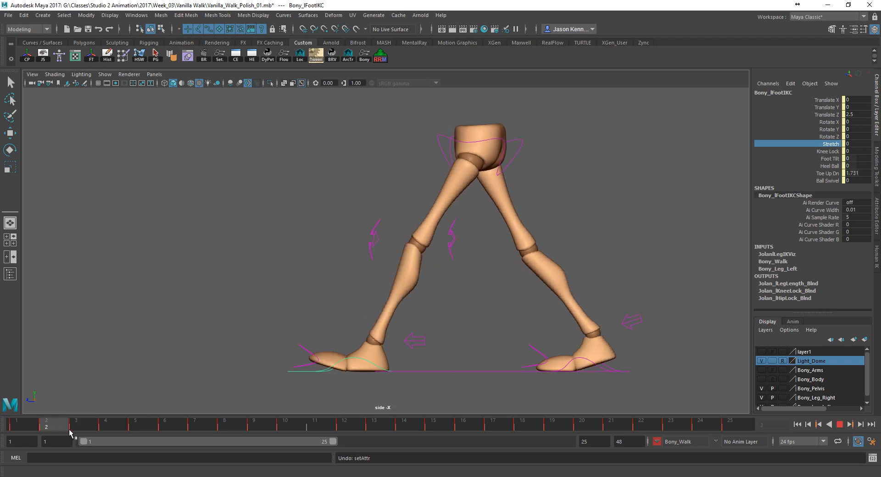
click(372, 242)
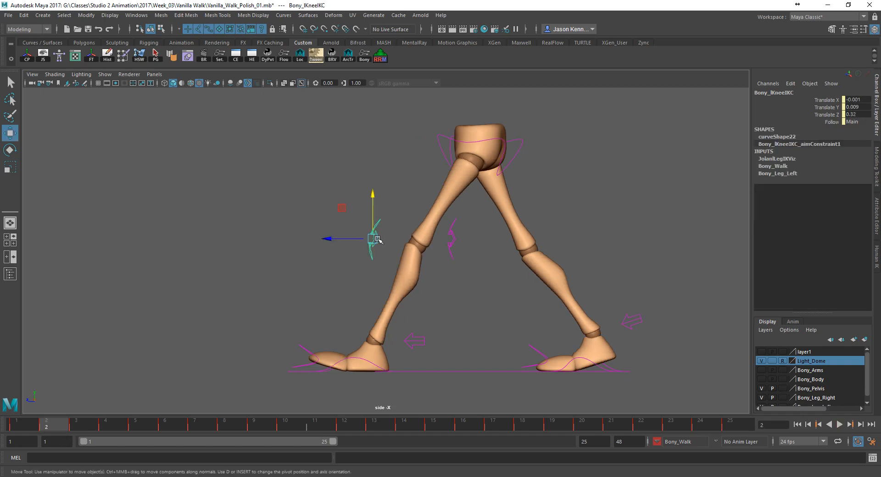
mouse_move(111, 421)
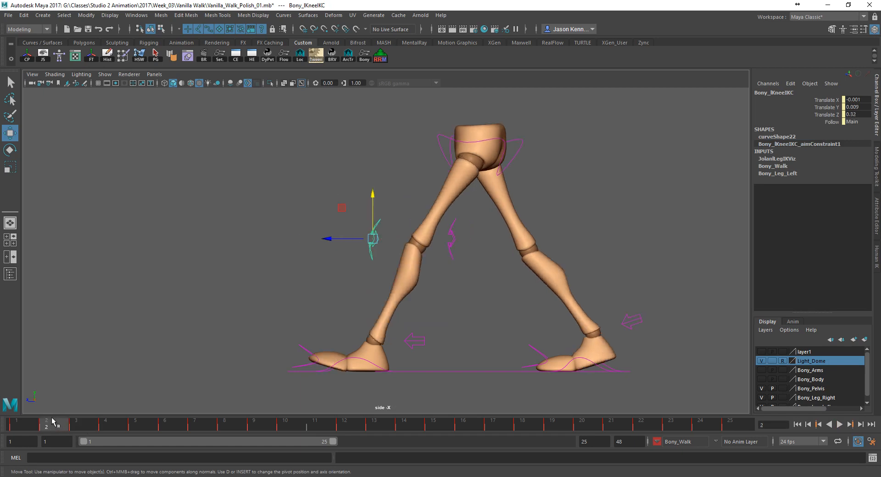
click(359, 357)
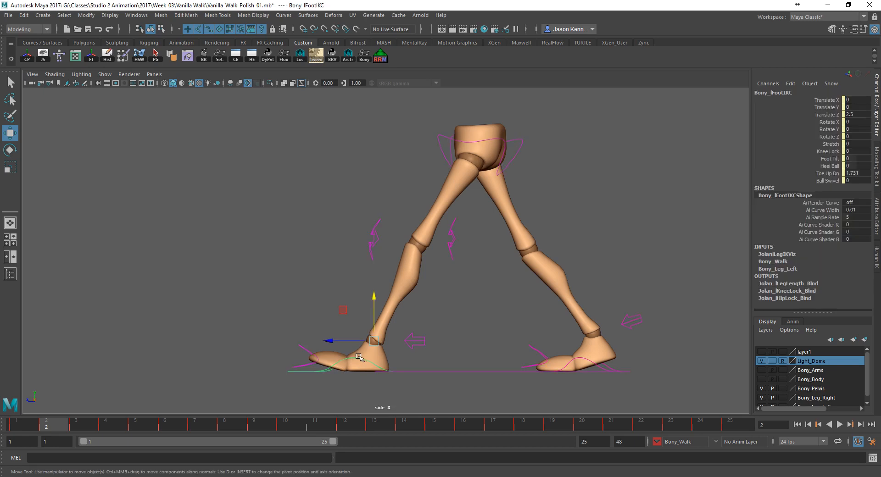
click(826, 151)
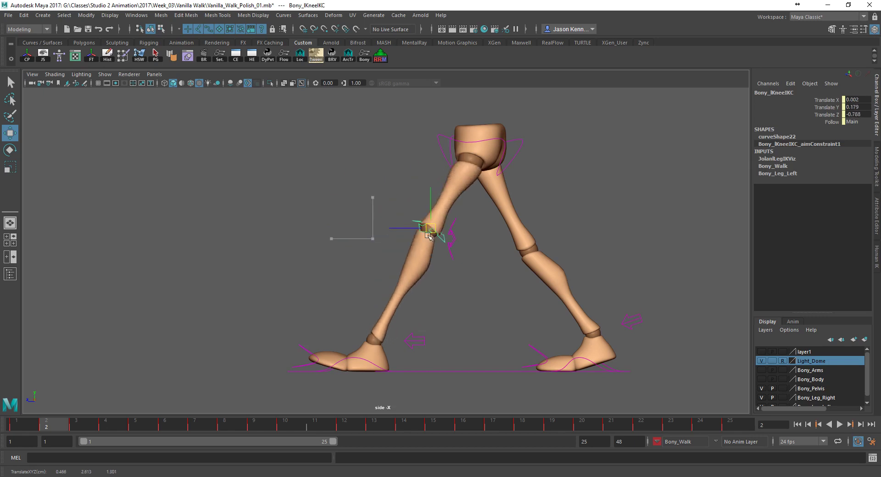
drag(430, 231, 274, 163)
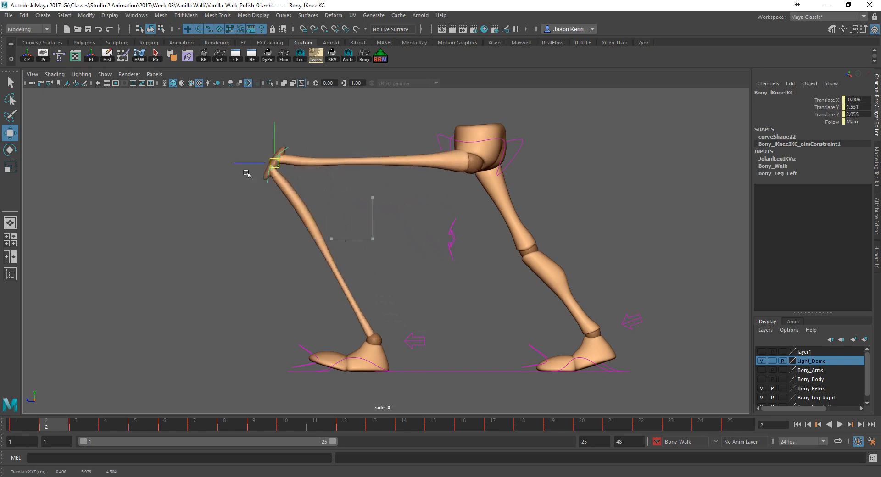
drag(273, 162, 201, 195)
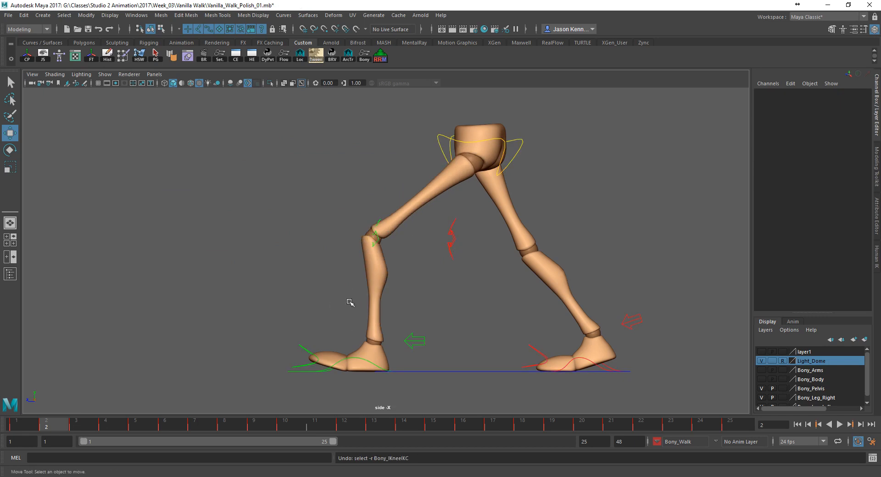
- Select the front foot's Knee Lock channel and scrub frames 1–3 to watch the knee pop
click(370, 341)
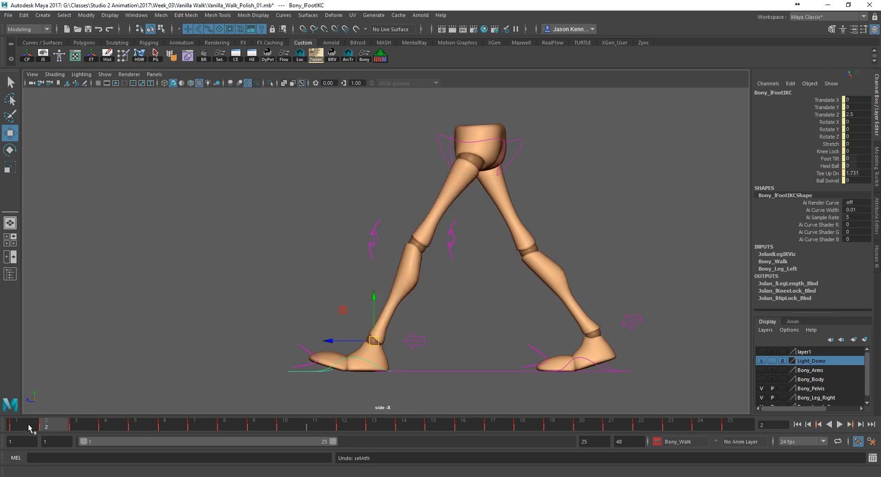
click(18, 424)
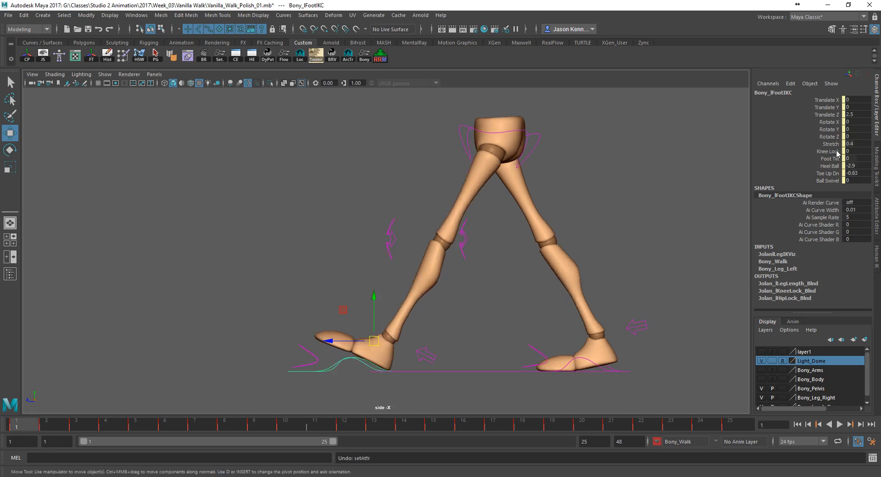
click(829, 150)
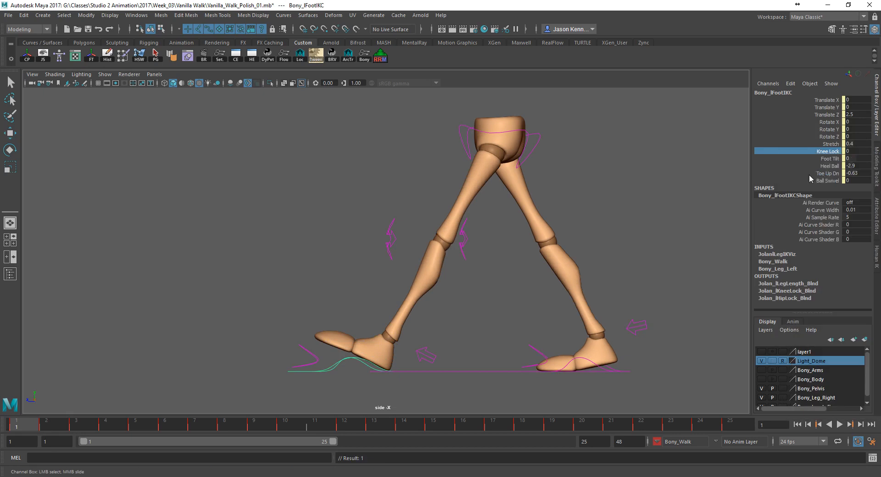
click(46, 424)
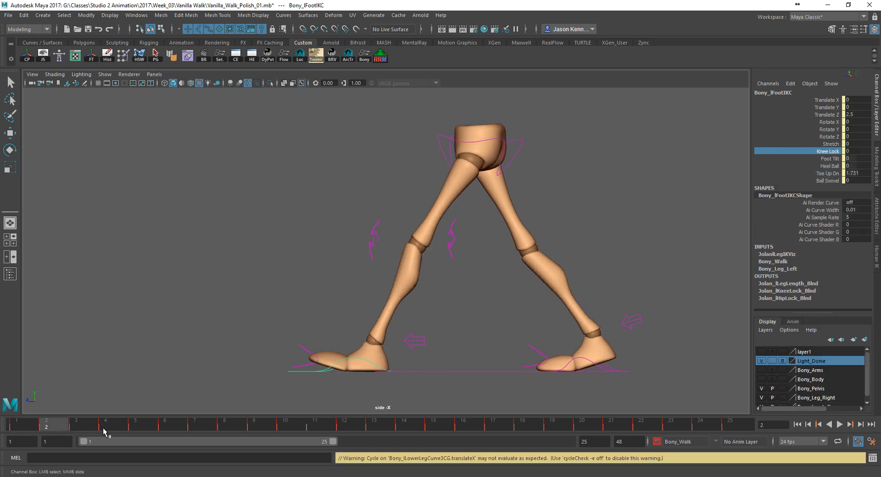
click(77, 422)
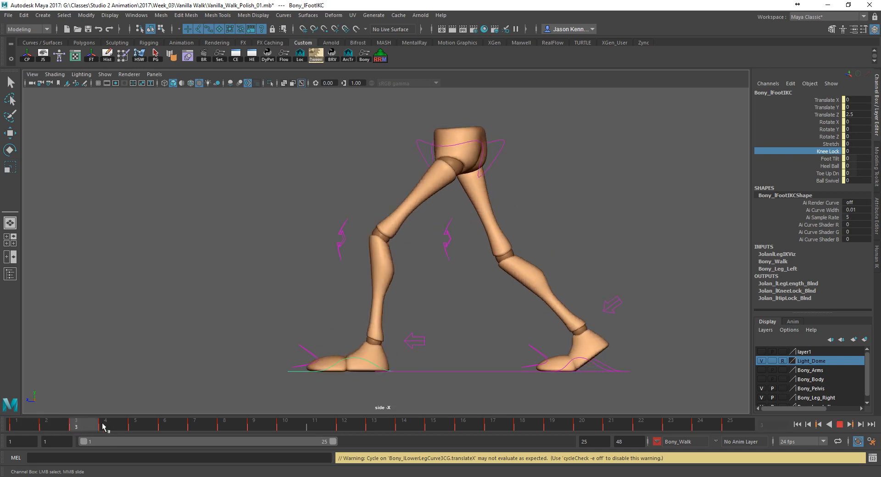
click(46, 424)
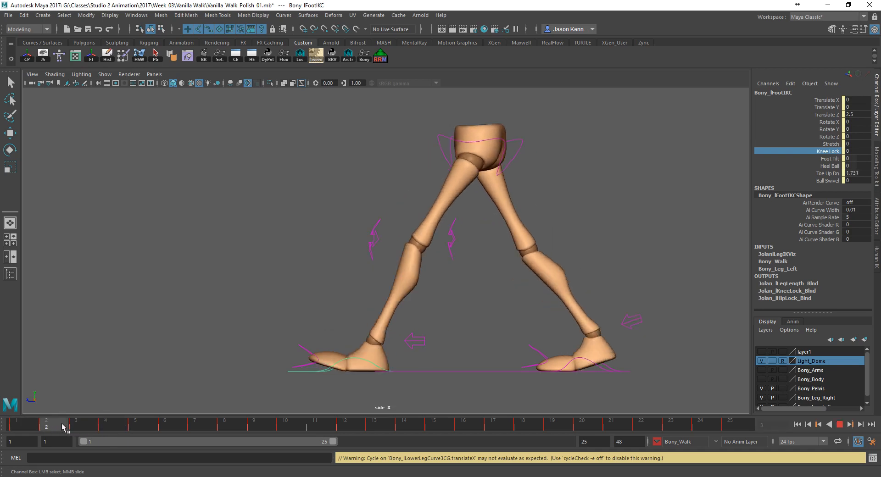
click(76, 426)
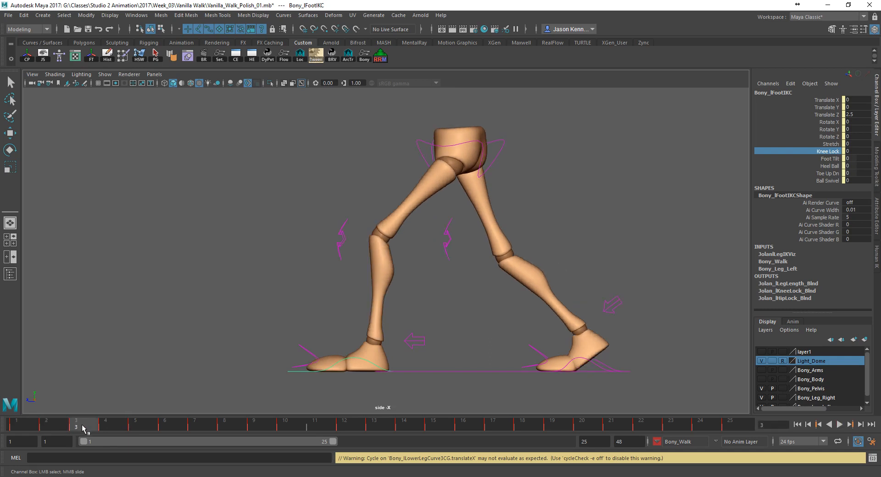
- Key Knee Lock to 0 on the early contact frames through frame 4 so the knee can be aimed by hand
click(848, 424)
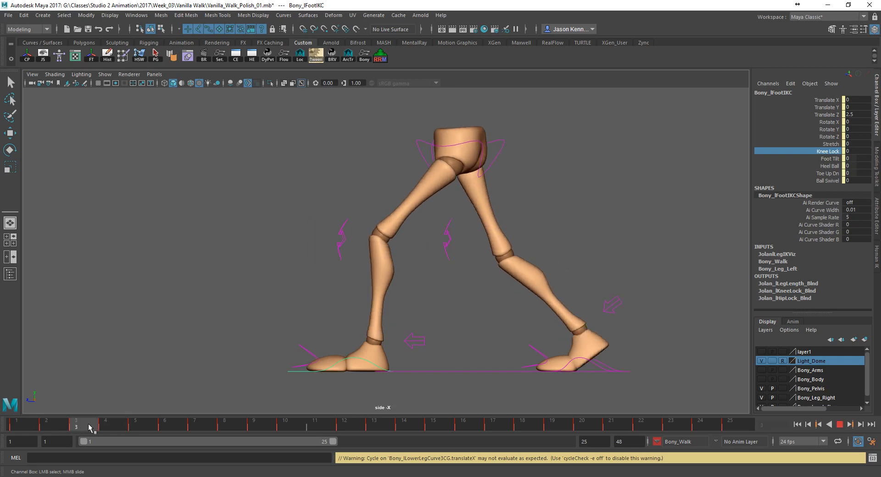
click(105, 427)
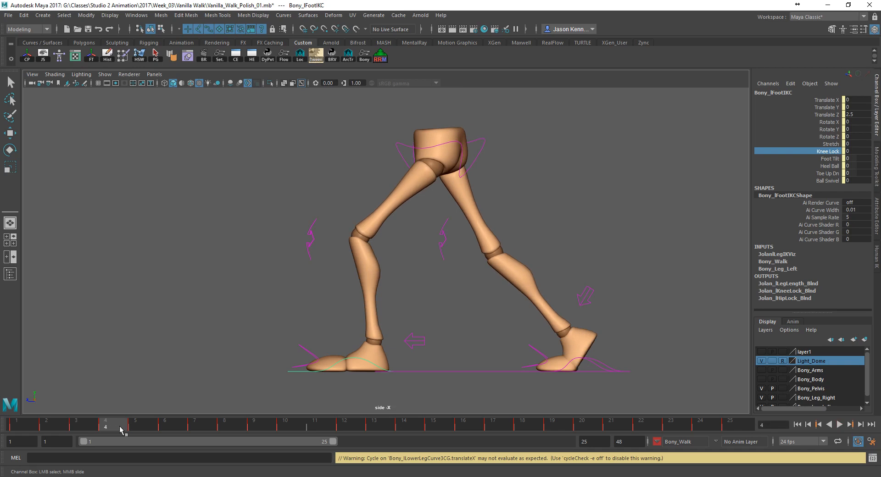
right_click(683, 201)
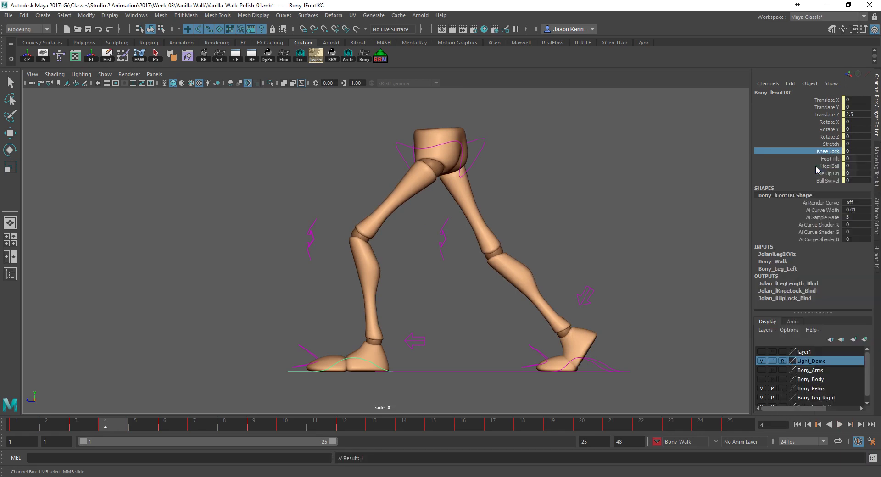
click(47, 424)
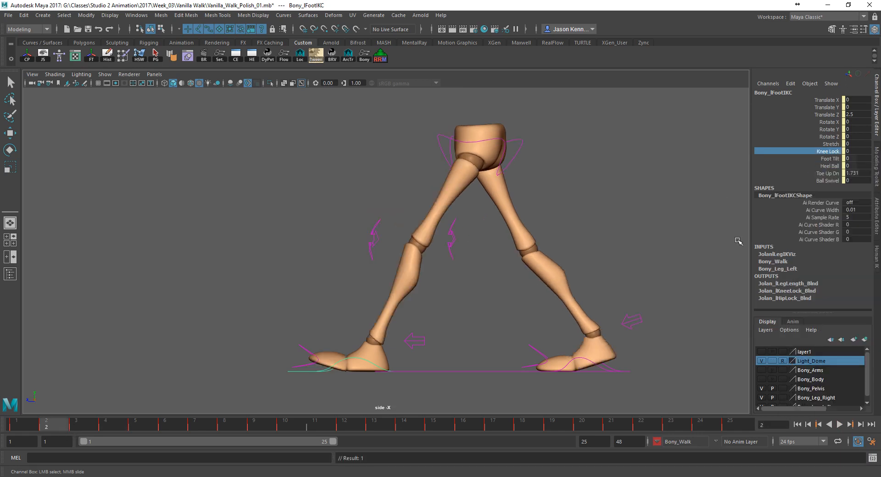
double_click(855, 152)
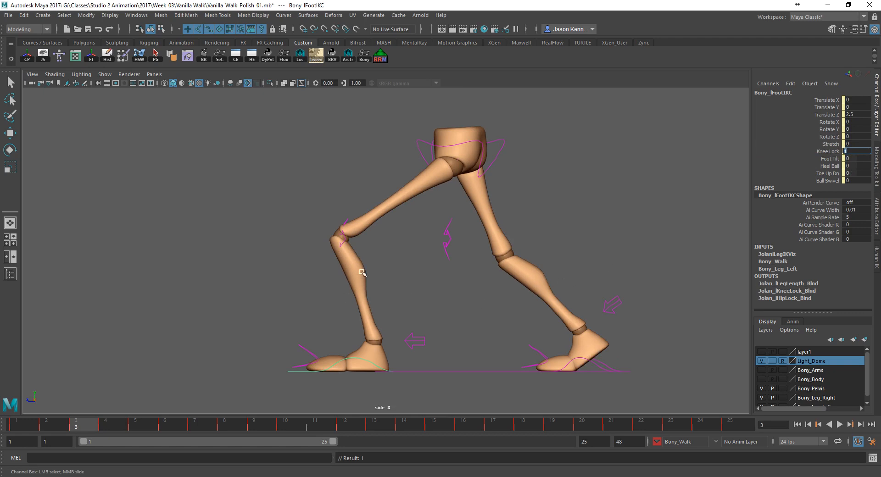
- Drag the front knee aim control forward on frames 2, 3 and 4 with auto-key recording each position
click(45, 424)
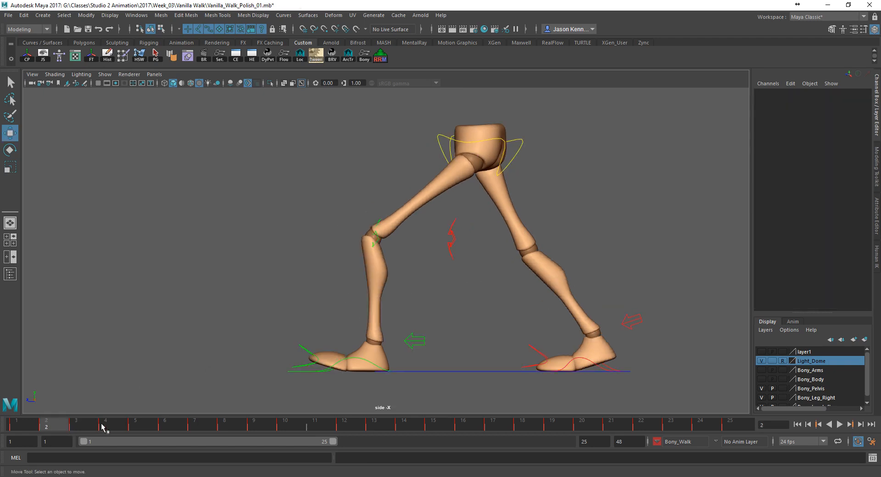
click(375, 239)
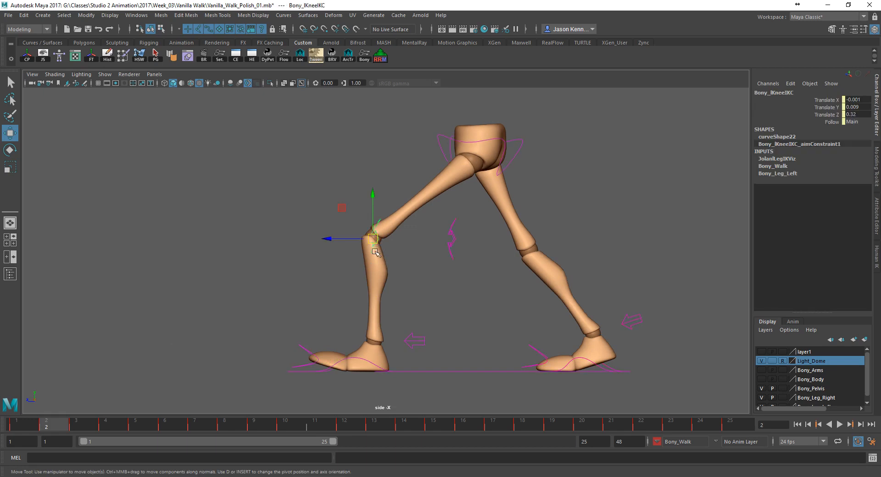
drag(373, 238, 347, 238)
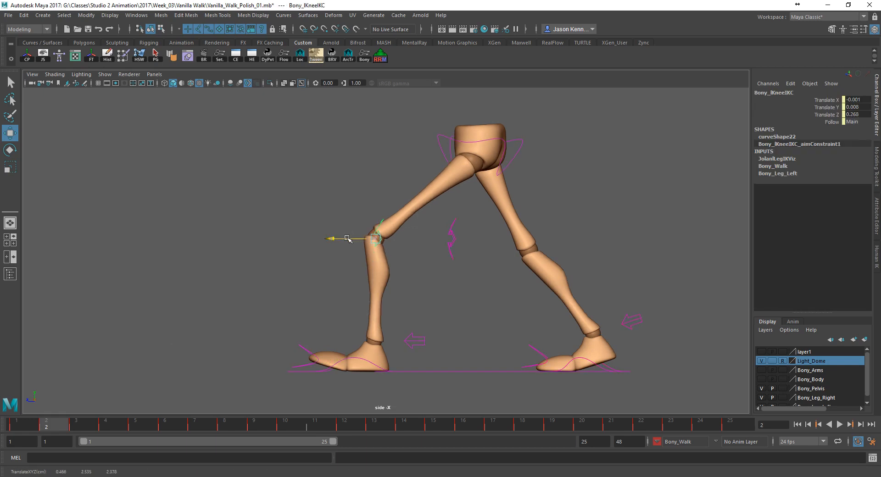
click(16, 425)
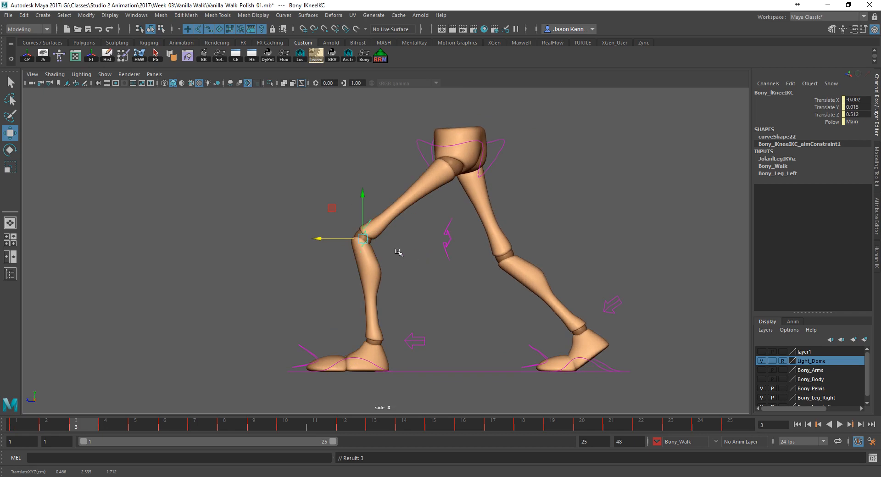
drag(363, 239, 325, 238)
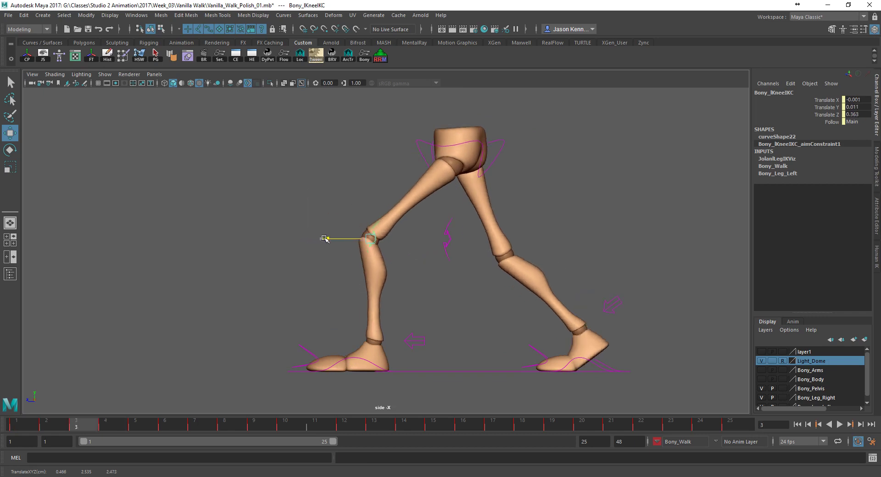
drag(325, 238, 340, 238)
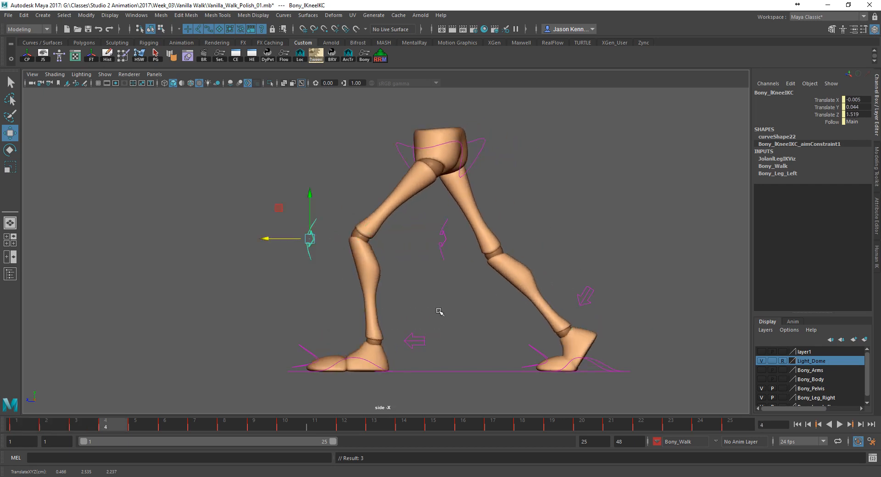
- Hide the control curves, scrub frames 1–4 and play the walk cycle from the side
click(104, 73)
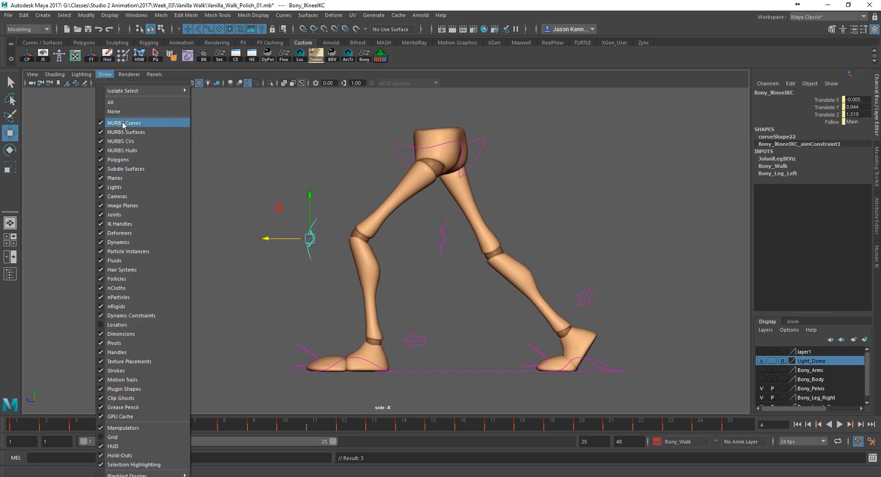
click(125, 123)
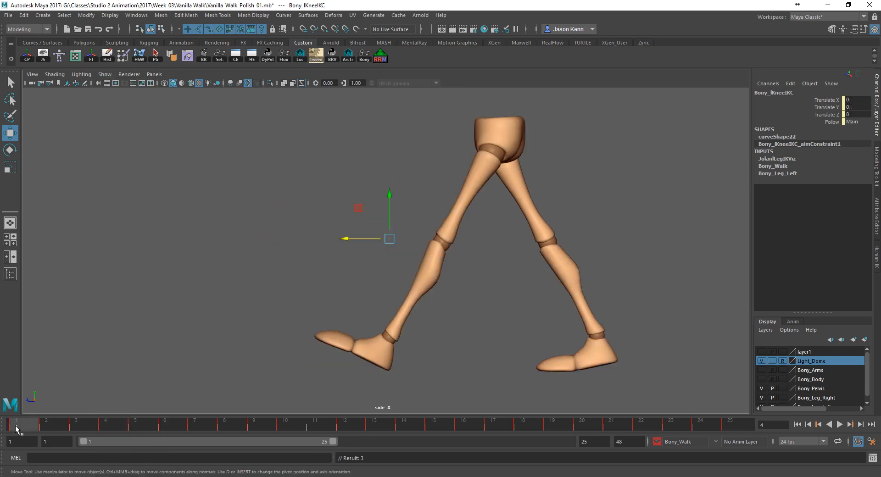
click(103, 424)
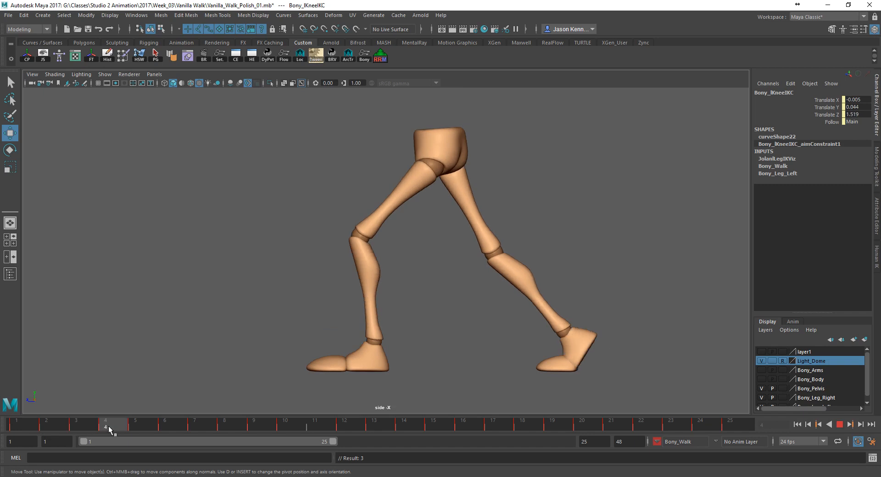
click(47, 425)
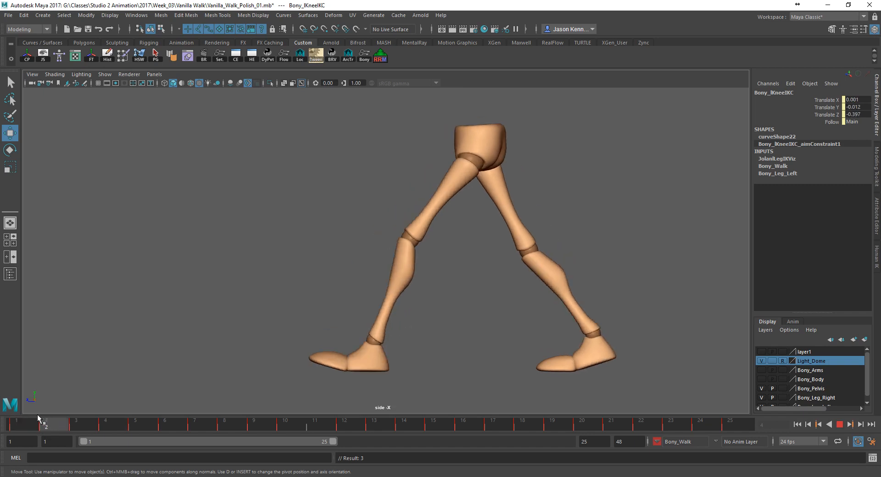
click(841, 425)
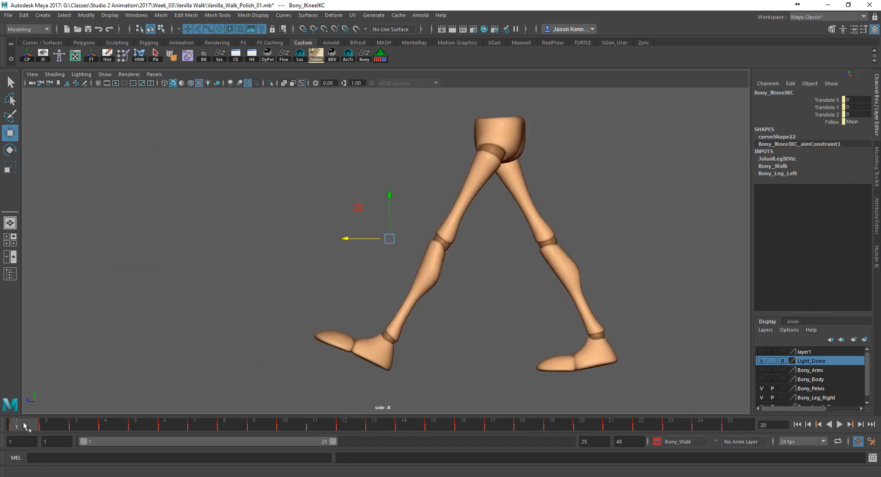
click(16, 424)
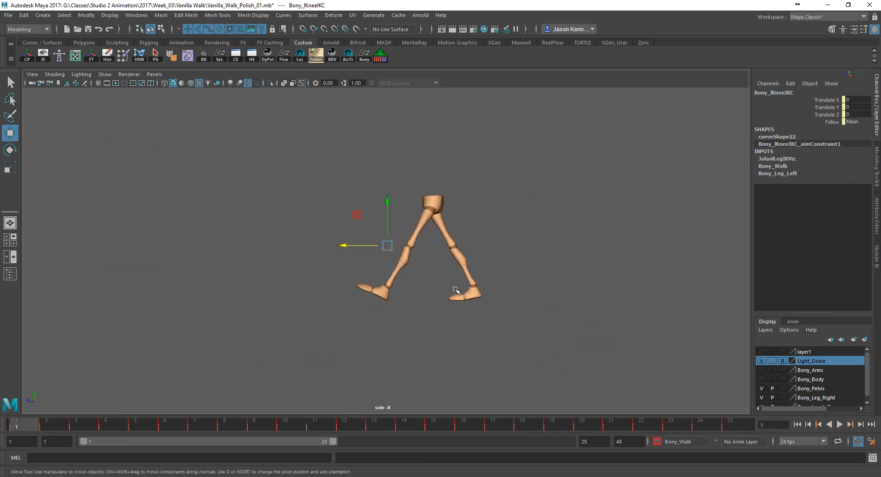
click(840, 424)
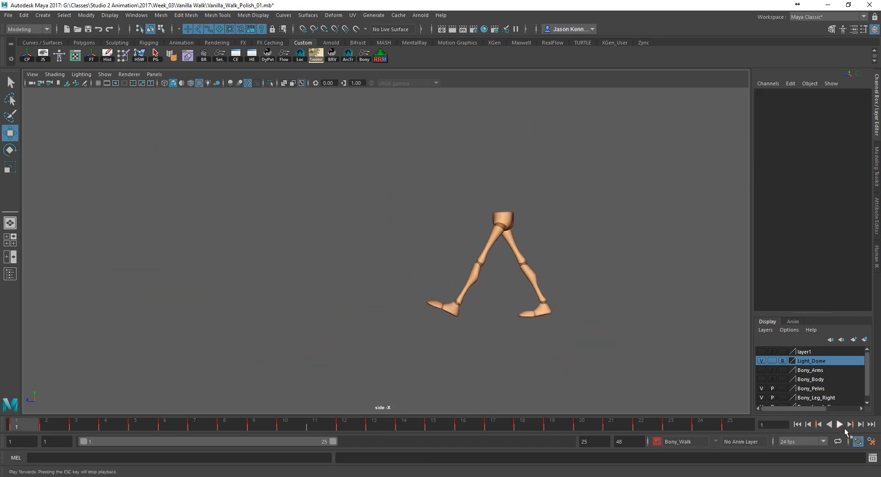
click(838, 424)
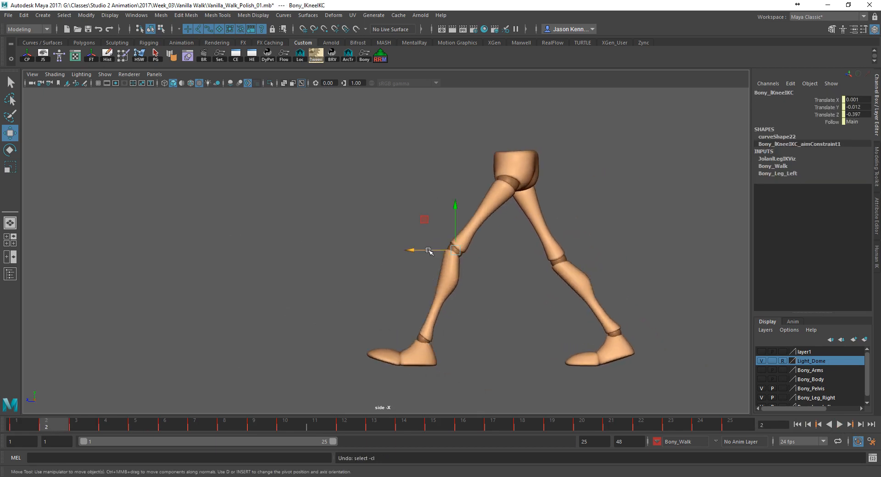
- Nudge the knee aim control back on frame 2 and forward on frame 3, then check frames 4–5
drag(427, 251, 434, 250)
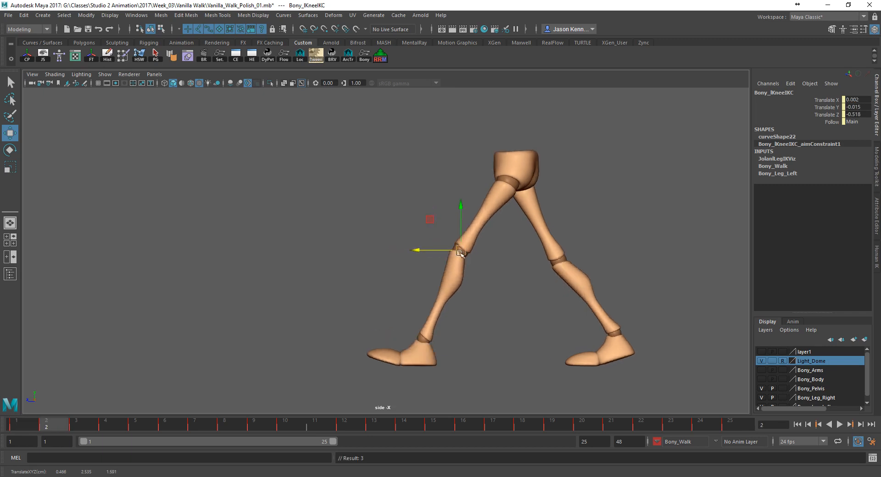
drag(460, 252, 386, 252)
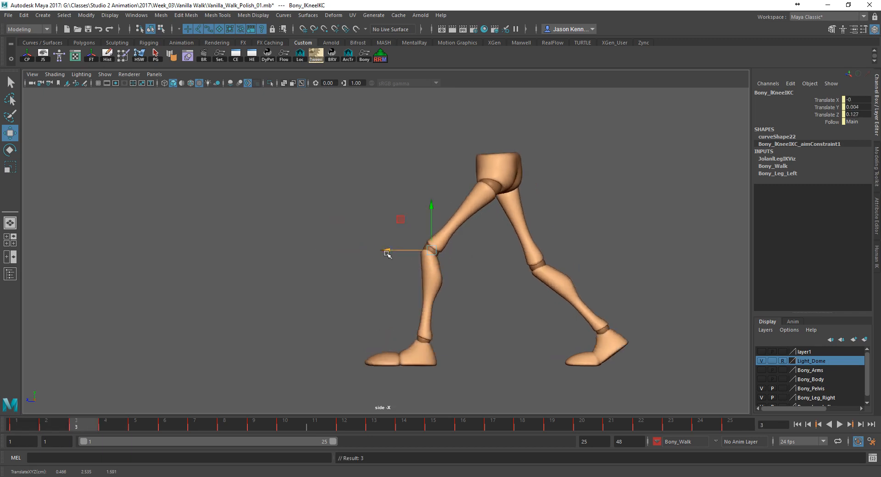
drag(387, 254, 395, 251)
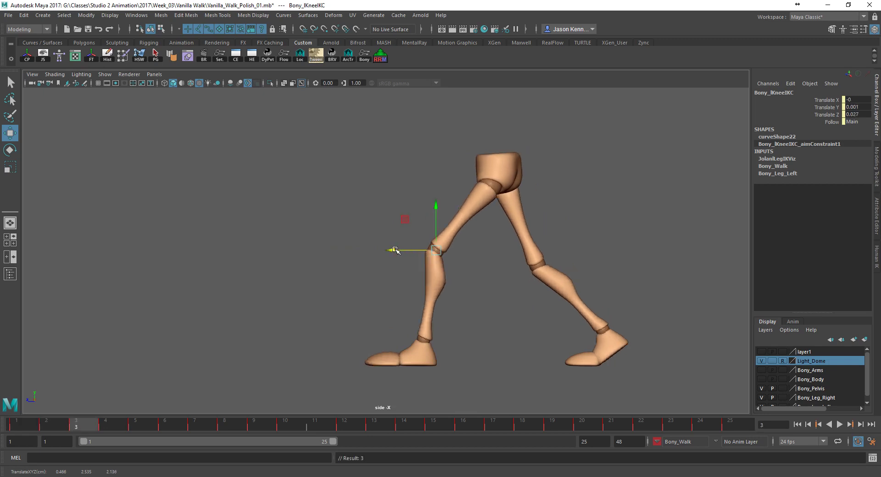
click(103, 424)
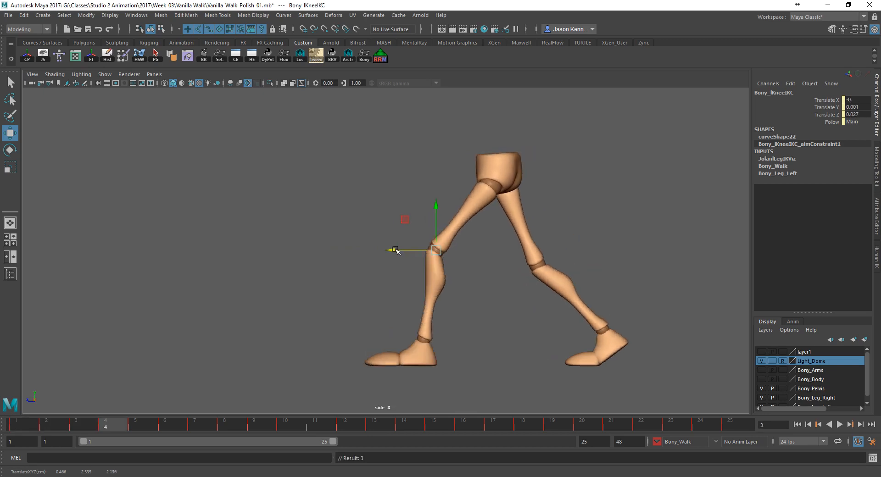
click(129, 424)
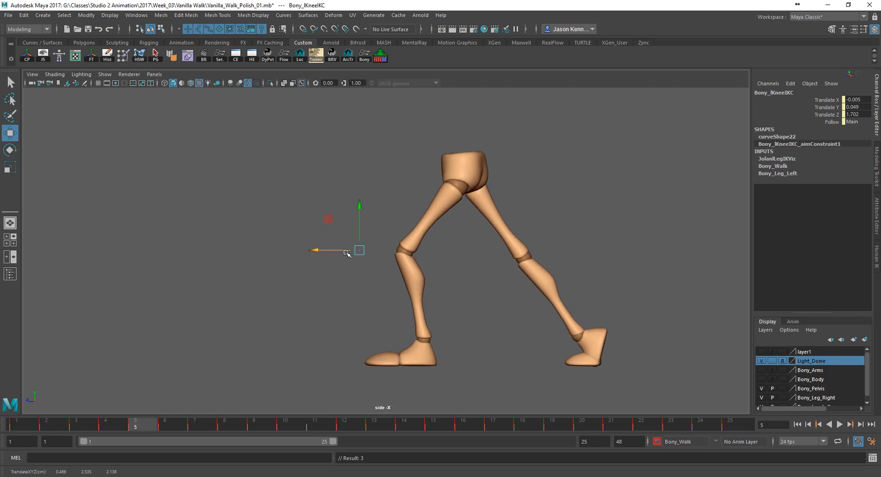
click(83, 424)
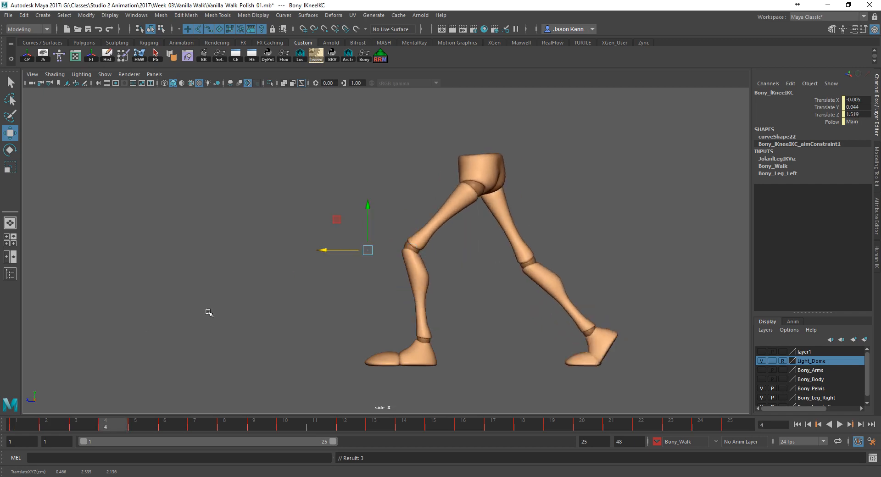
mouse_move(370, 263)
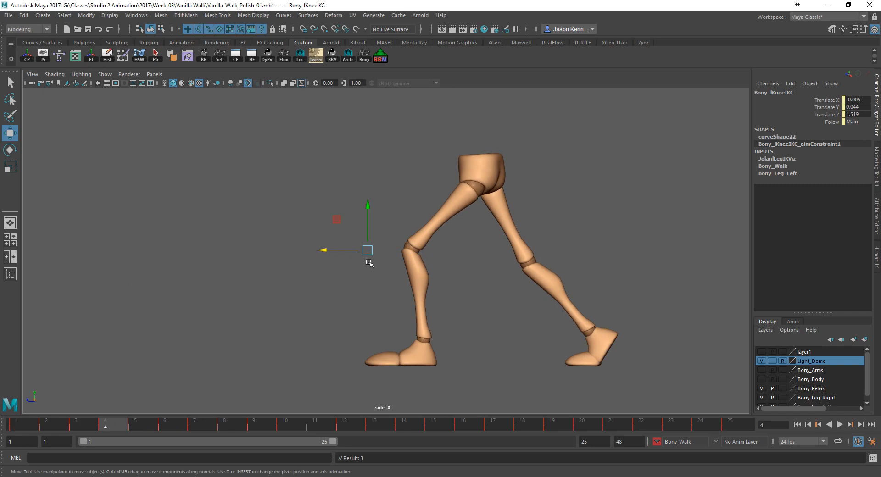
mouse_move(347, 313)
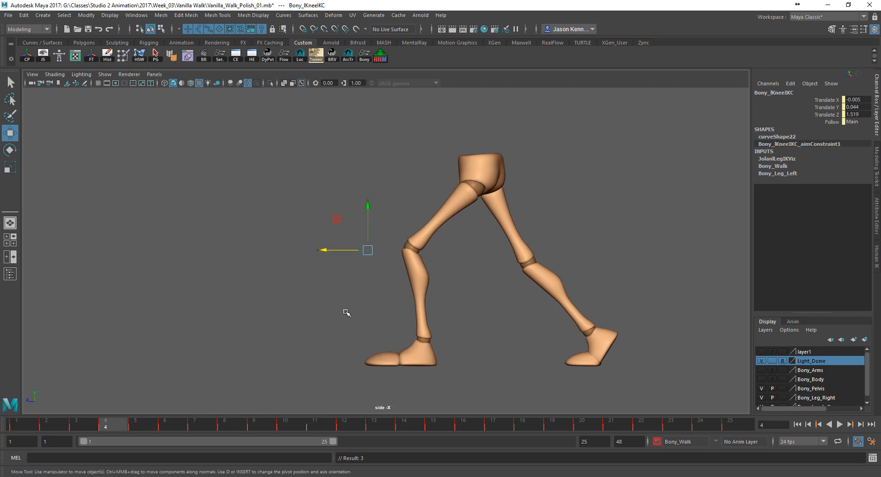
mouse_move(298, 371)
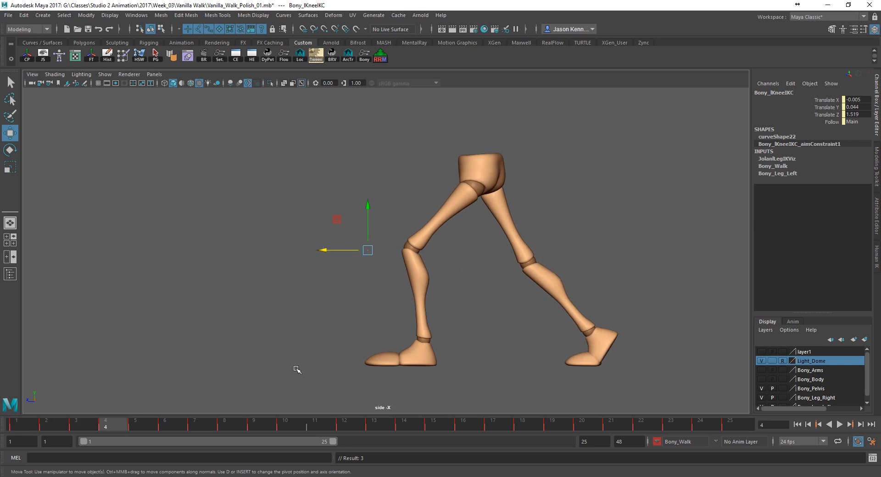
- Set the left foot's frame-4 Knee Lock key to 1 in the Graph Editor so it holds through frame 4
click(132, 426)
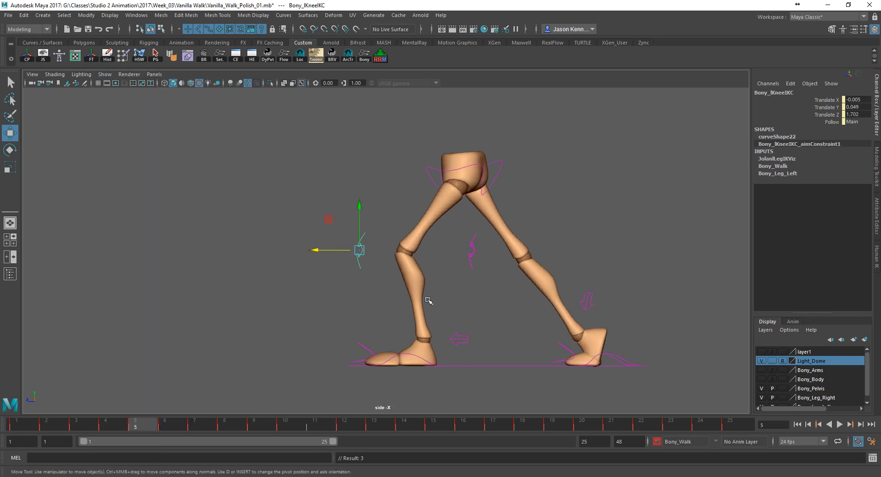
click(401, 355)
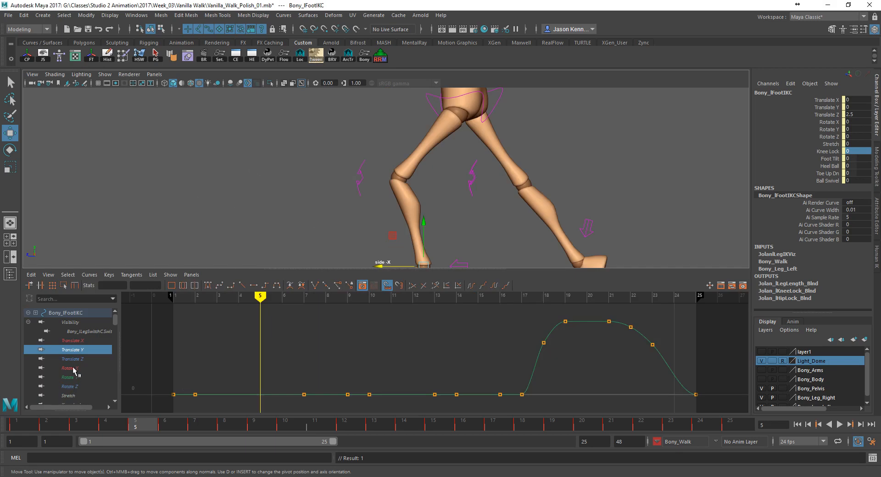
scroll(down, 3)
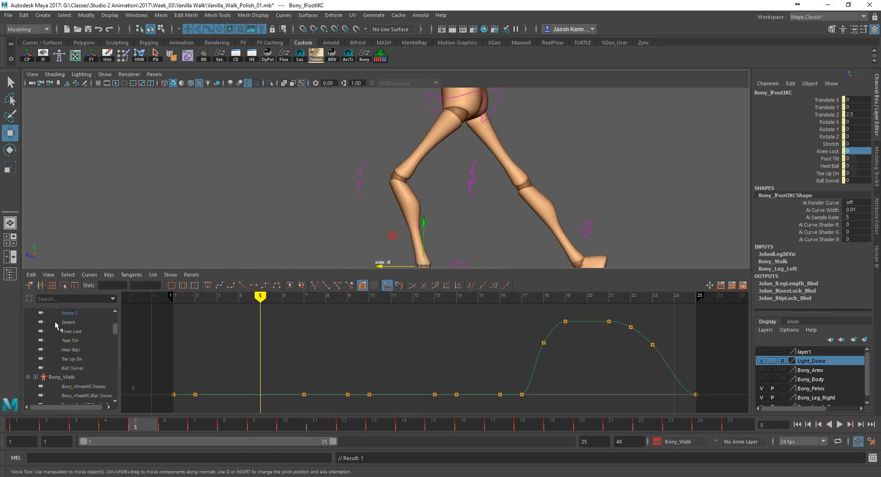
click(71, 331)
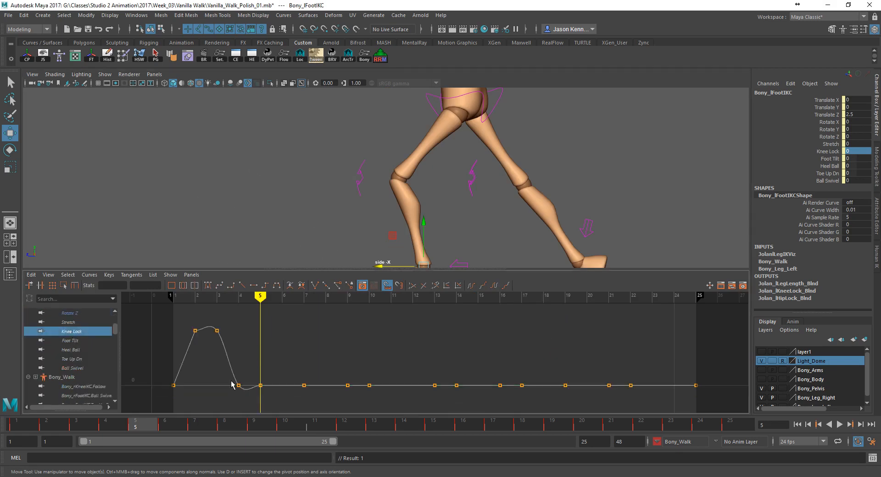
click(238, 385)
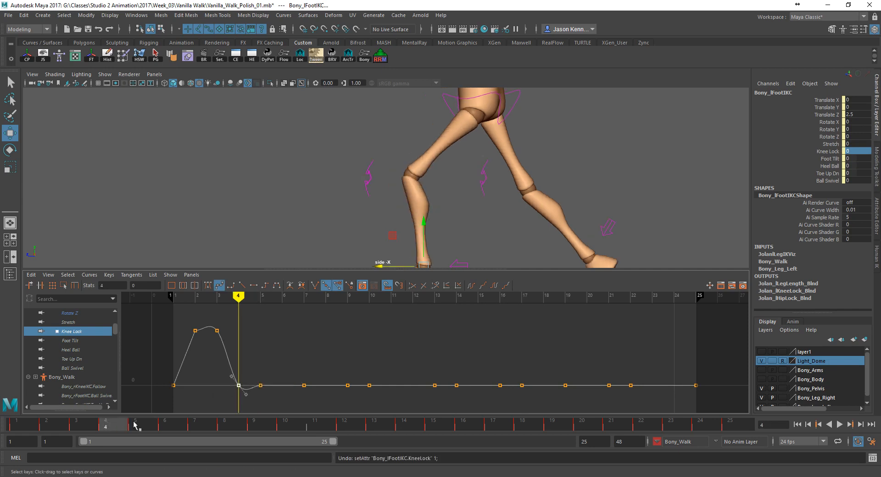
click(856, 151)
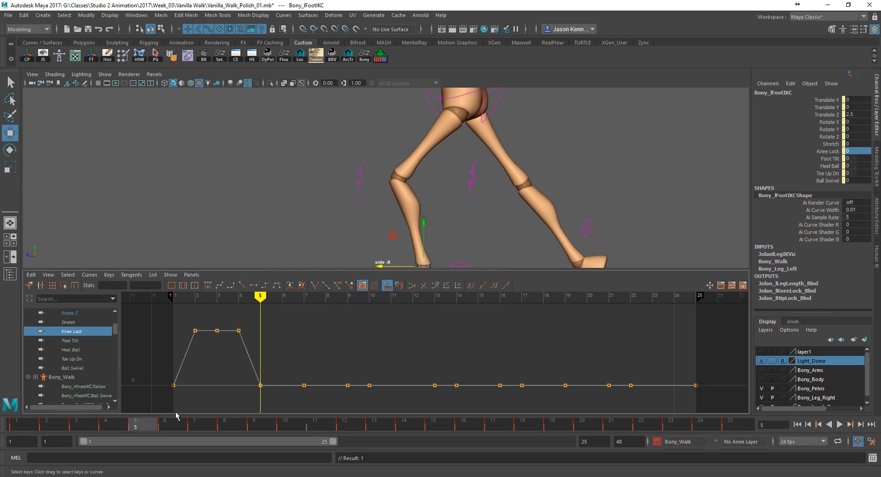
mouse_move(112, 429)
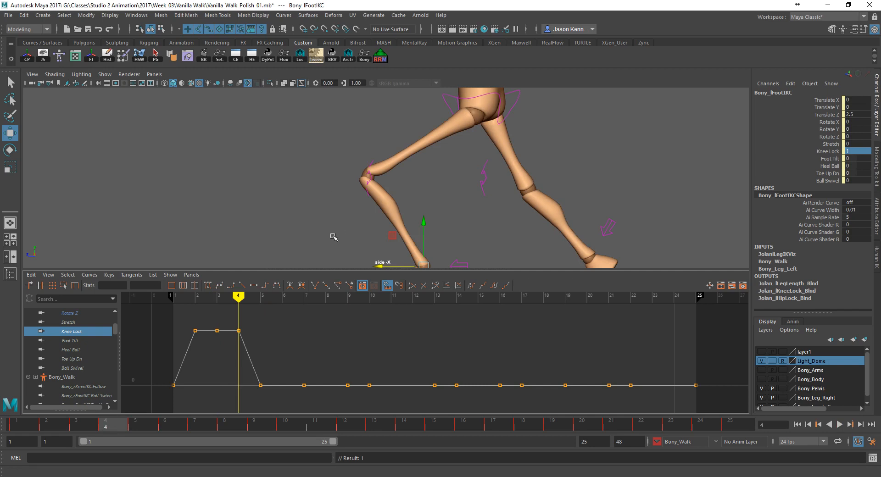
click(368, 178)
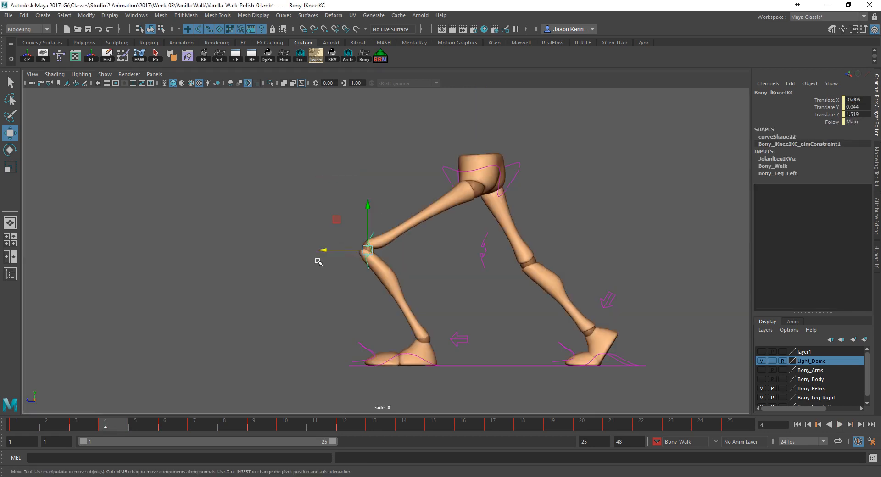
drag(367, 249, 415, 249)
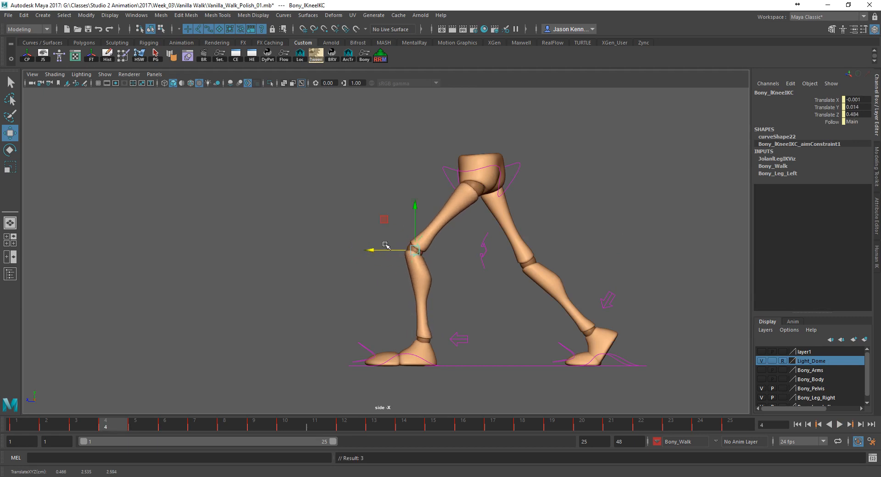
click(119, 424)
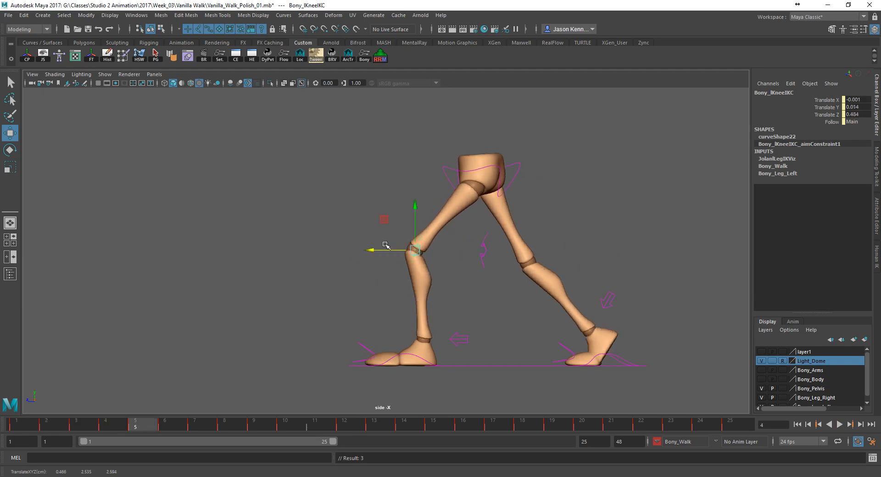
click(77, 423)
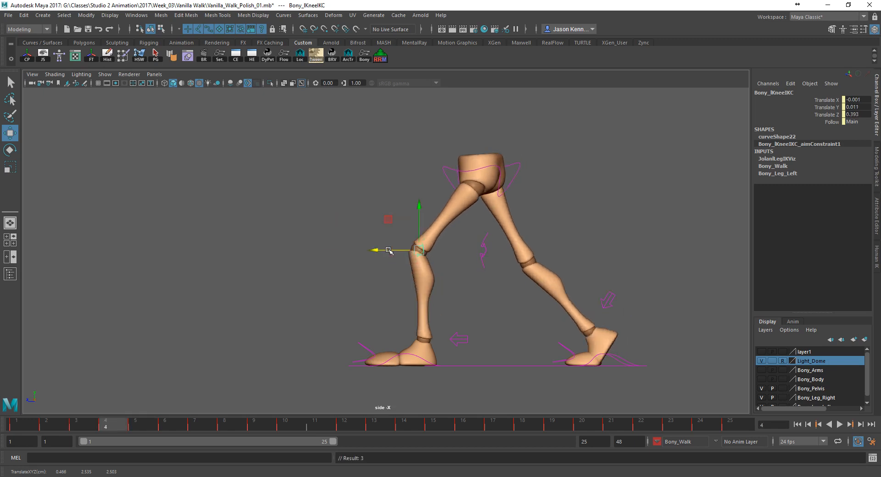
click(164, 425)
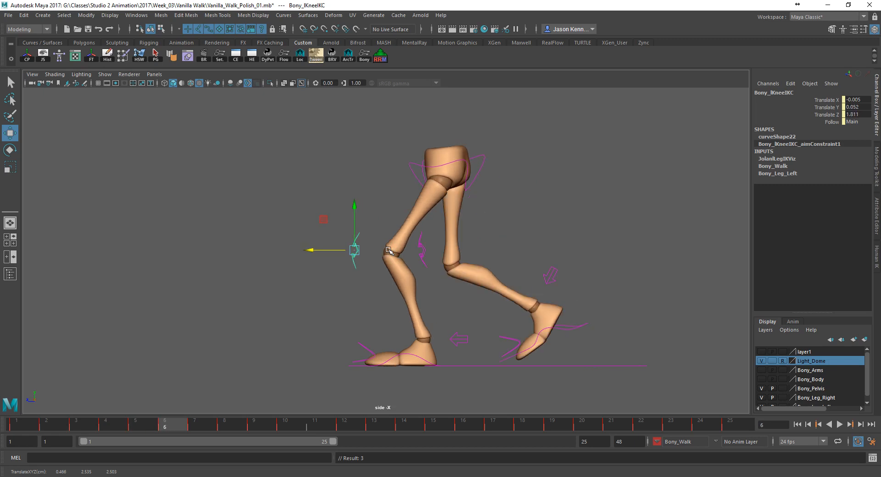
click(135, 424)
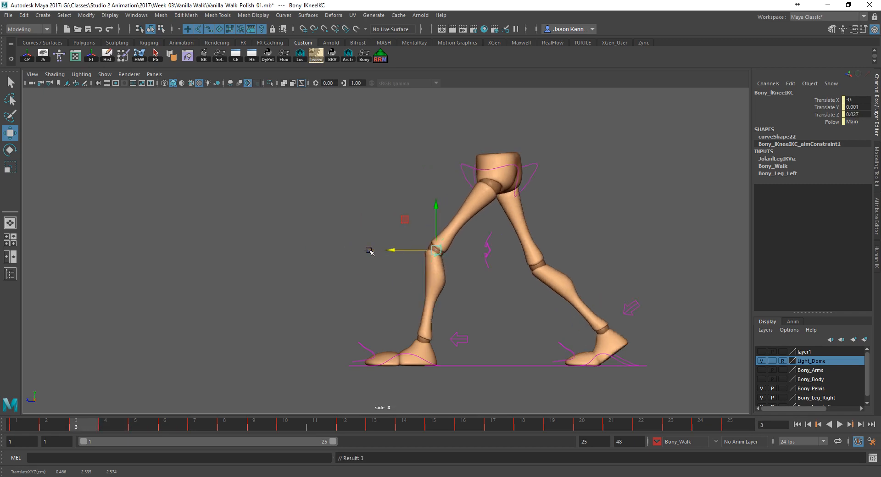
click(164, 423)
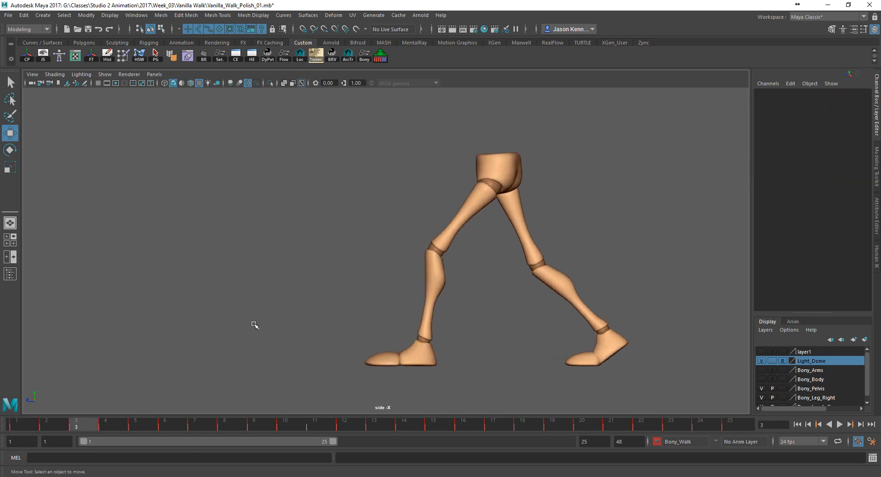
click(224, 423)
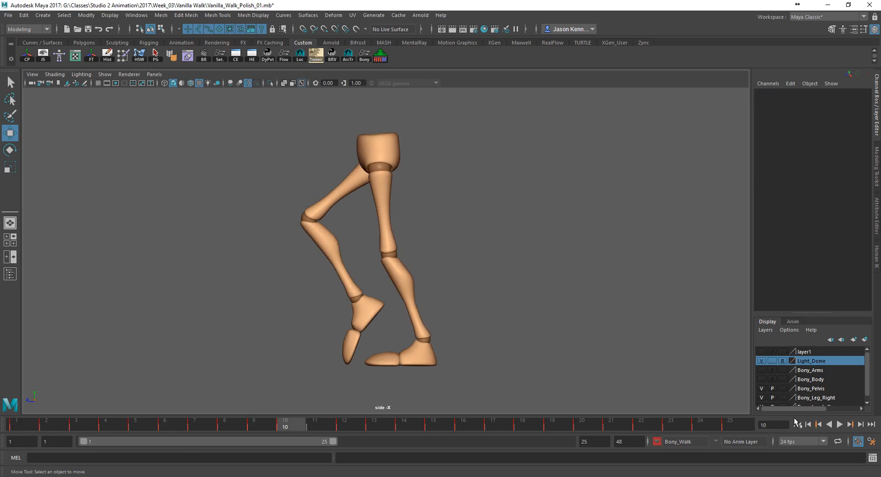
click(839, 424)
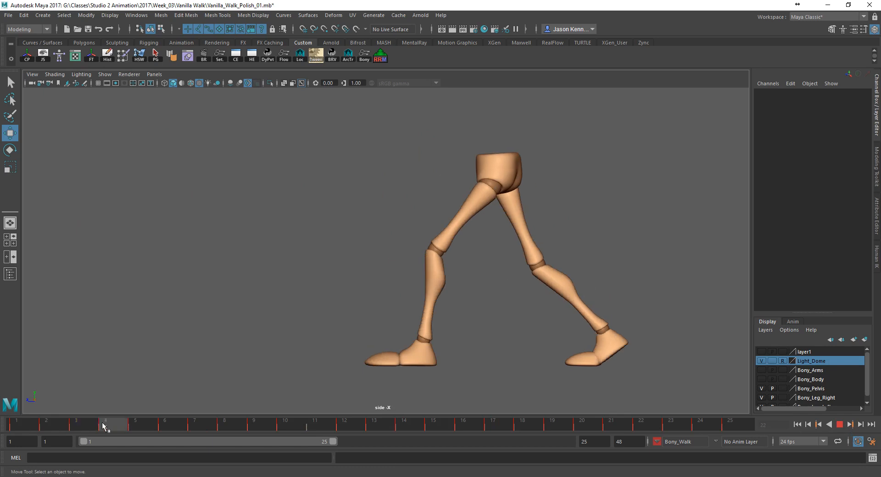
- Step through frames 2, 4, 5 and 10, then show the rig's control curves in the viewport
click(45, 424)
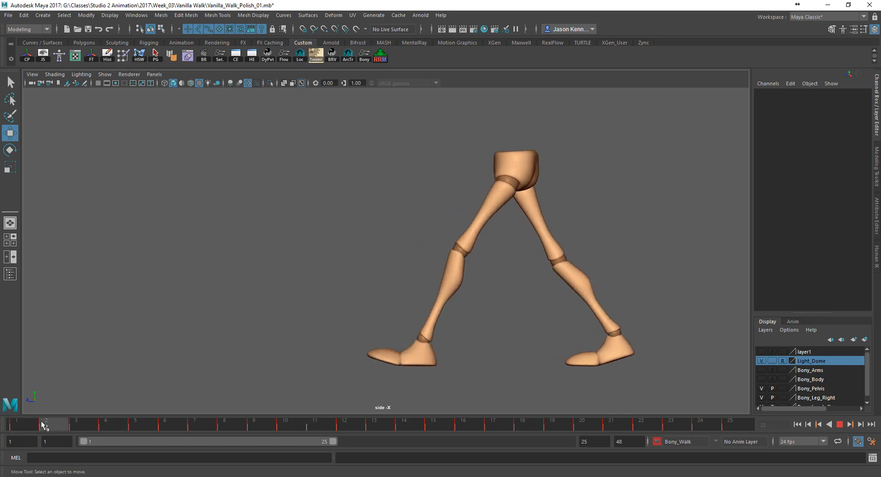
click(106, 423)
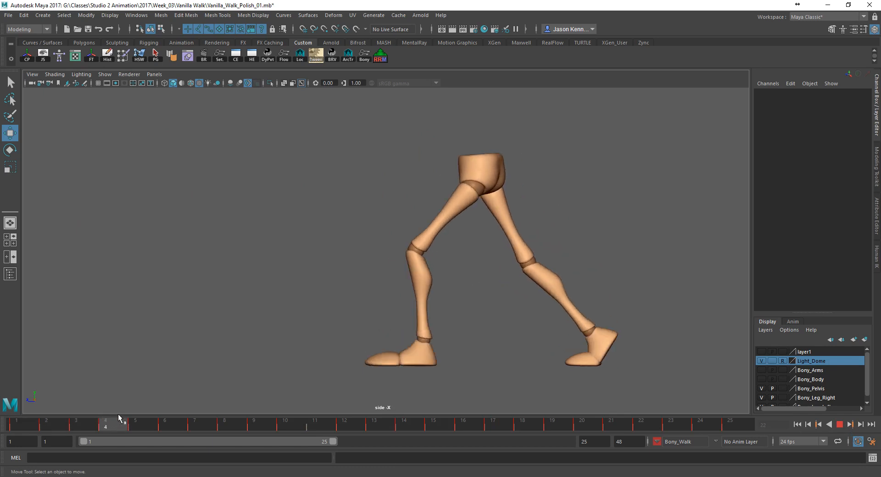
click(135, 424)
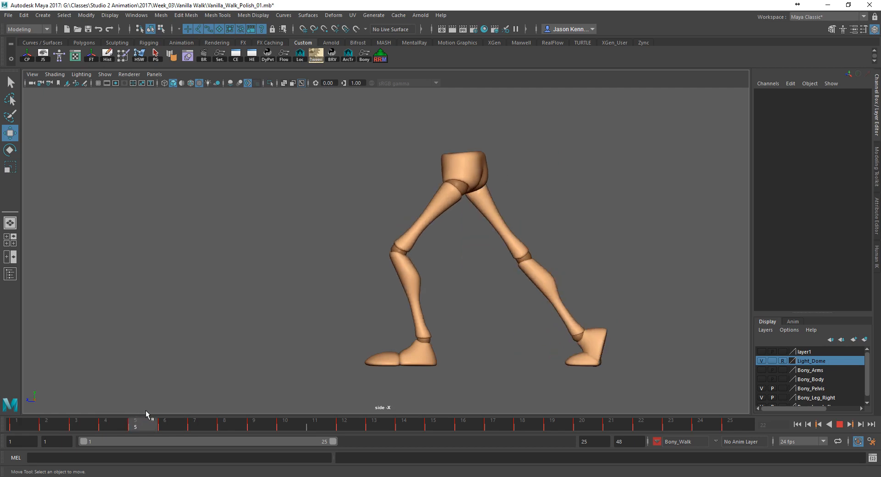
click(285, 423)
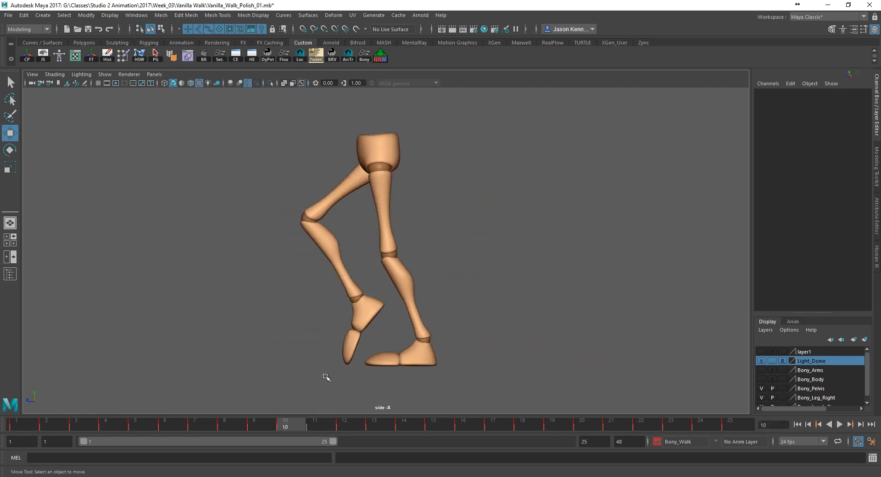
click(104, 74)
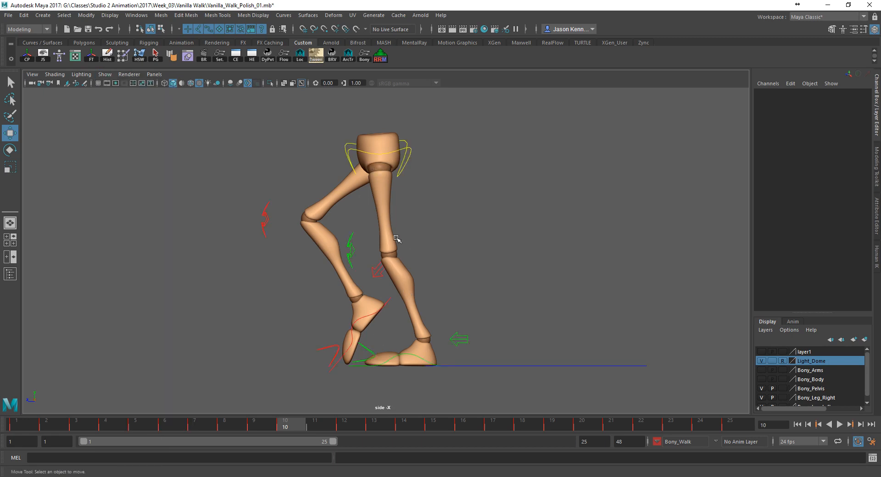
mouse_move(410, 357)
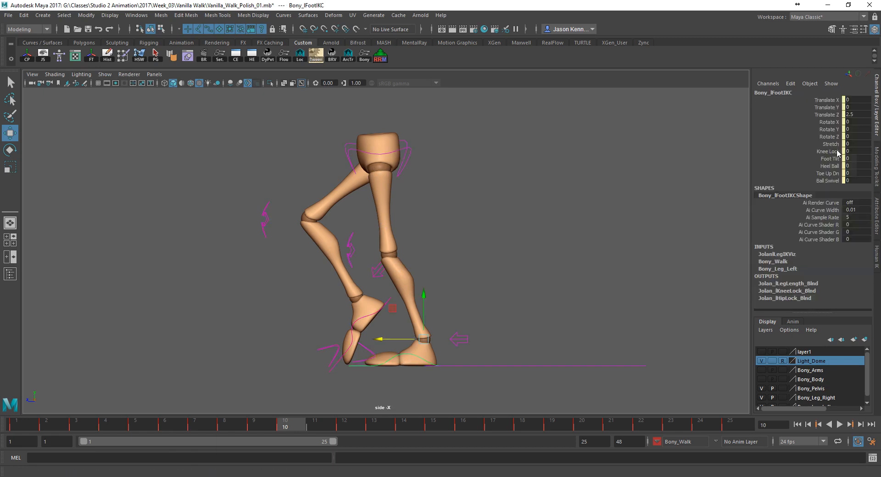
mouse_move(831, 170)
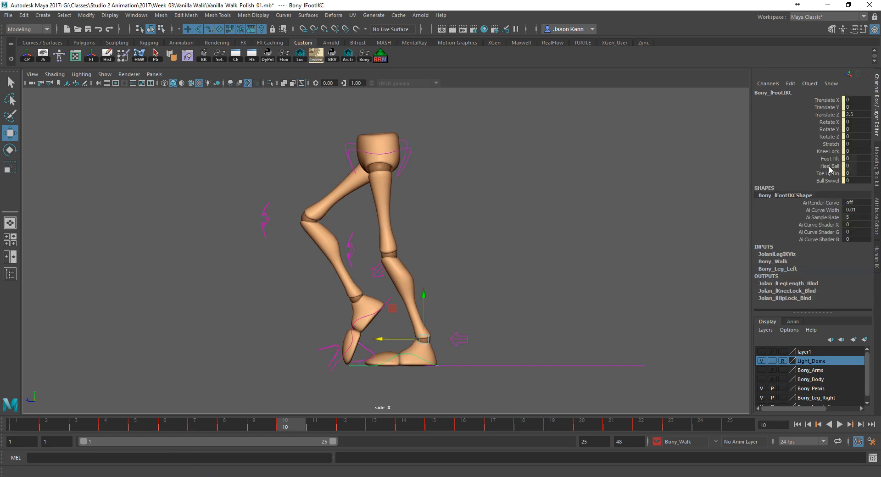
mouse_move(832, 144)
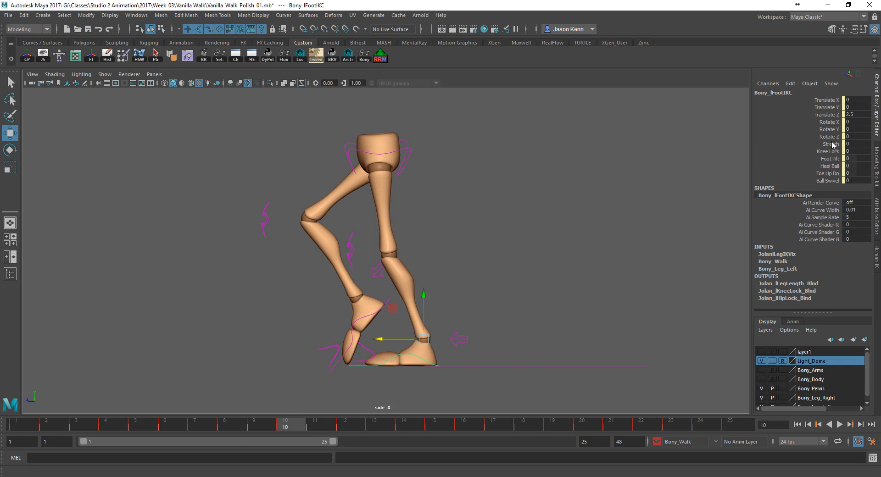
- Select the left foot's Stretch attribute and compare the heel at frames 16 and 10
click(831, 144)
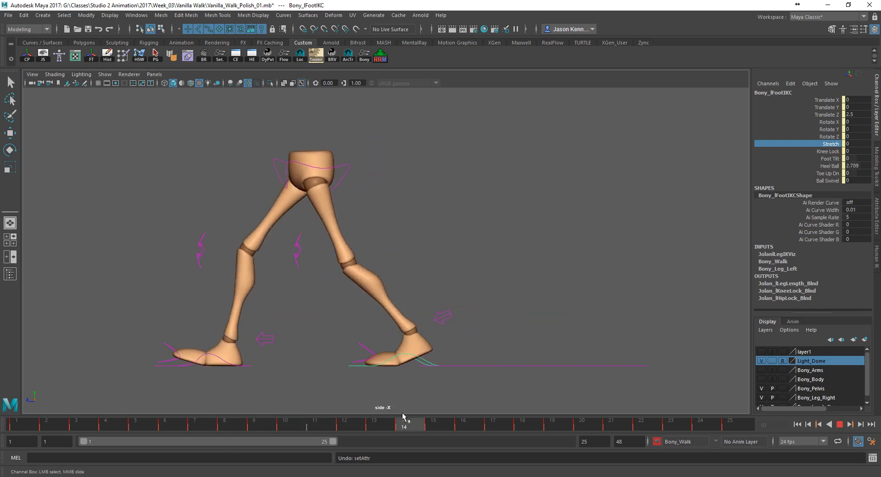
click(463, 422)
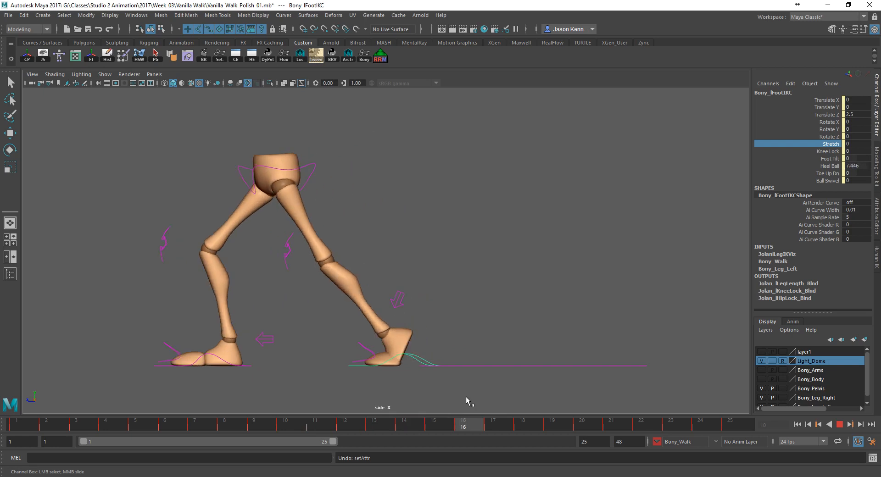
click(284, 423)
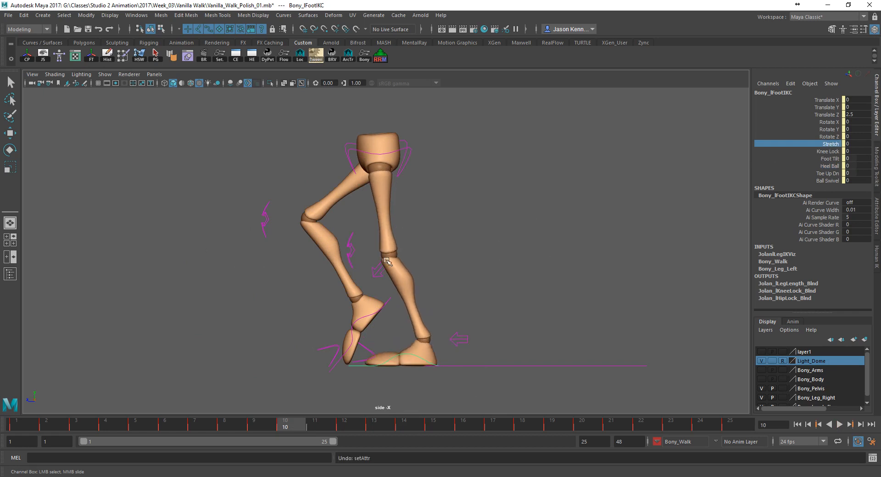
mouse_move(360, 264)
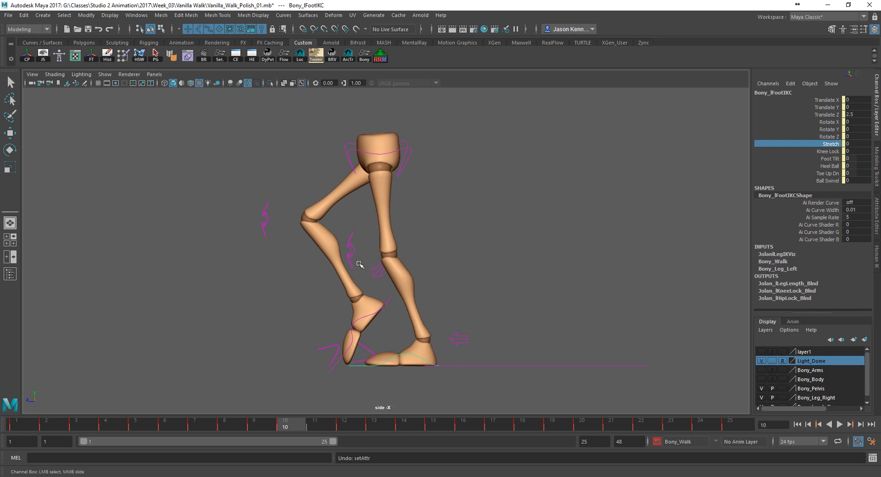
- Pull the left knee aim control forward at frame 10 and scrub frames 8–12 to check it
click(377, 251)
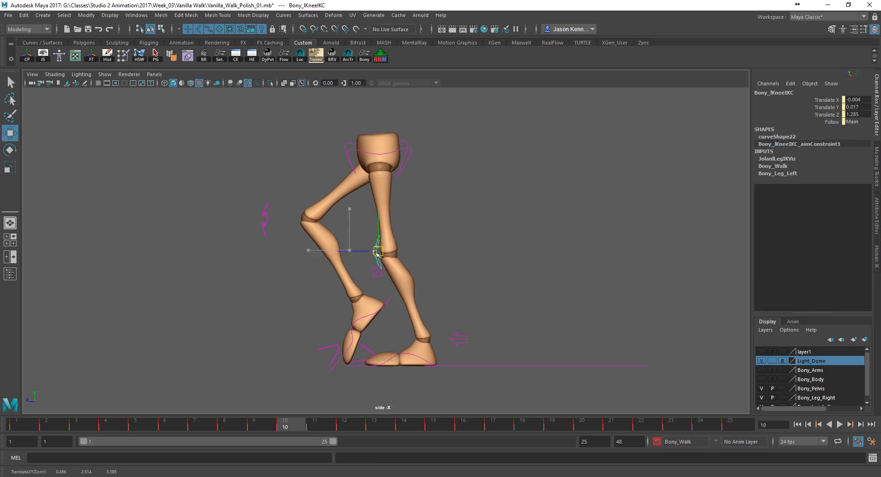
drag(376, 252, 349, 251)
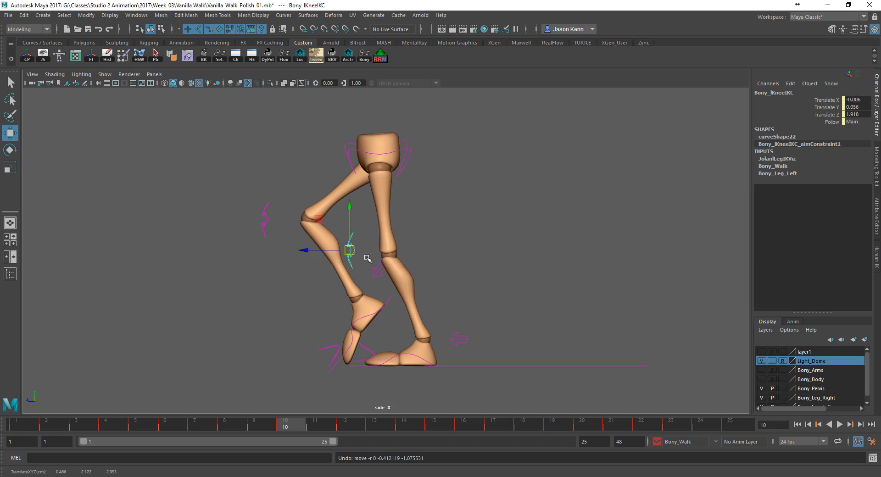
click(253, 426)
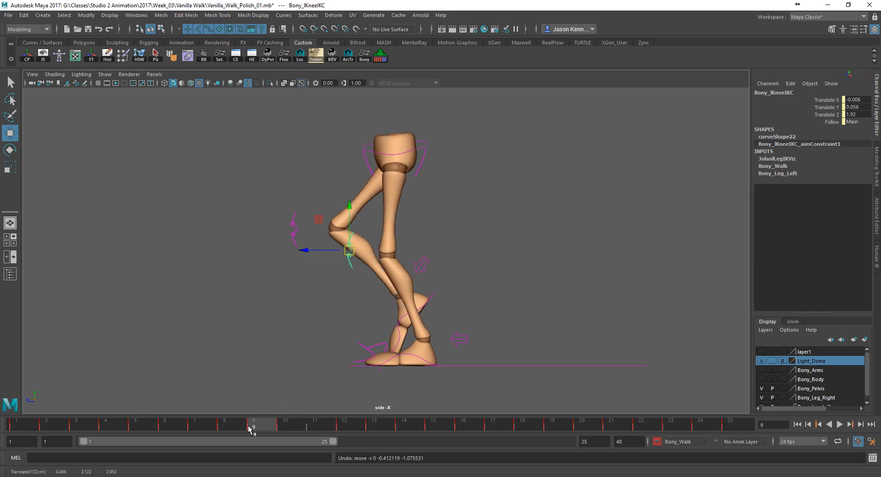
click(225, 422)
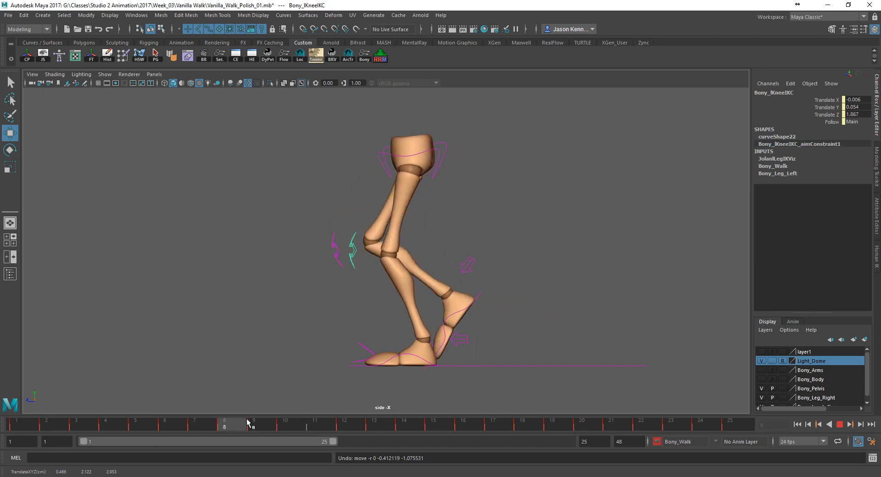
click(322, 423)
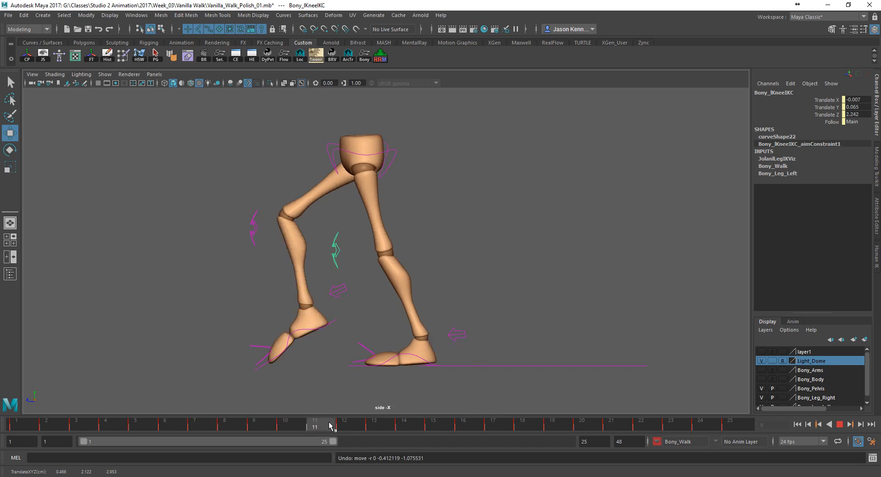
click(344, 423)
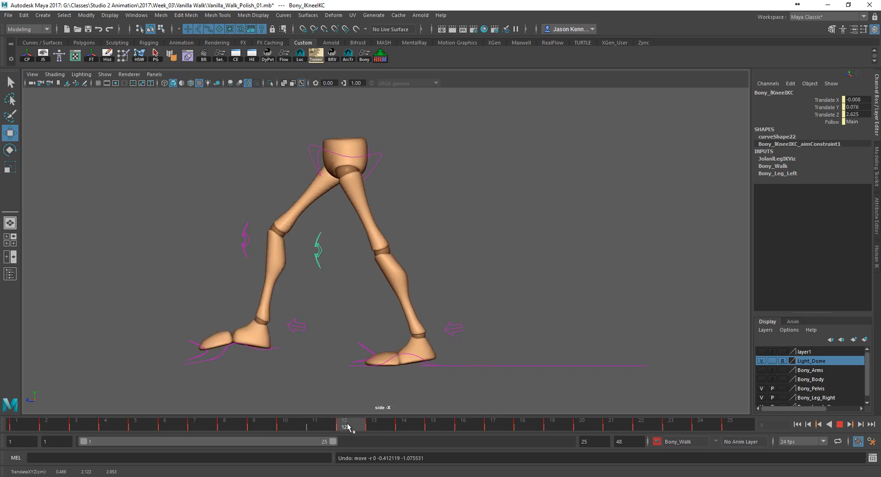
click(315, 425)
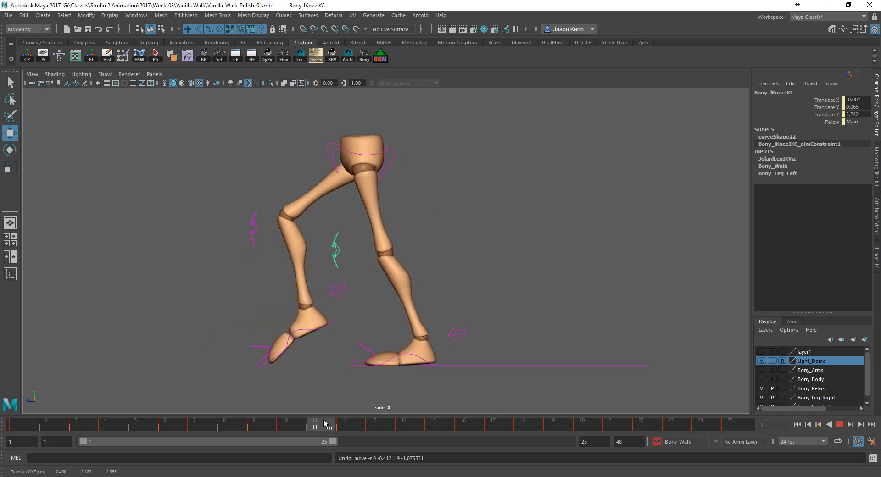
click(254, 422)
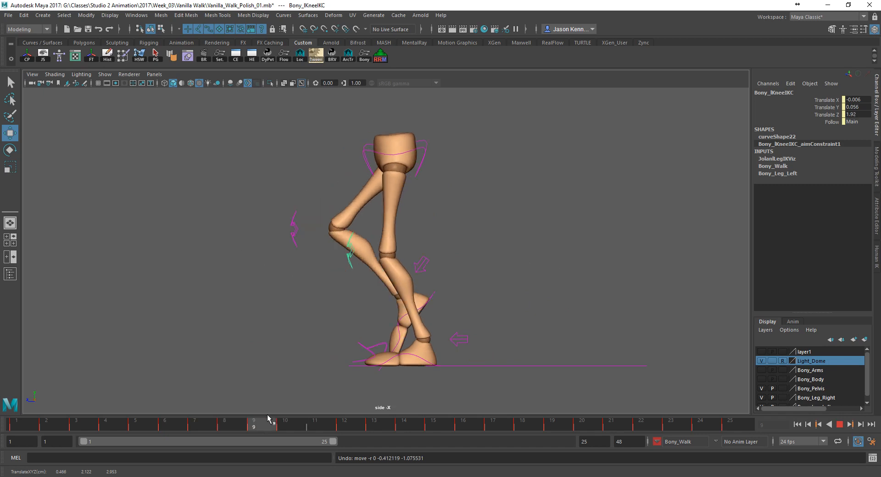
click(224, 420)
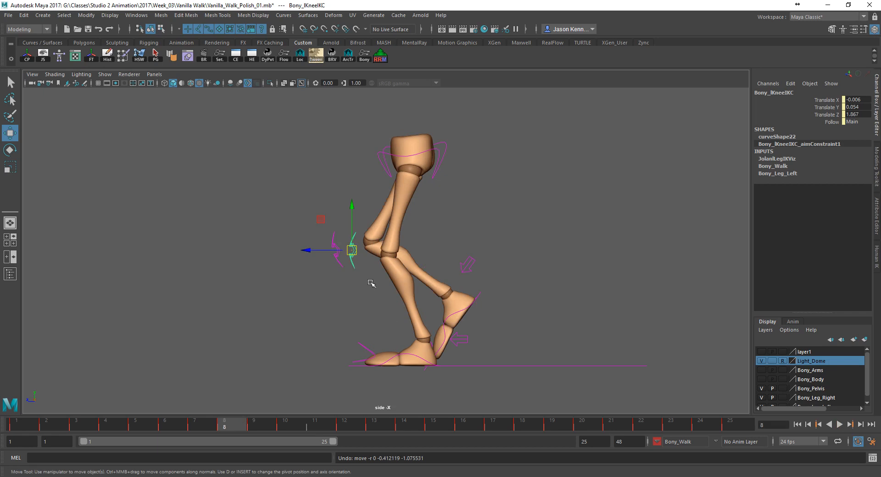
- Lower the left foot control's Heel Ball value at frame 11 to 0.215
click(424, 339)
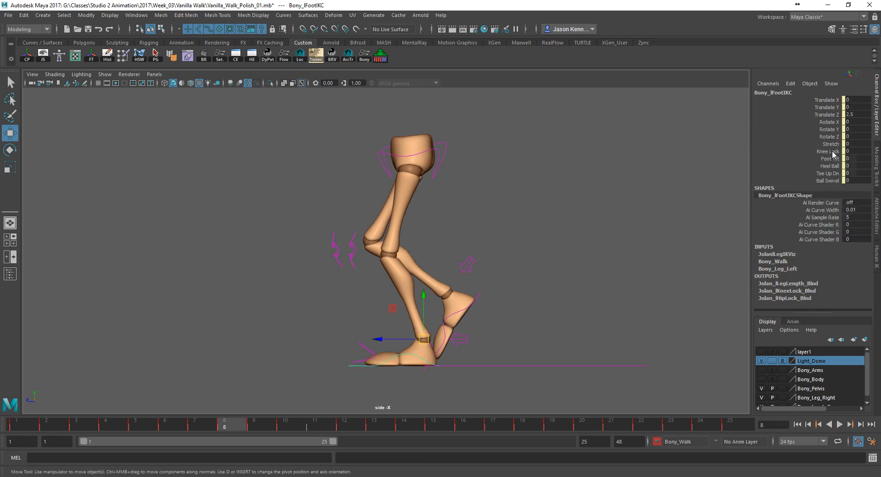
click(828, 152)
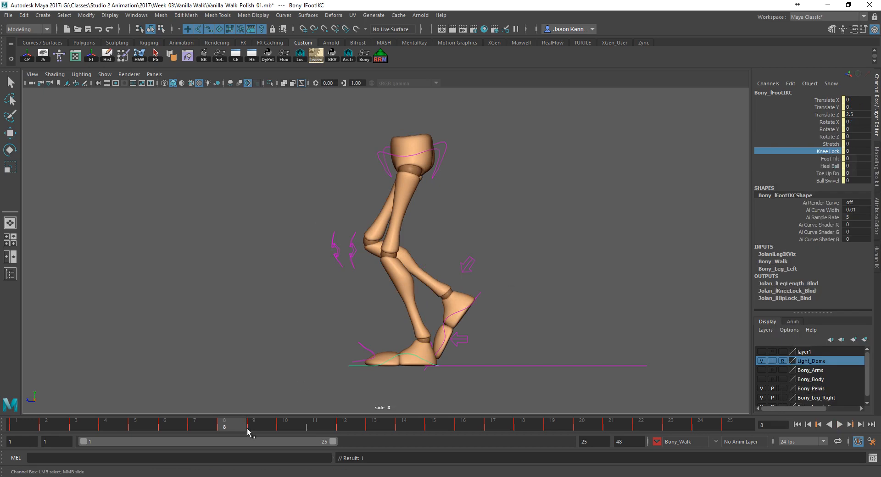
click(253, 424)
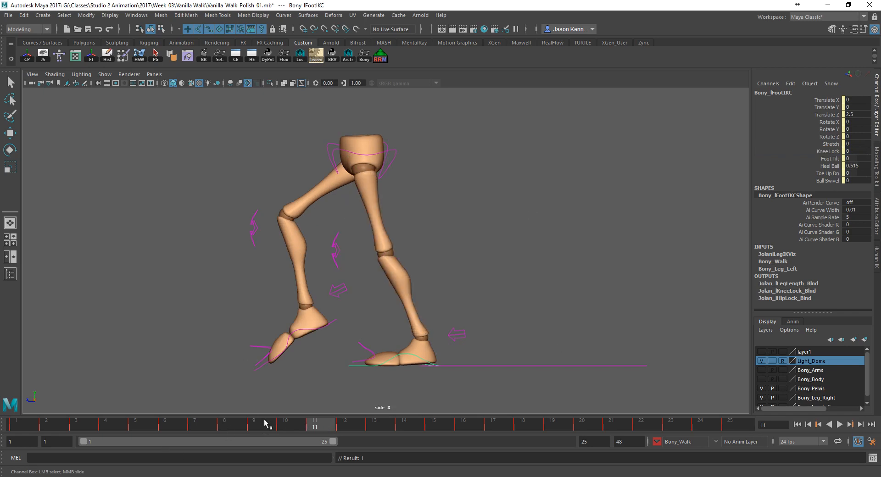
click(344, 421)
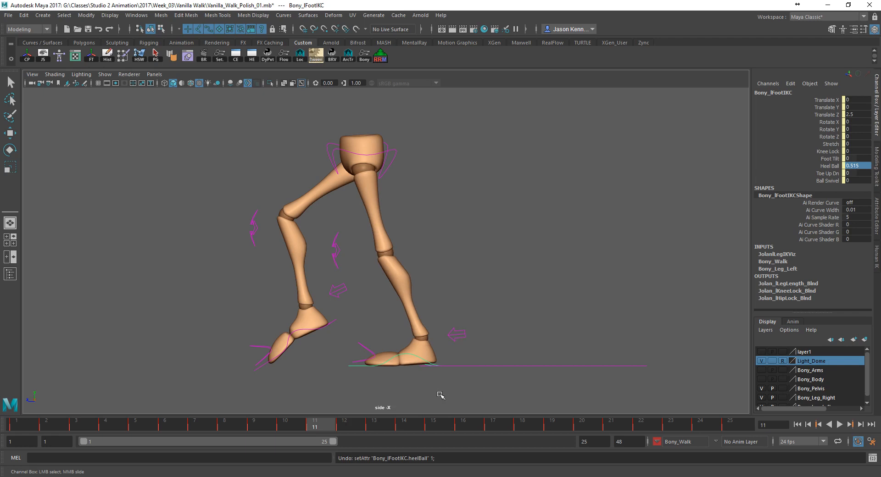
mouse_move(628, 258)
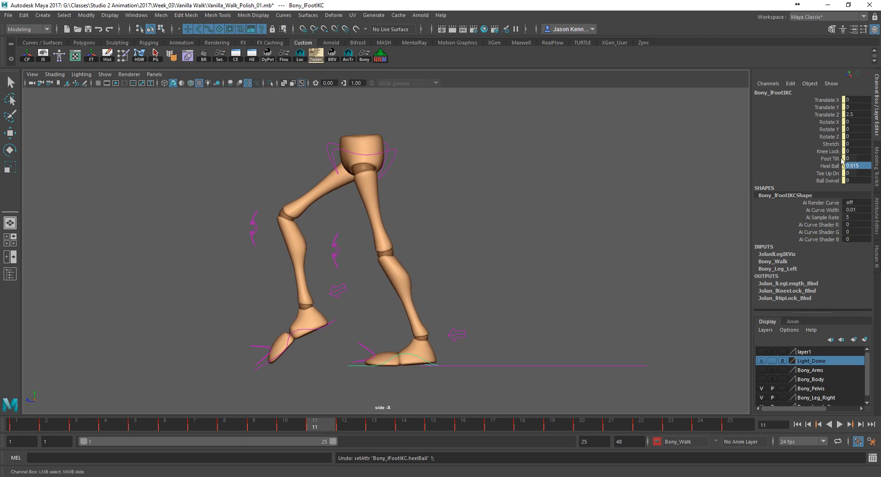
click(831, 165)
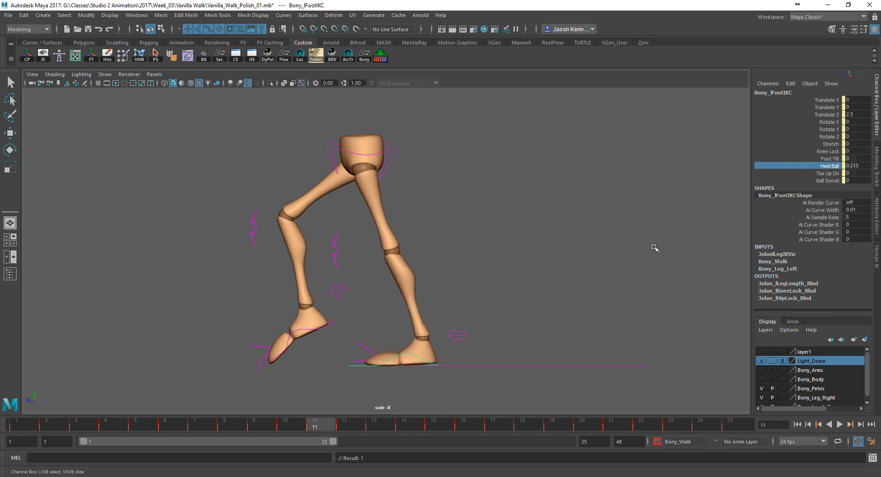
click(302, 424)
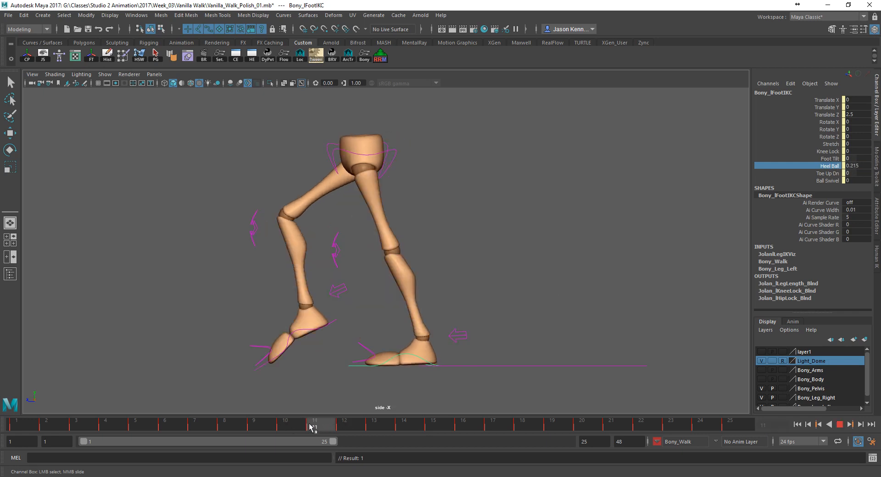
- Fine-tune the knee aim control's position at frames 9–10 so the planted knee stops popping
click(252, 422)
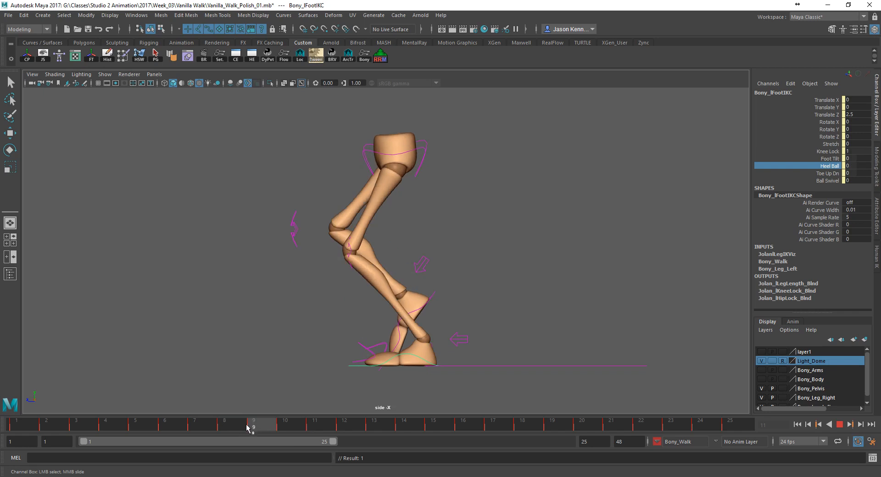
click(254, 423)
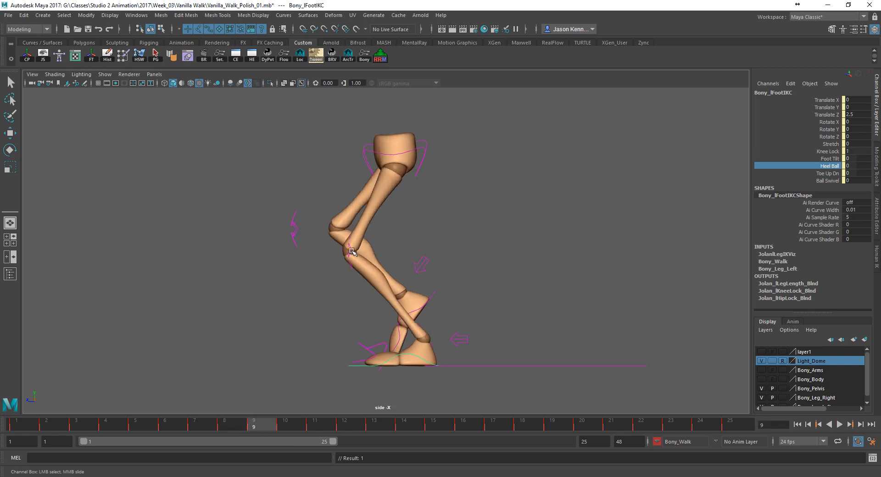
click(368, 251)
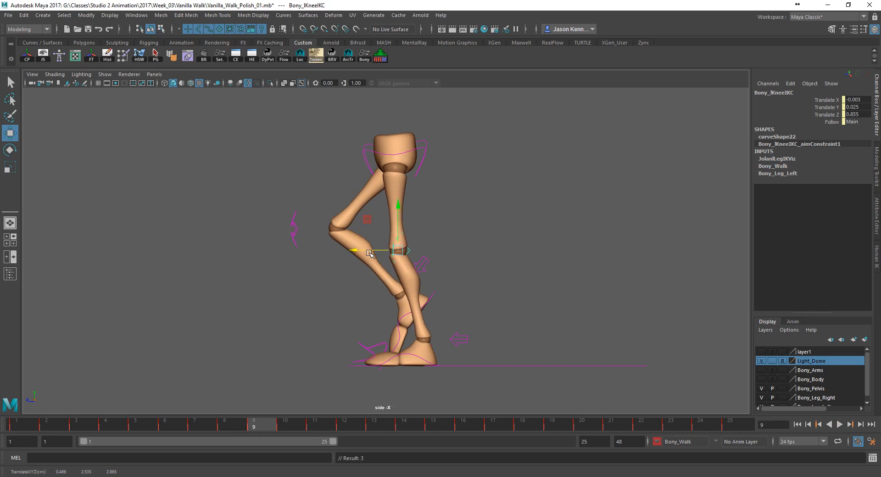
click(284, 424)
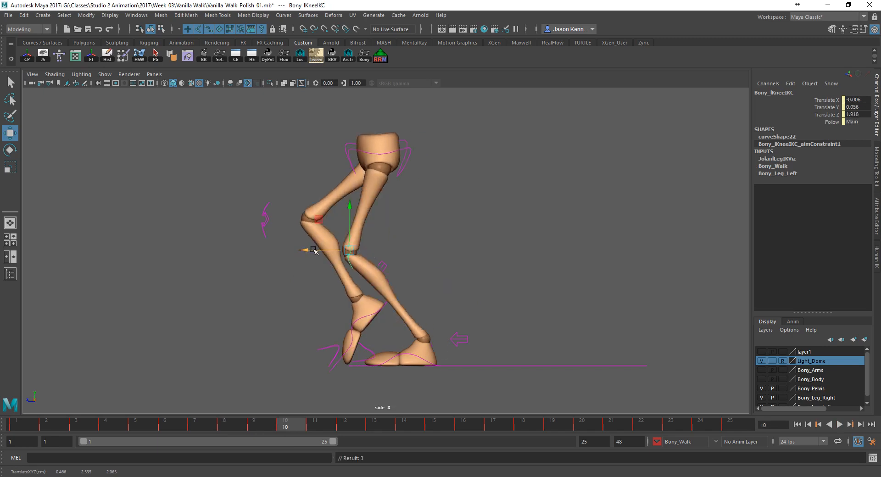
drag(312, 251, 363, 253)
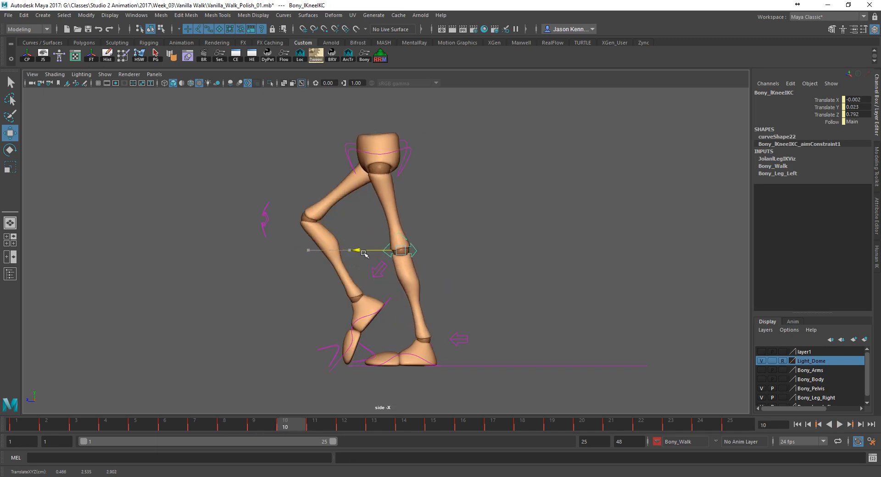
drag(363, 251, 352, 250)
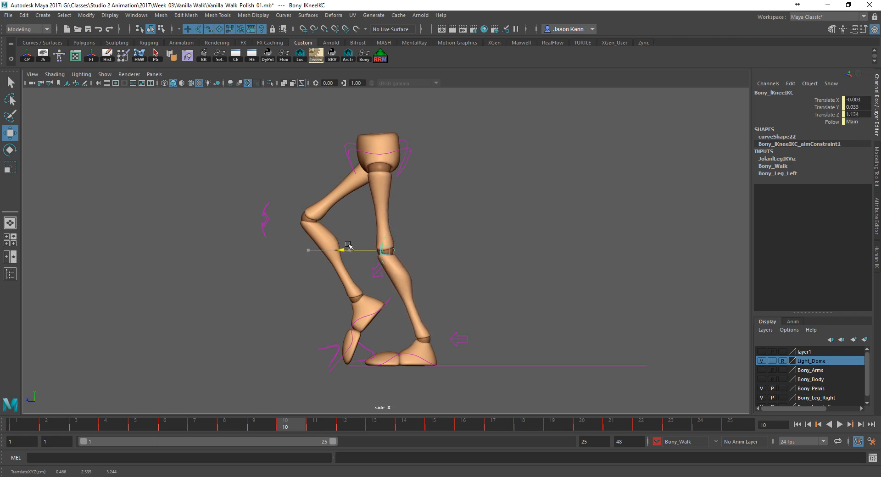
drag(349, 247, 353, 242)
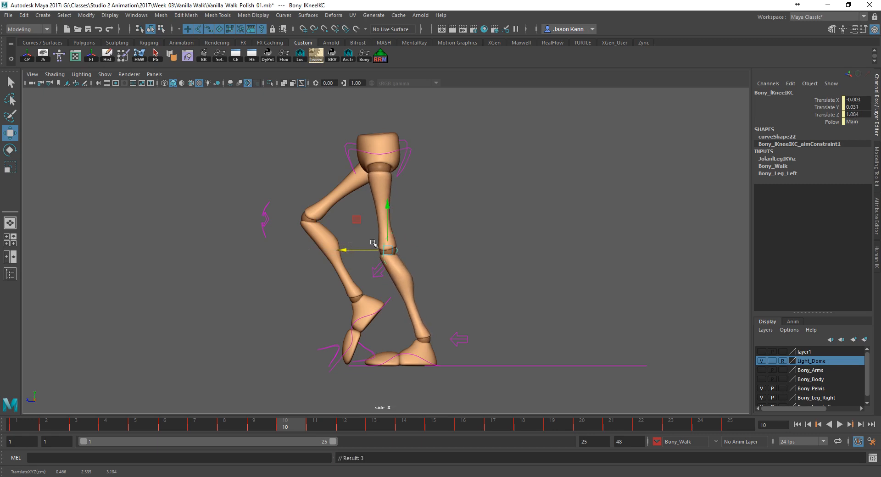
drag(374, 251, 378, 245)
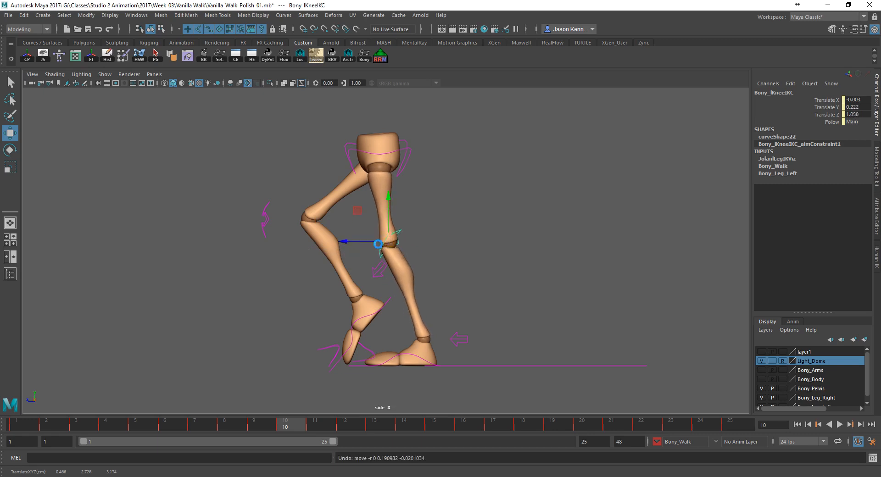
drag(378, 244, 363, 250)
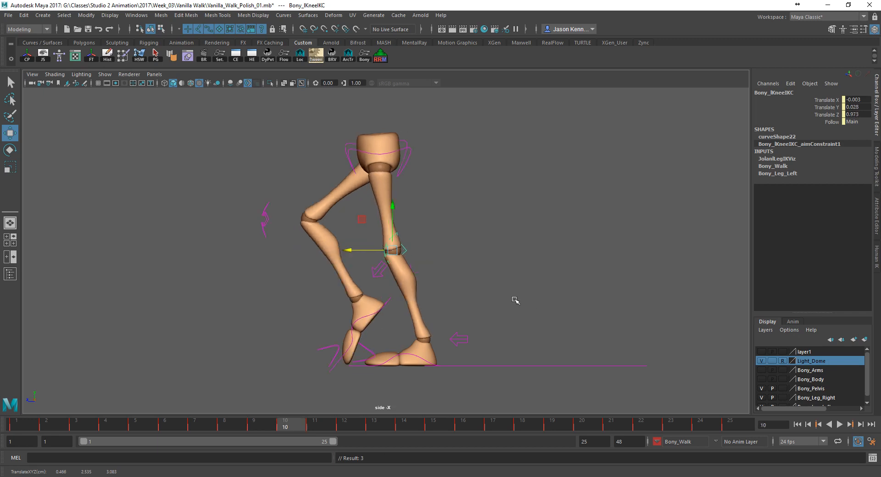
- Scrub frames 9–13, hide the control curves and play the walk back
click(254, 424)
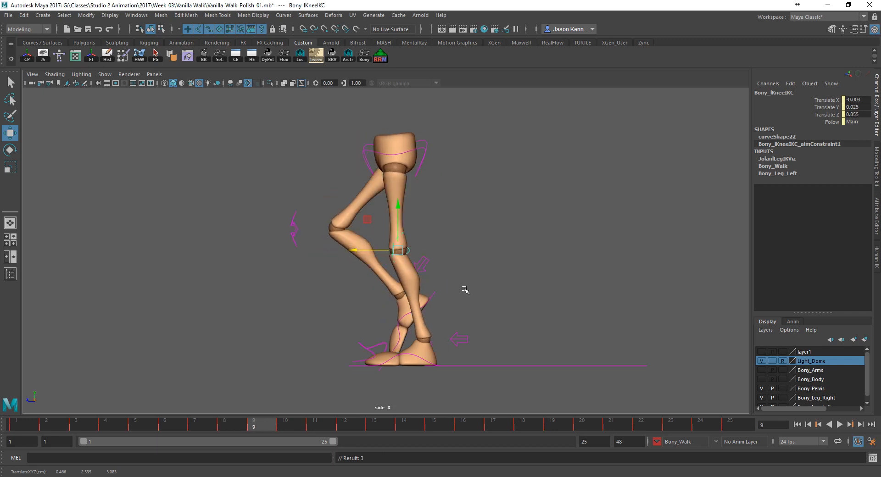
mouse_move(429, 281)
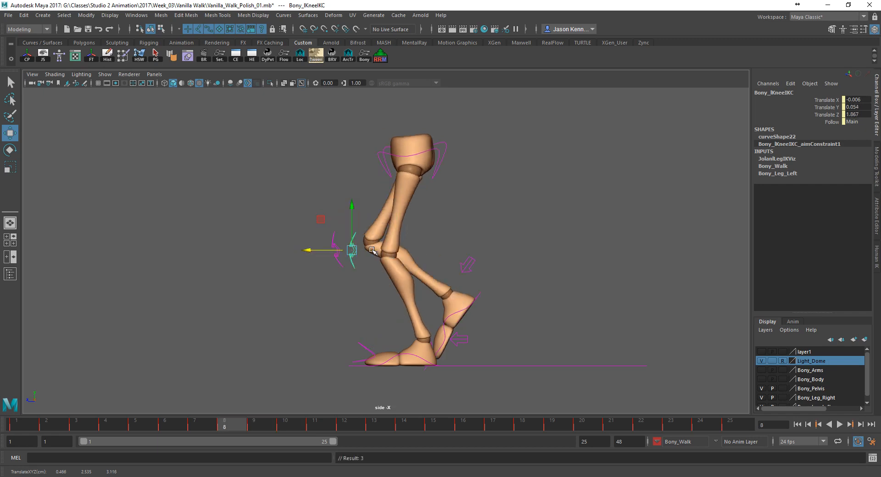
click(314, 424)
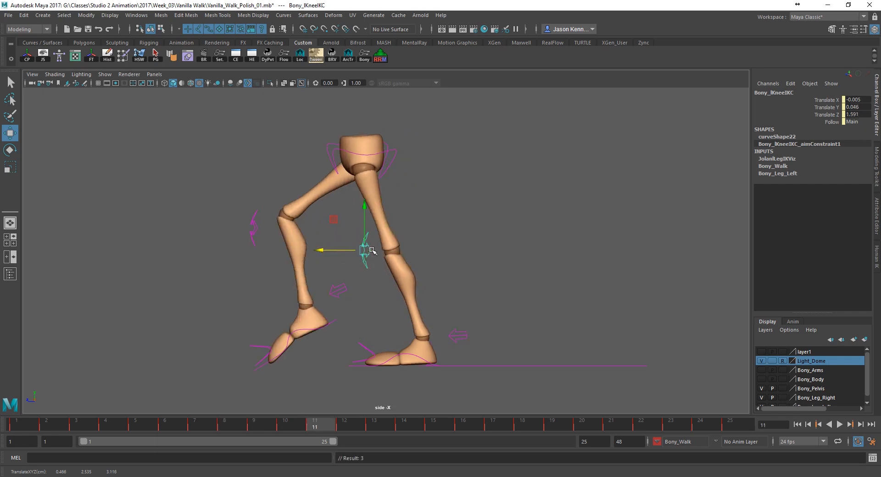
click(370, 423)
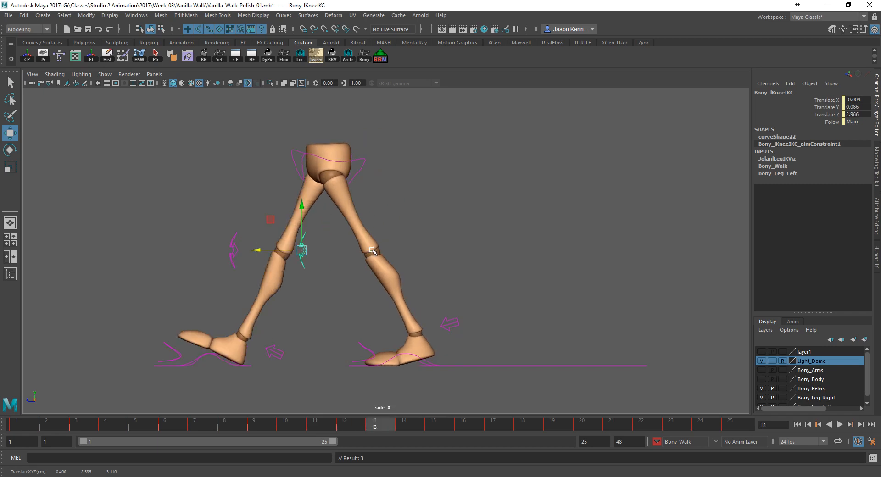
click(254, 421)
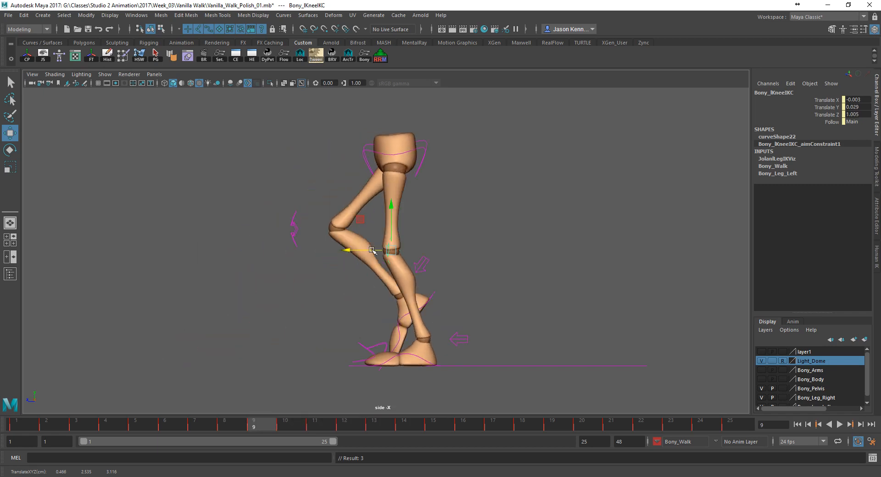
click(105, 73)
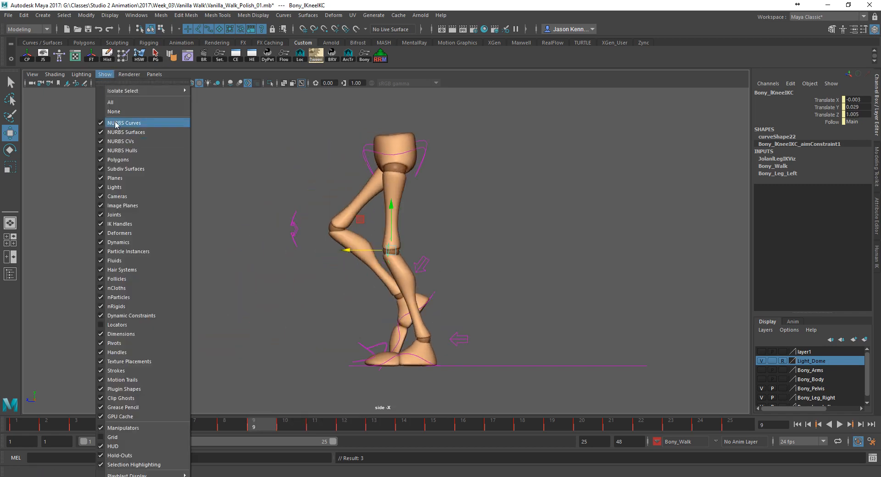
click(124, 123)
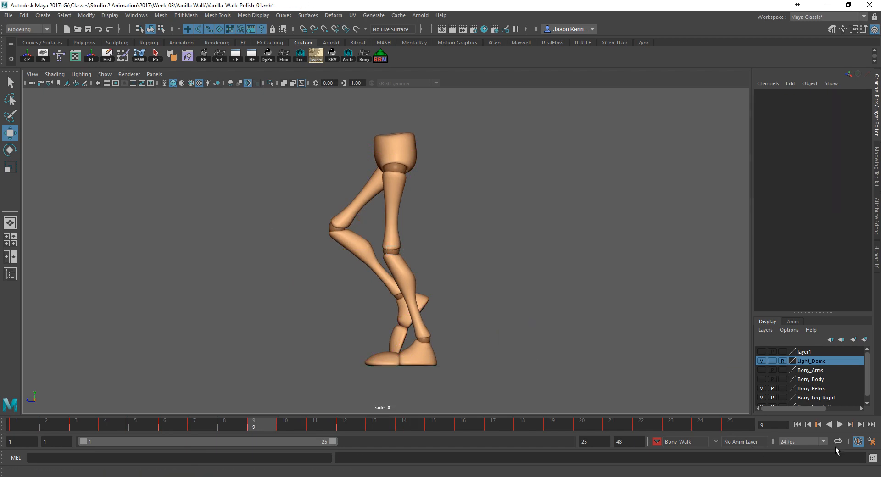
click(841, 424)
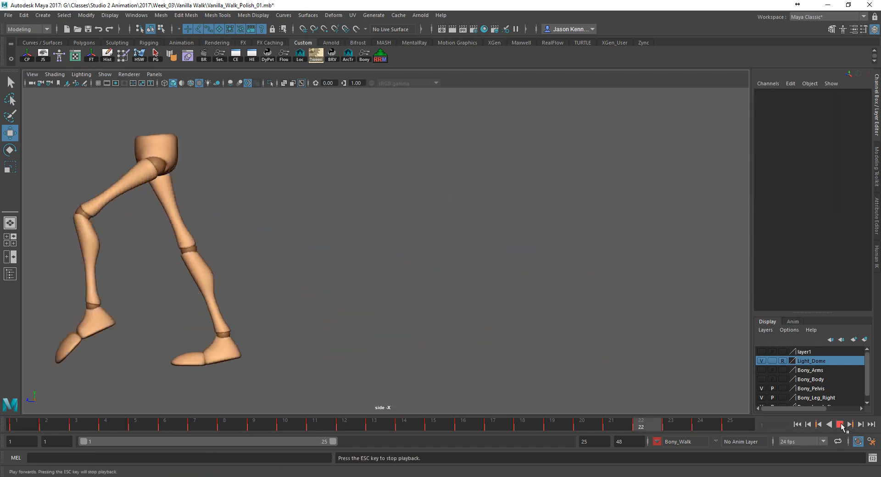
click(842, 424)
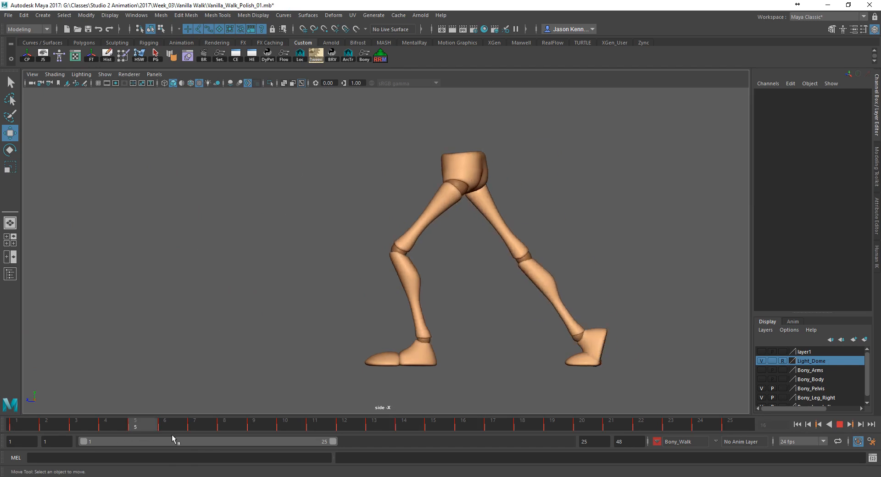
- Check poses at frames 12, 11 and 10, then show the control curves again
click(344, 423)
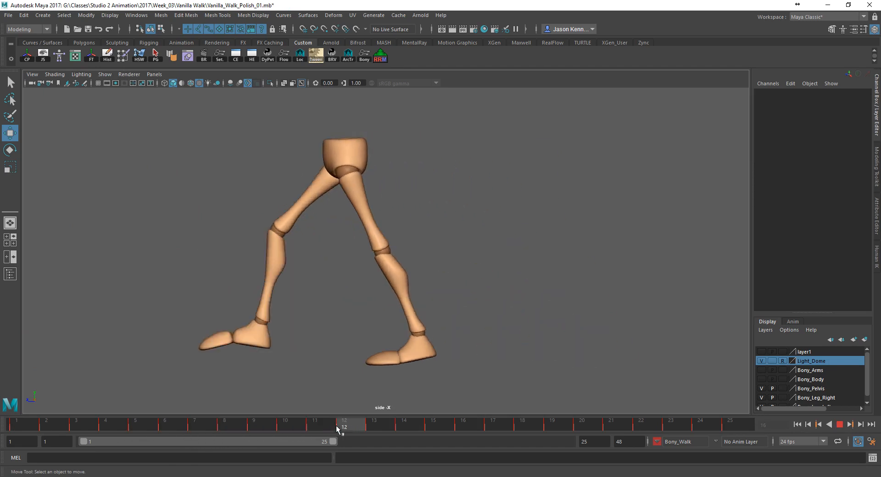
click(224, 423)
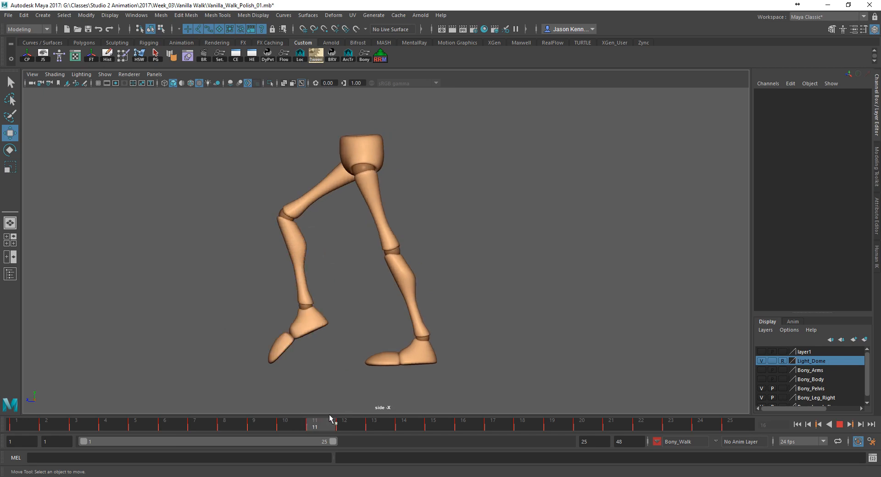
click(285, 424)
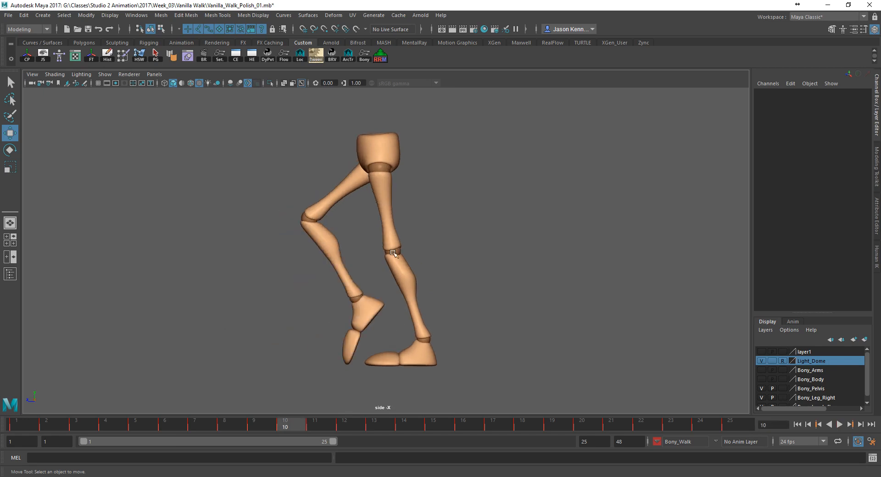
click(105, 74)
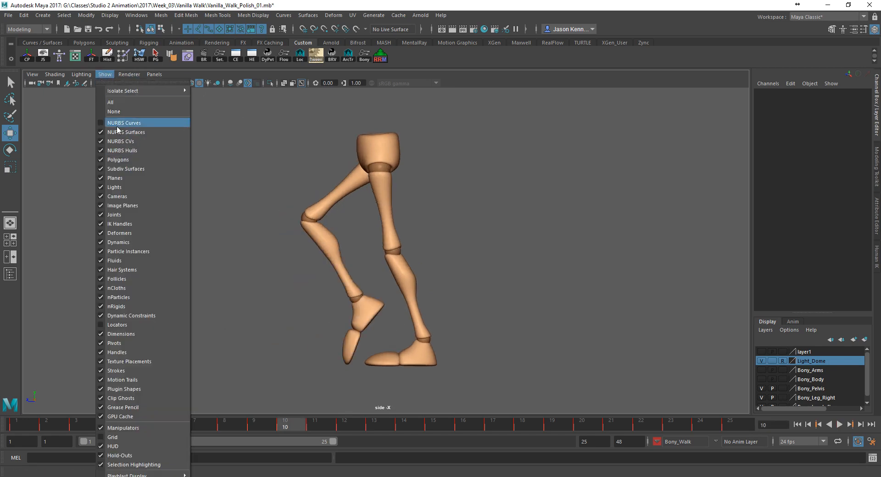
click(124, 123)
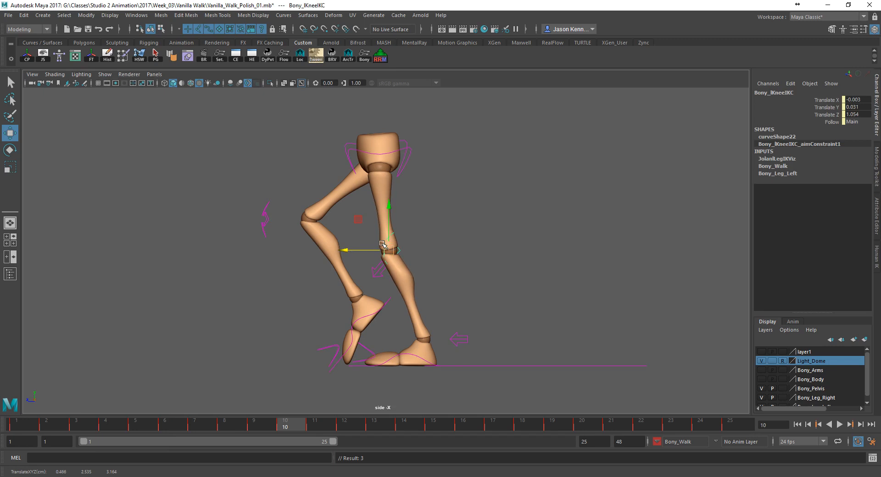
mouse_move(398, 252)
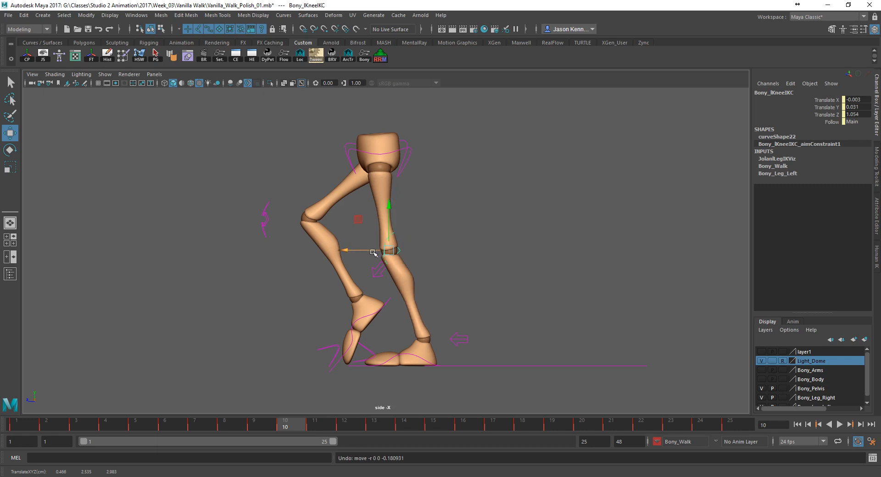
- Nudge the main hip control's Translate Y key at frame 10 to about -0.079
click(378, 151)
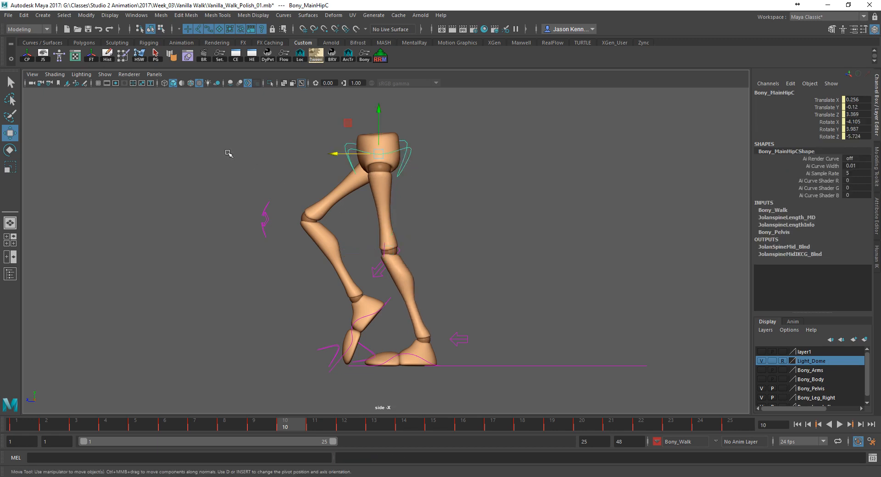
mouse_move(202, 329)
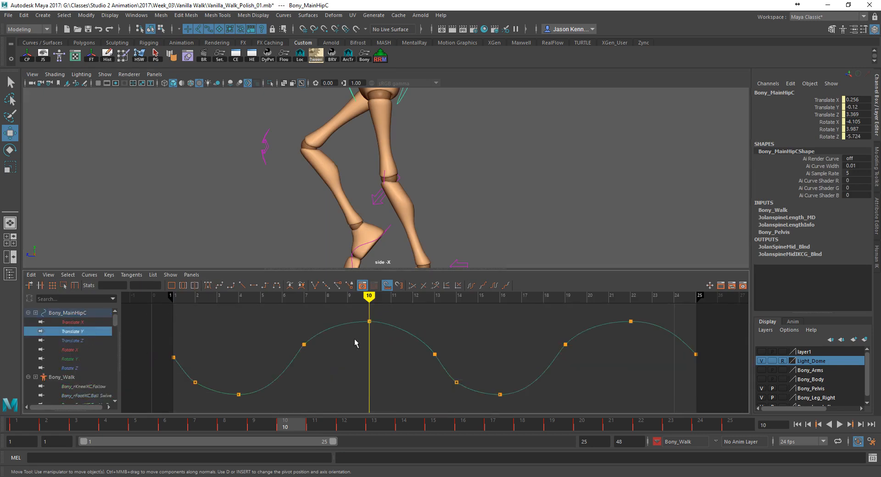
click(370, 322)
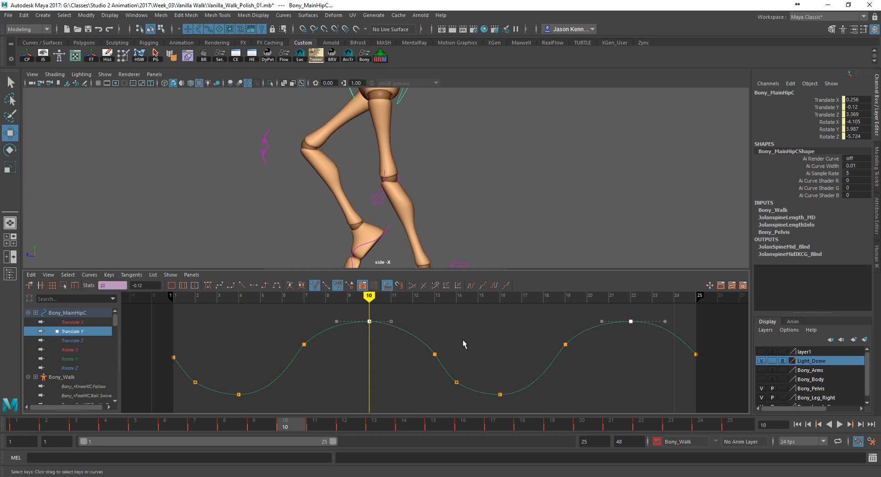
mouse_move(418, 240)
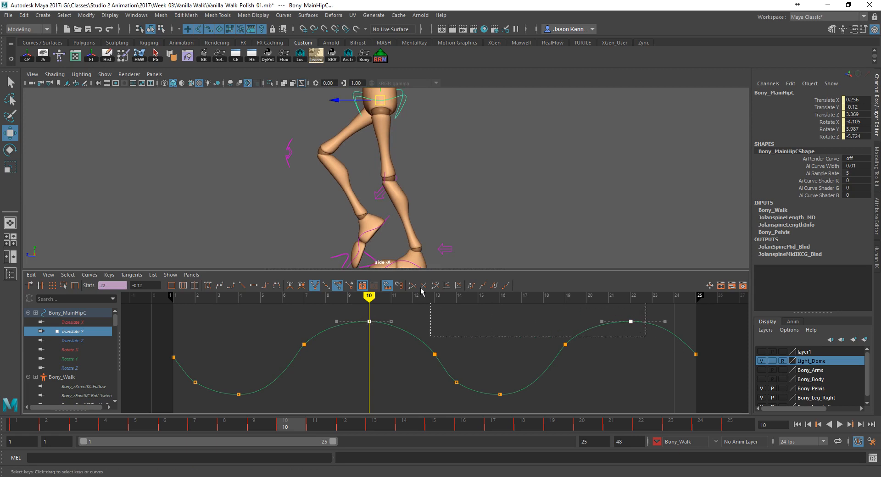
click(369, 321)
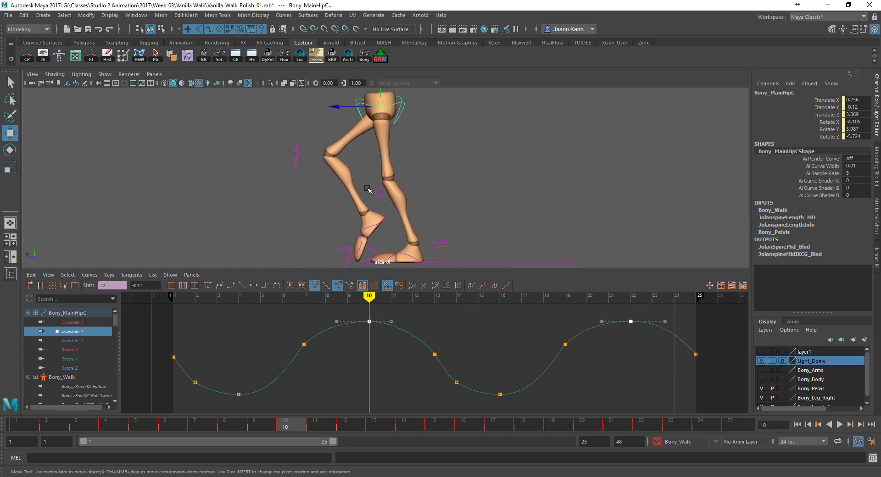
- Check the left foot's Knee Lock value, then isolate the main hip's Translate Y curve
click(382, 177)
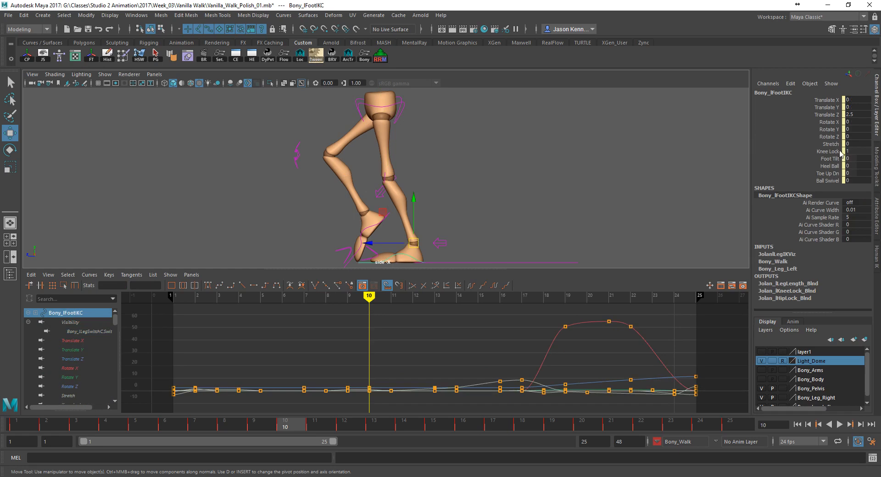
double_click(855, 151)
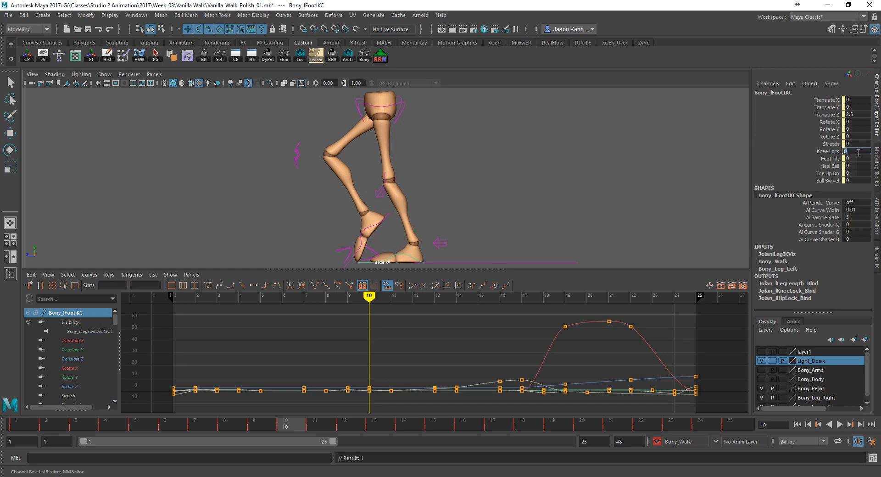
mouse_move(404, 116)
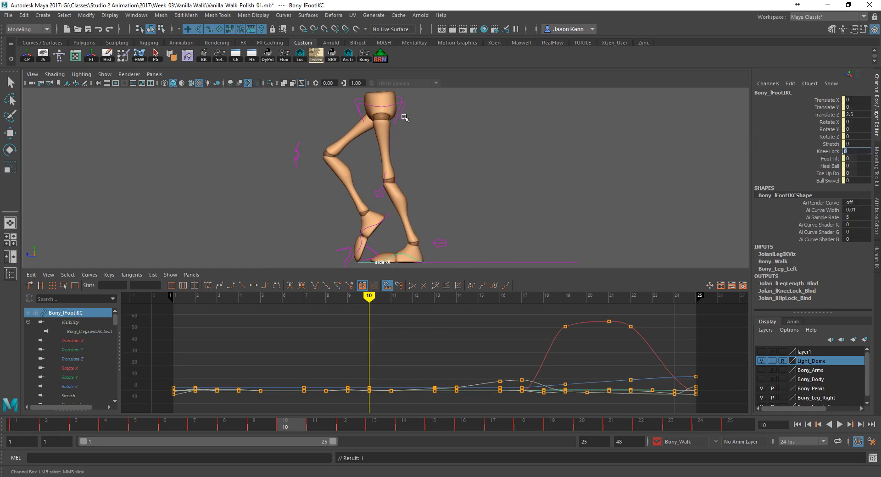
click(379, 107)
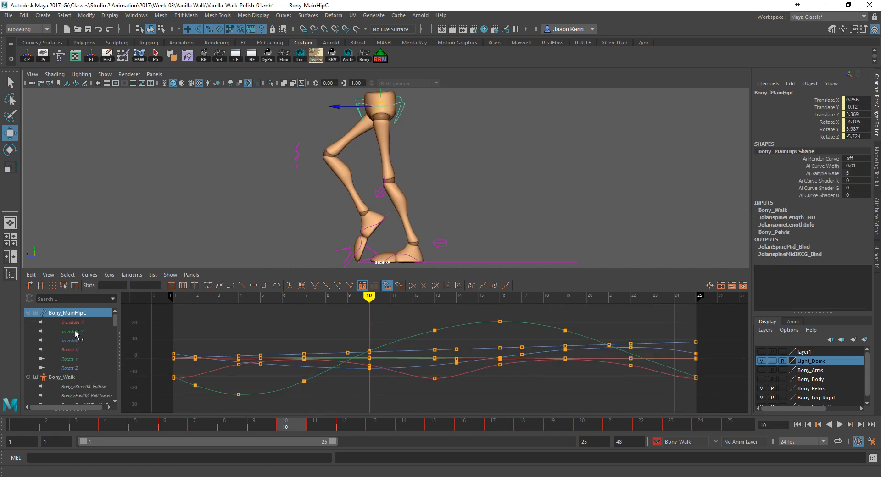
click(72, 332)
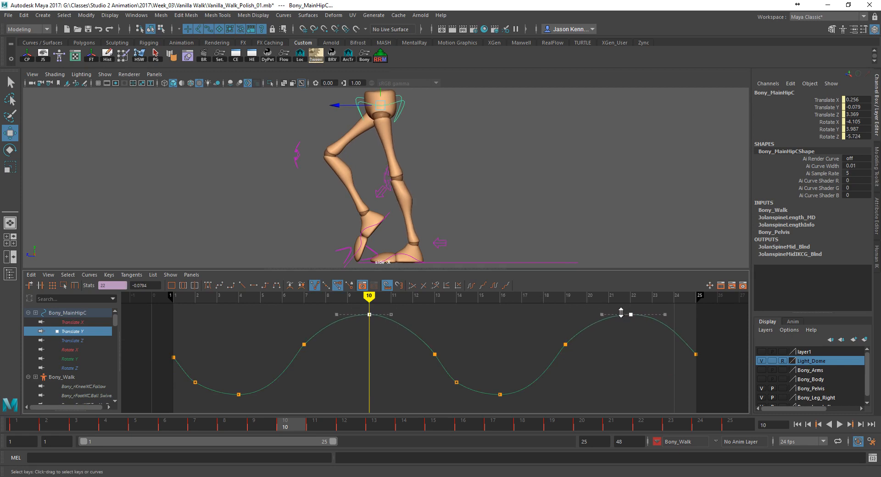
mouse_move(622, 315)
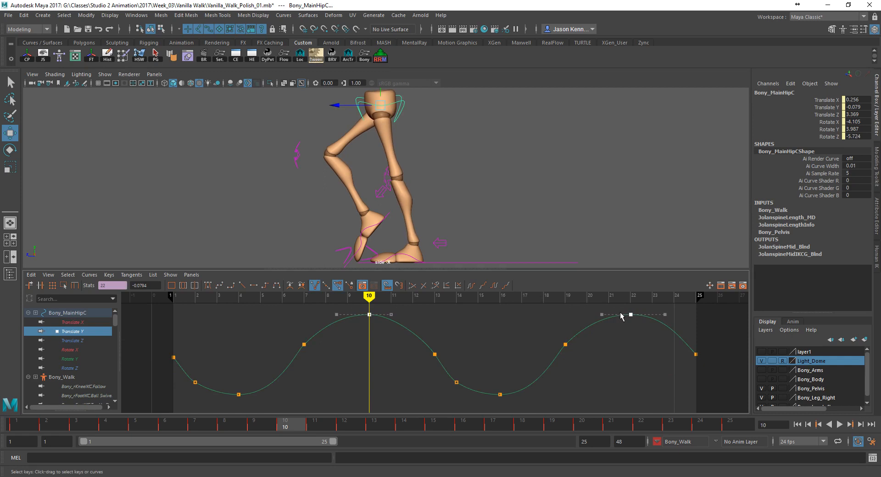
mouse_move(126, 360)
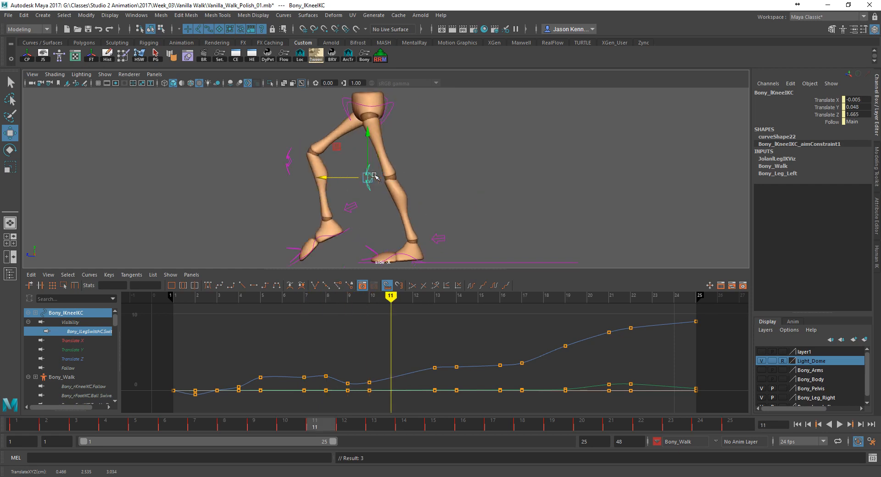
- Isolate the left foot's Knee Lock curve and select its keys around frame 8
click(370, 297)
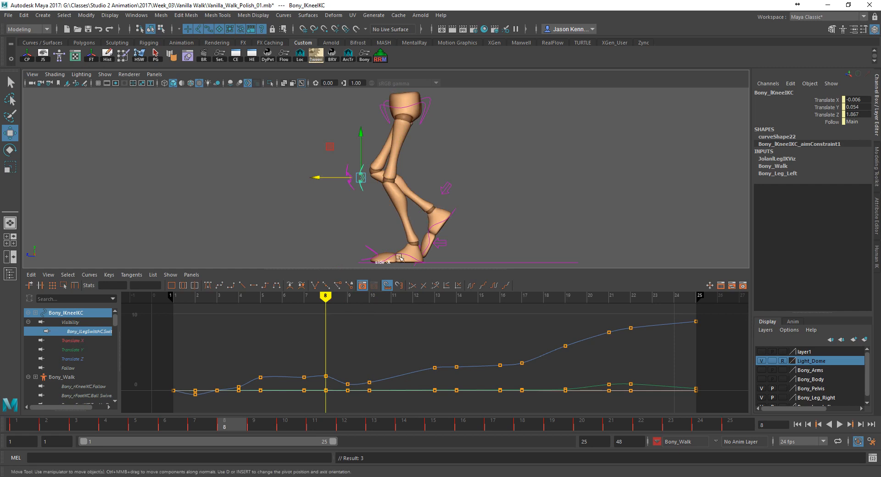
click(412, 251)
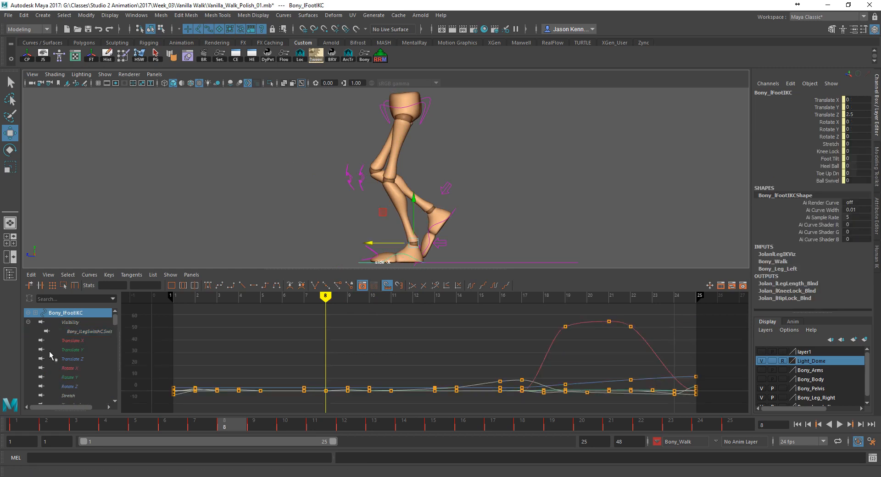
scroll(down, 3)
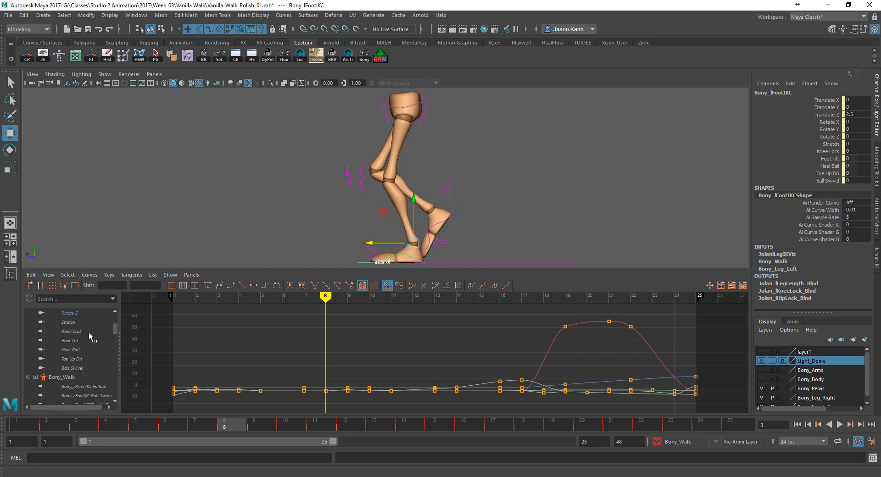
click(71, 332)
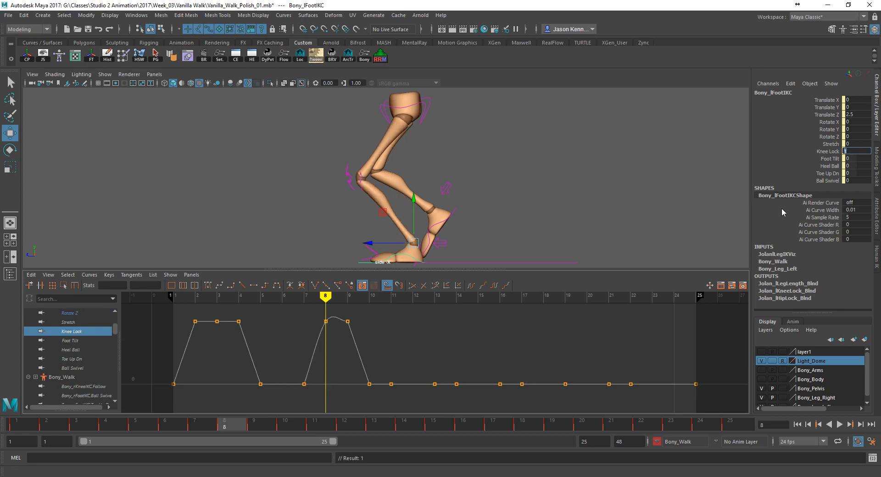
drag(291, 310, 369, 381)
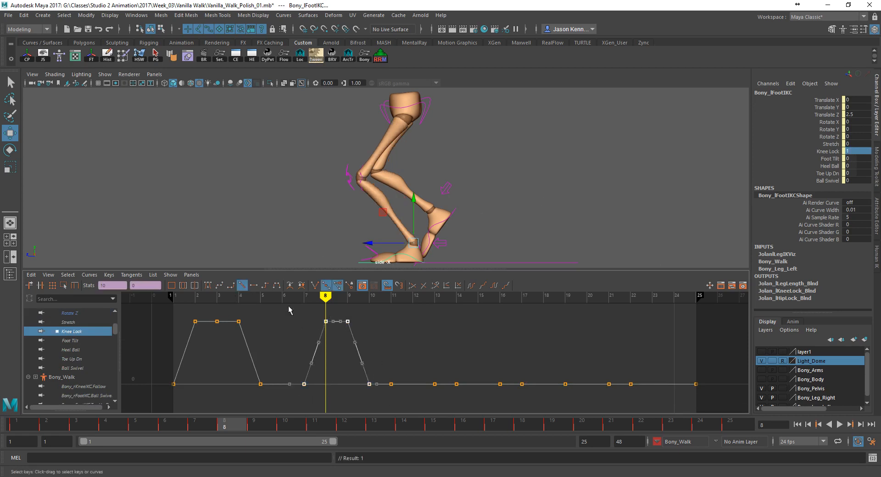
mouse_move(78, 349)
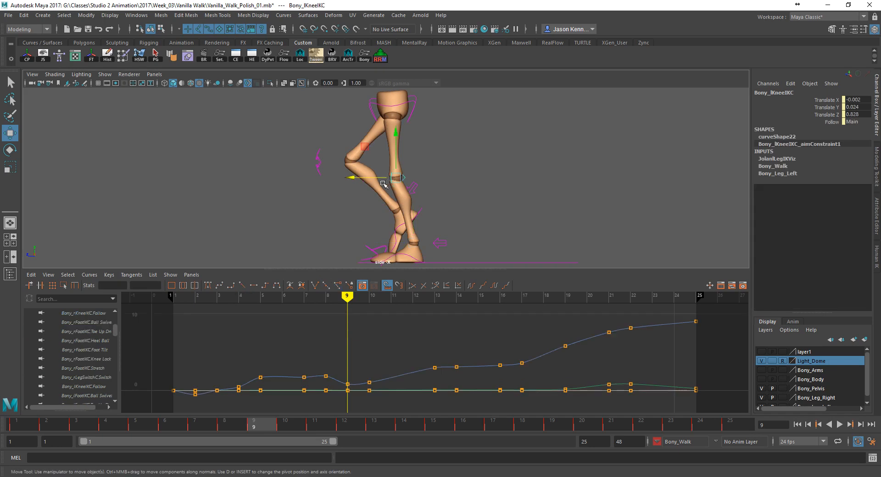
- Nudge the left knee pole control at frame 9 and step through frames 8–10 to check the pass
drag(385, 178, 363, 177)
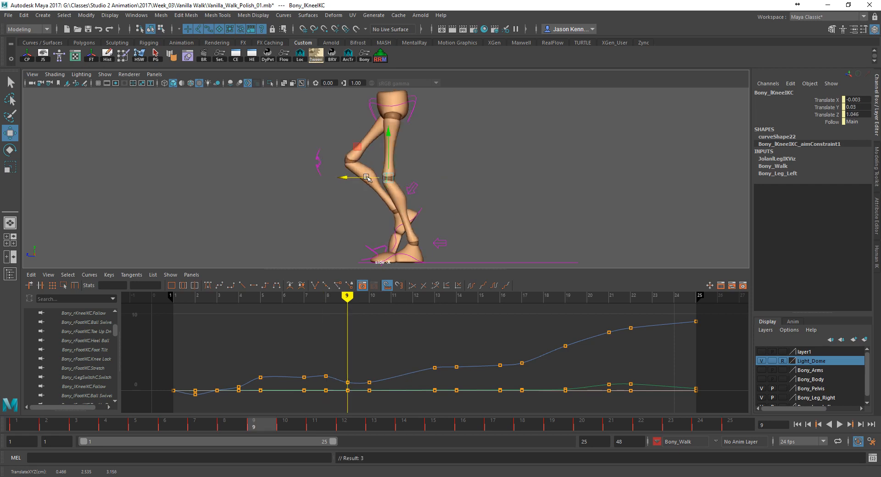
click(325, 296)
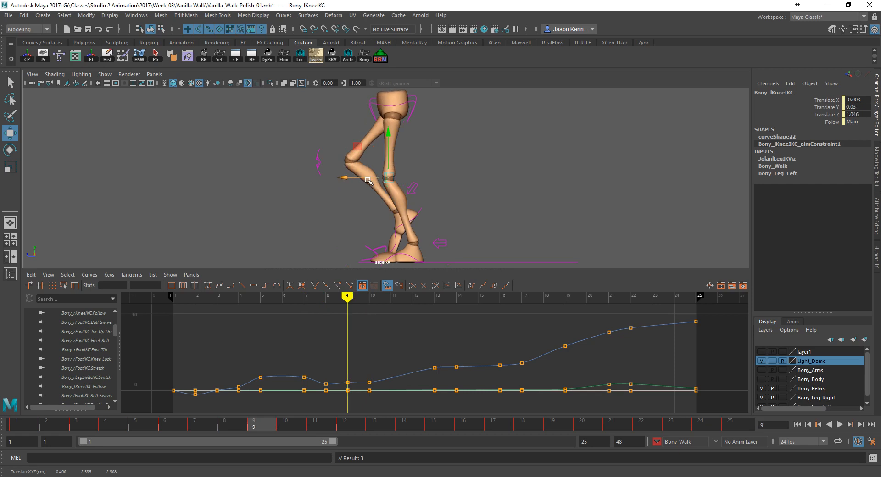
click(325, 297)
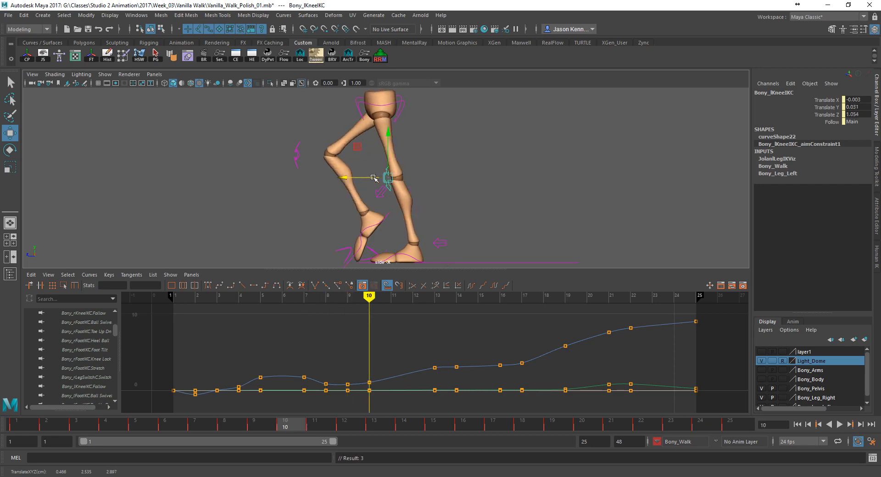
click(347, 297)
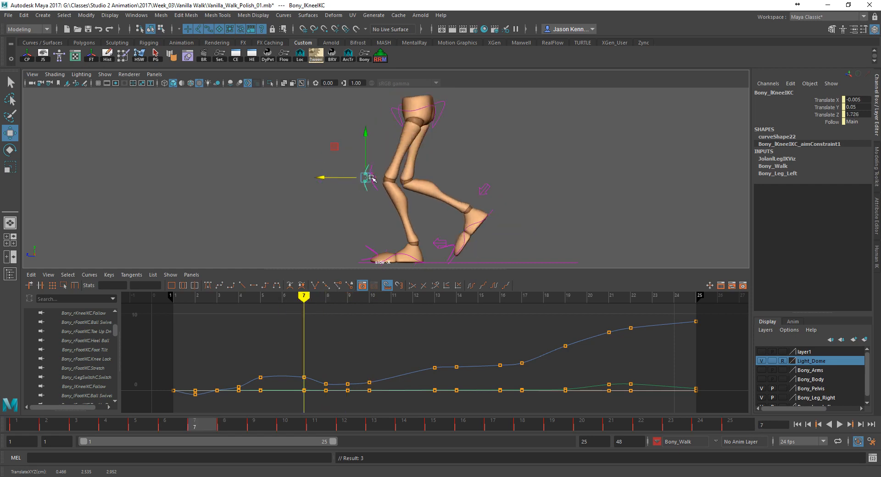
click(224, 424)
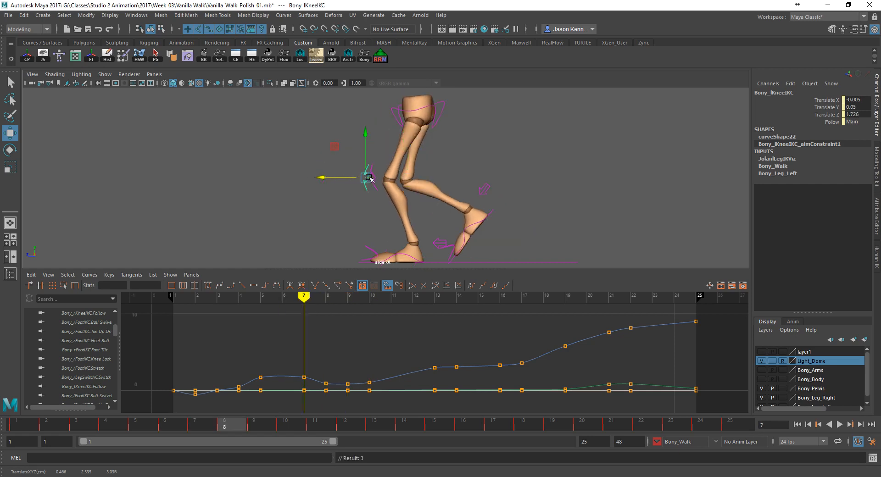
click(325, 296)
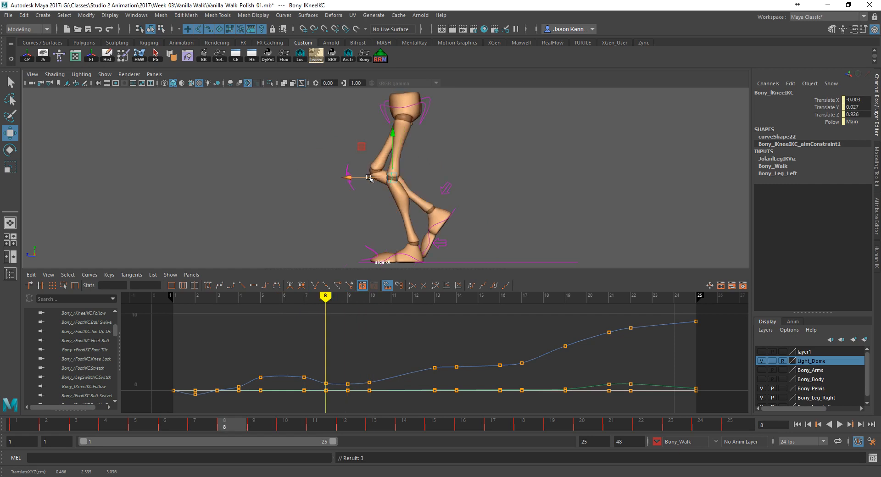
click(105, 74)
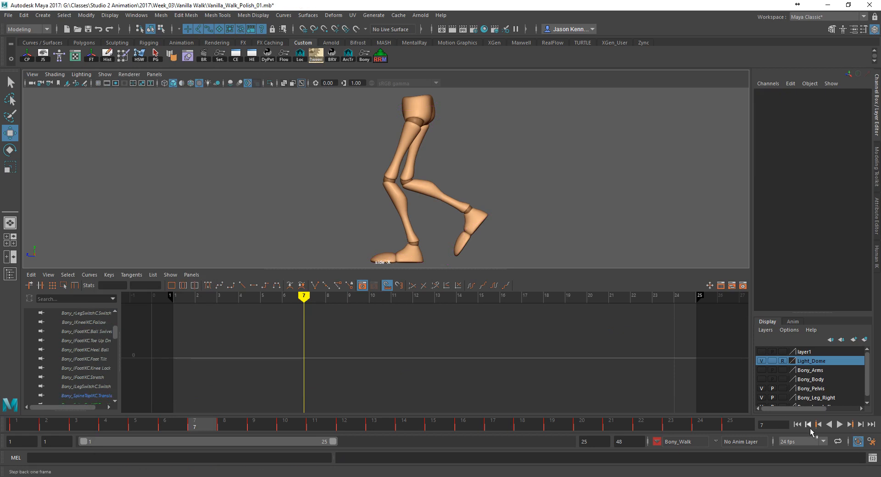
click(840, 424)
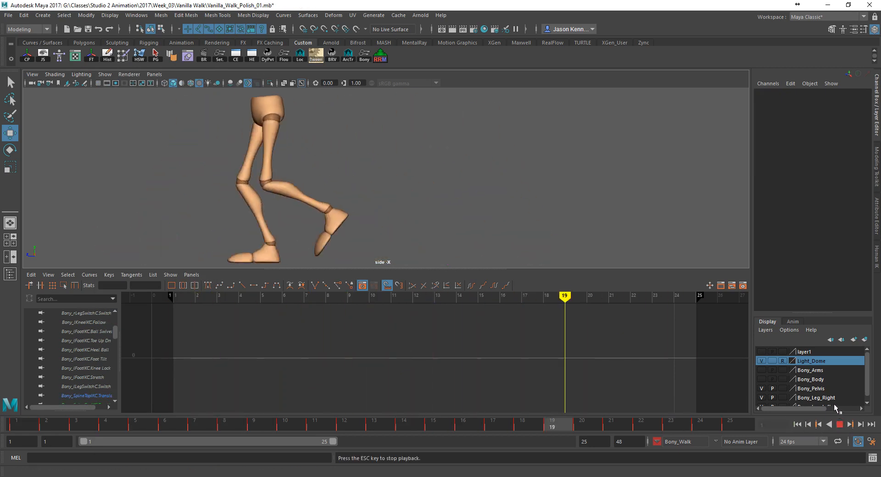
click(840, 424)
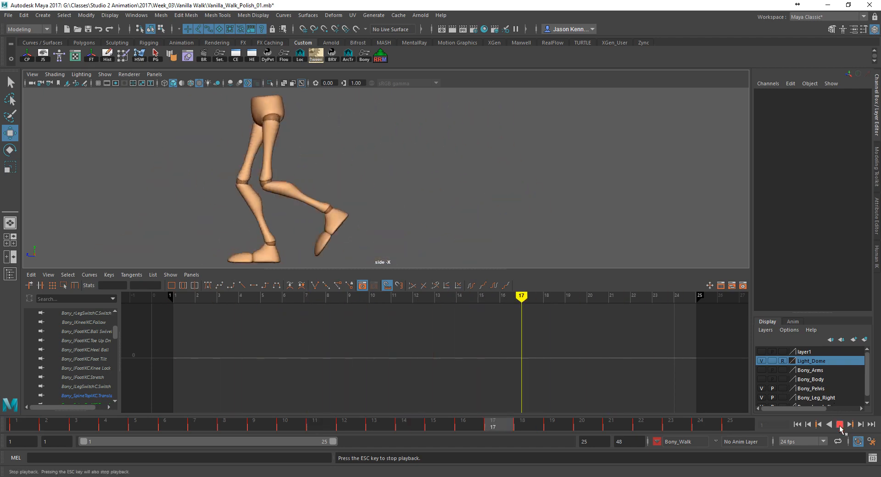
click(840, 424)
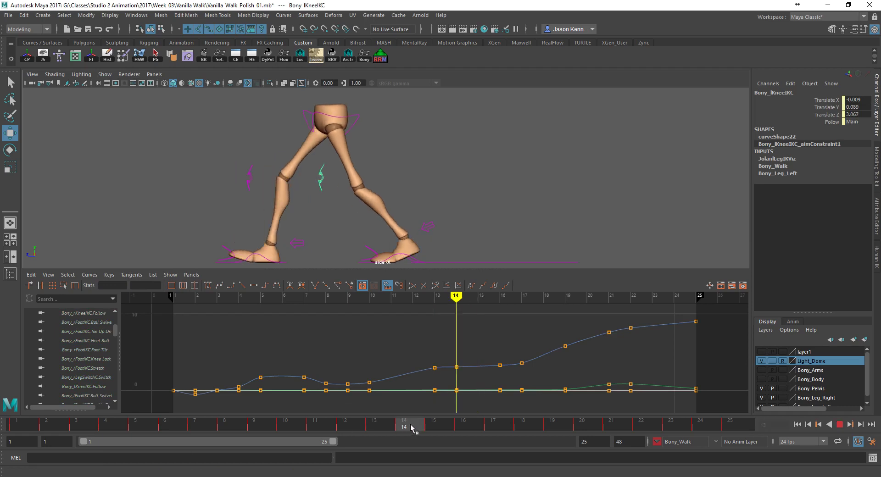
- Lower the left foot's Heel Ball roll at frame 14 from about 2.7 to 2.409
click(320, 177)
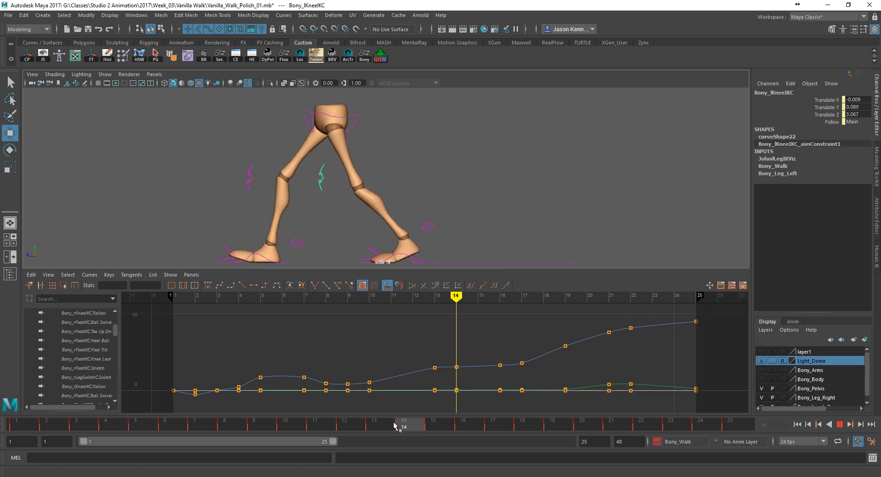
click(321, 178)
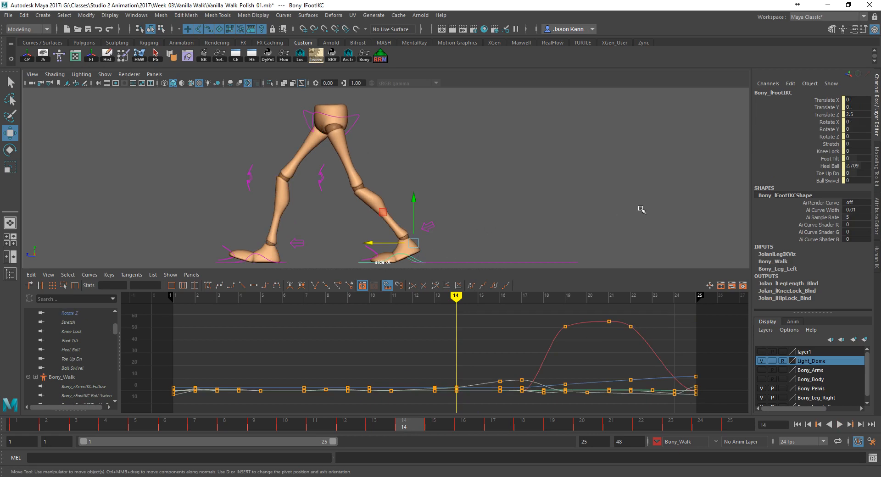
click(830, 165)
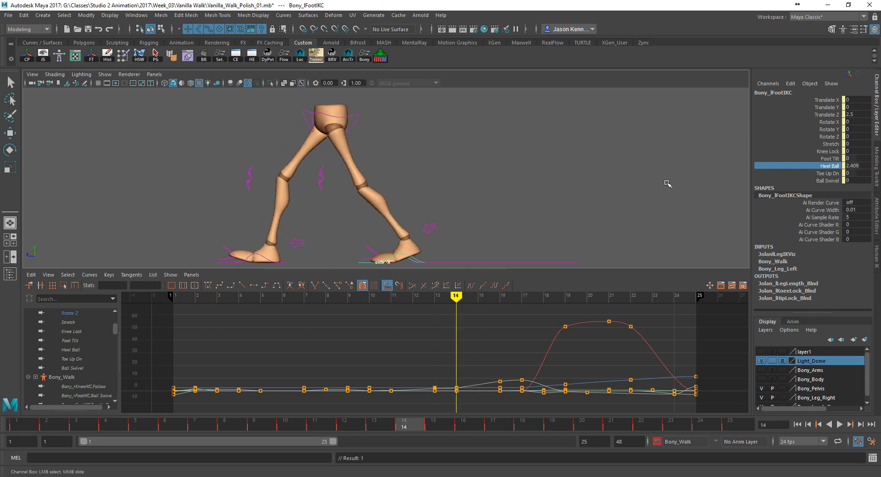
- Step through frames 14–18 to check the eased heel-ball roll
click(477, 297)
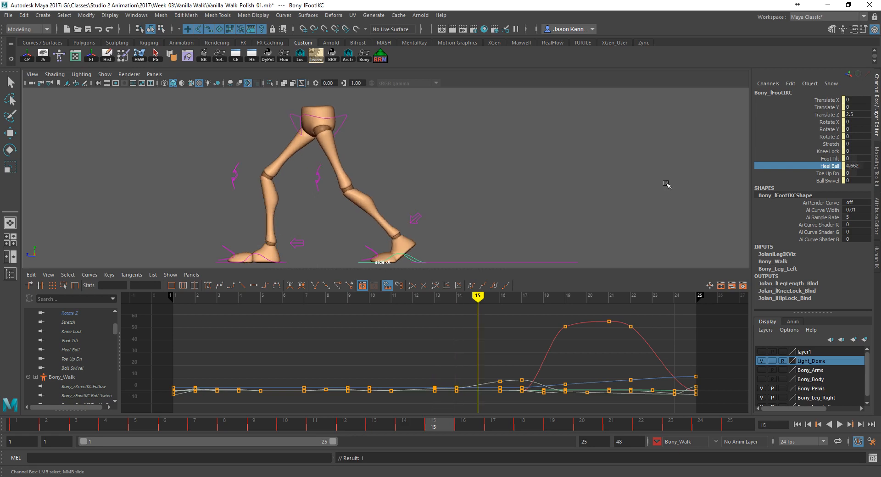
click(456, 296)
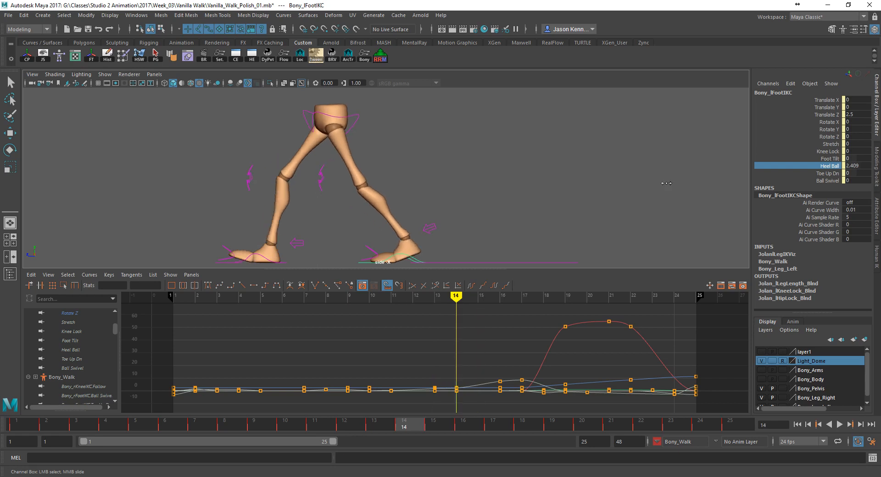
click(478, 296)
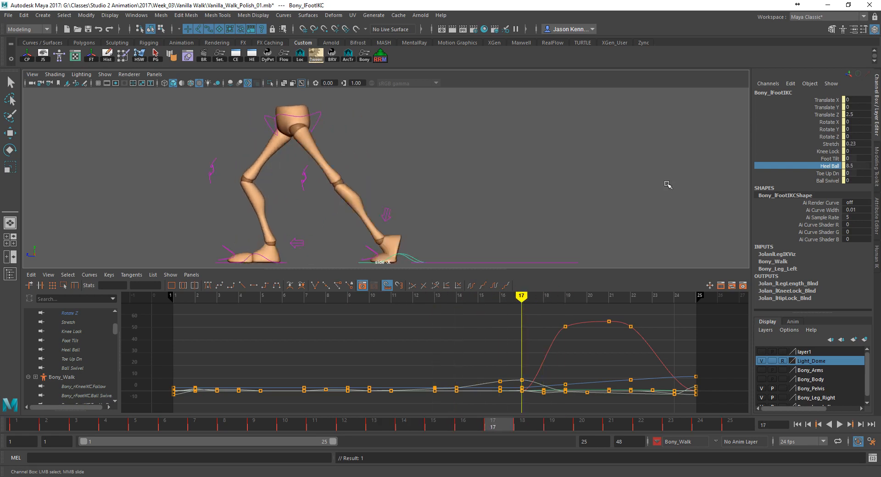
mouse_move(297, 191)
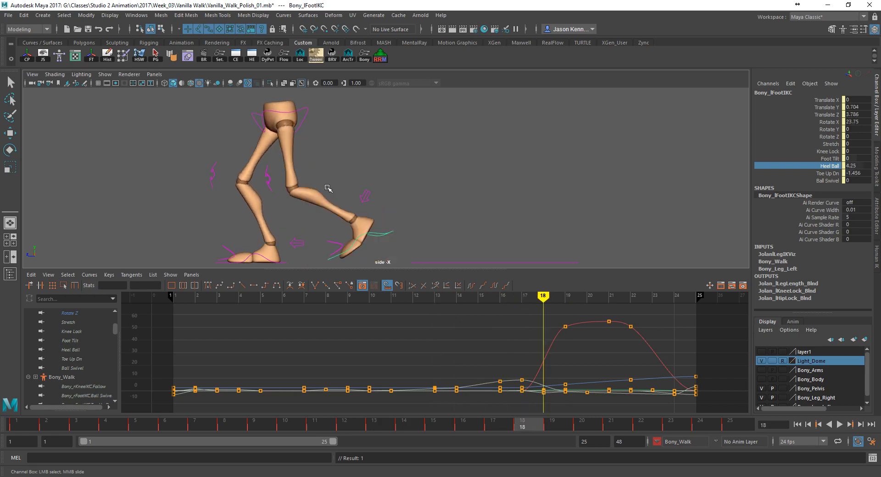
click(521, 297)
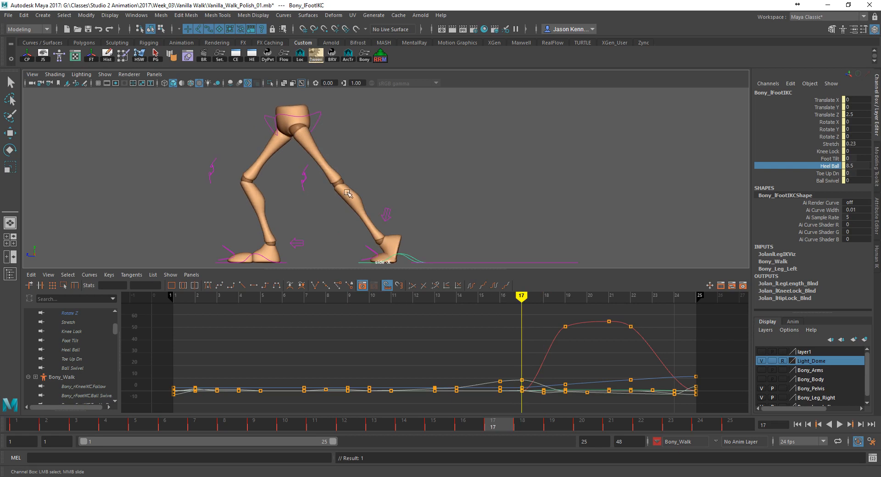
click(543, 296)
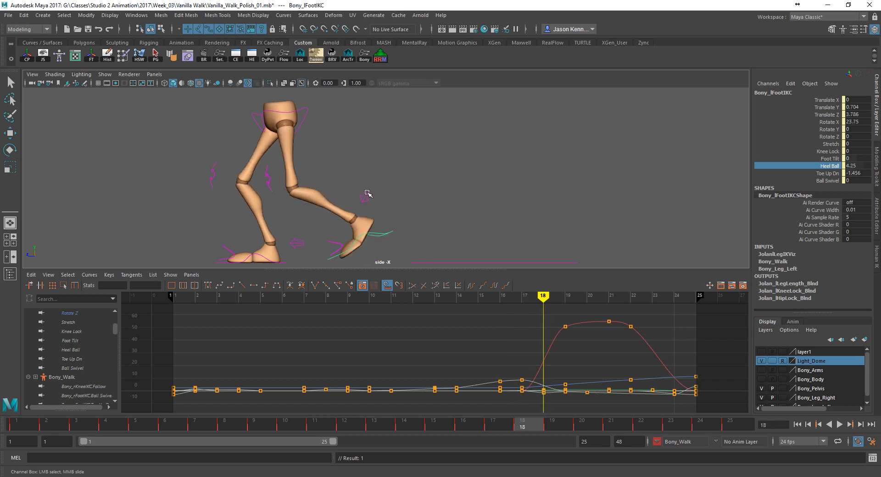
click(520, 297)
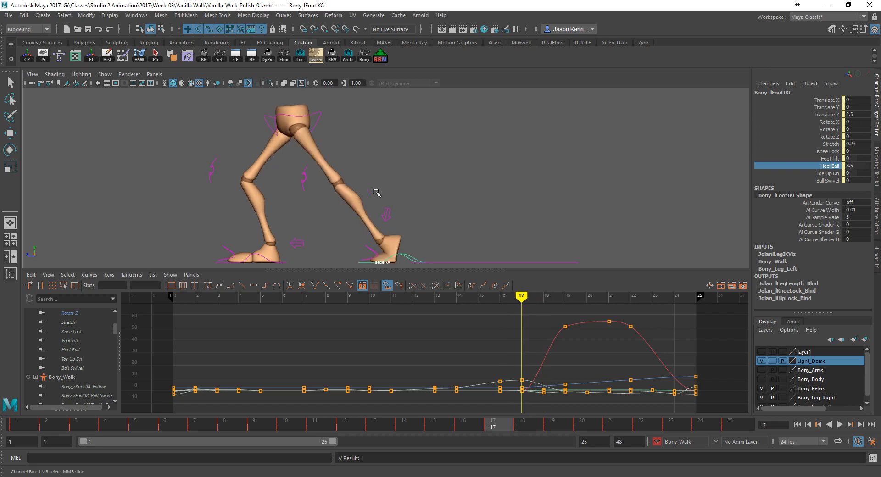
click(564, 295)
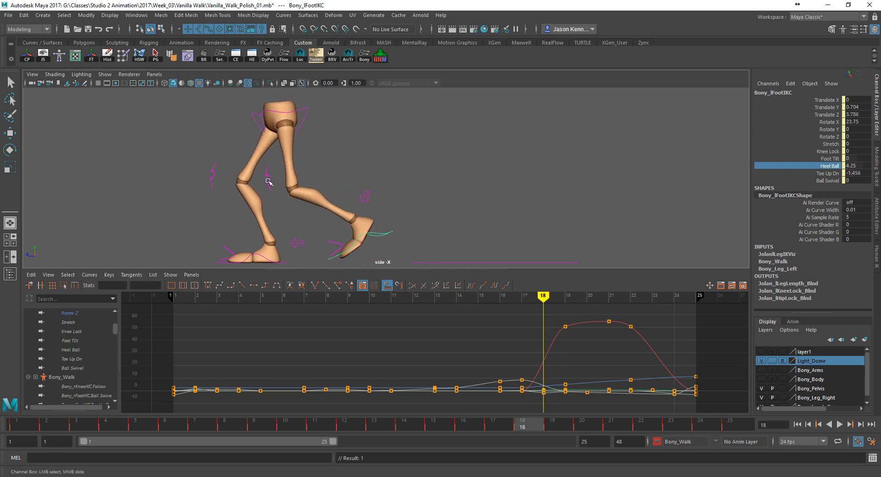
mouse_move(384, 235)
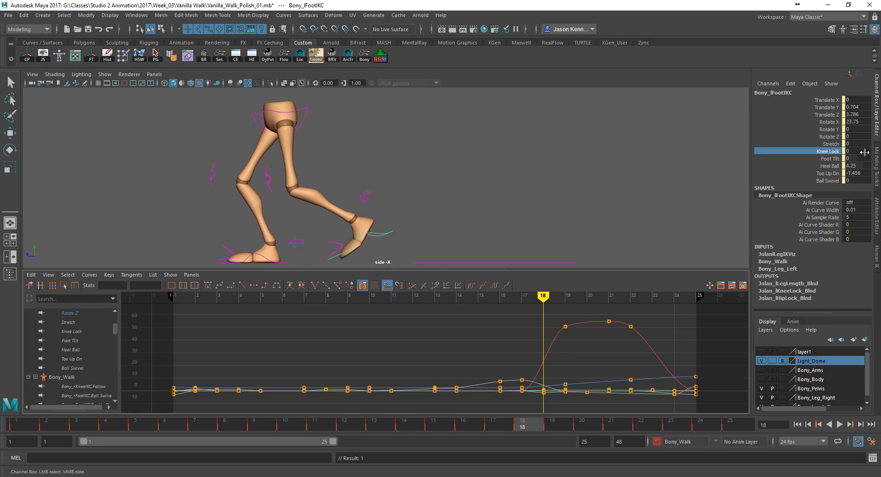
click(855, 152)
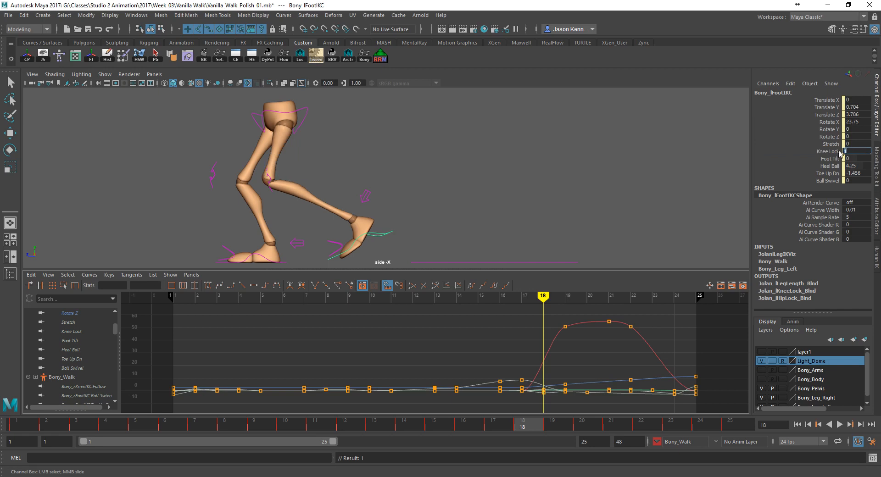
click(826, 152)
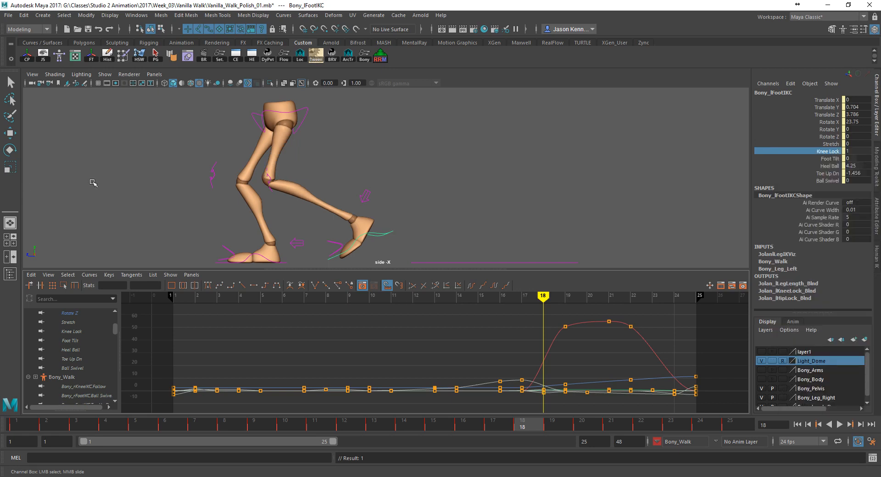
click(269, 180)
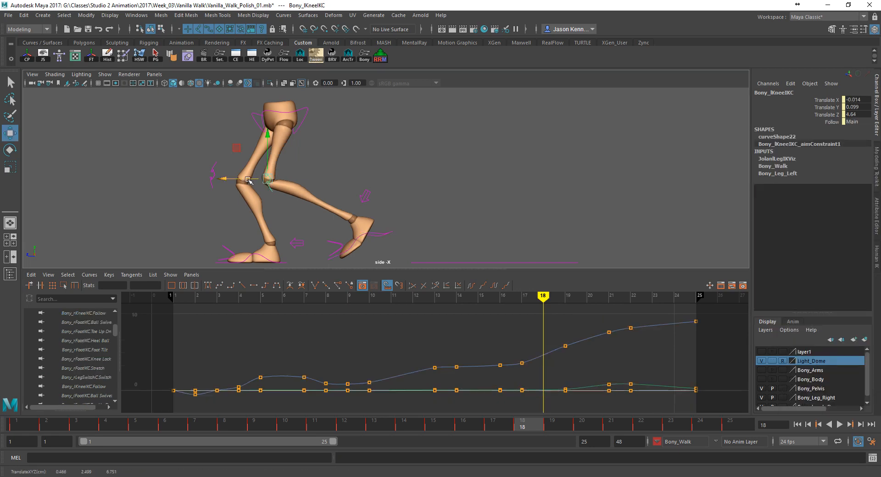
click(521, 296)
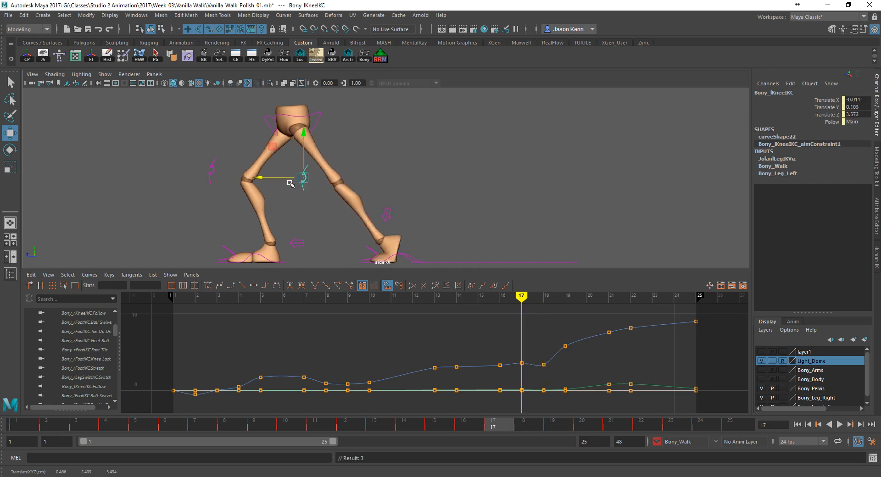
click(543, 296)
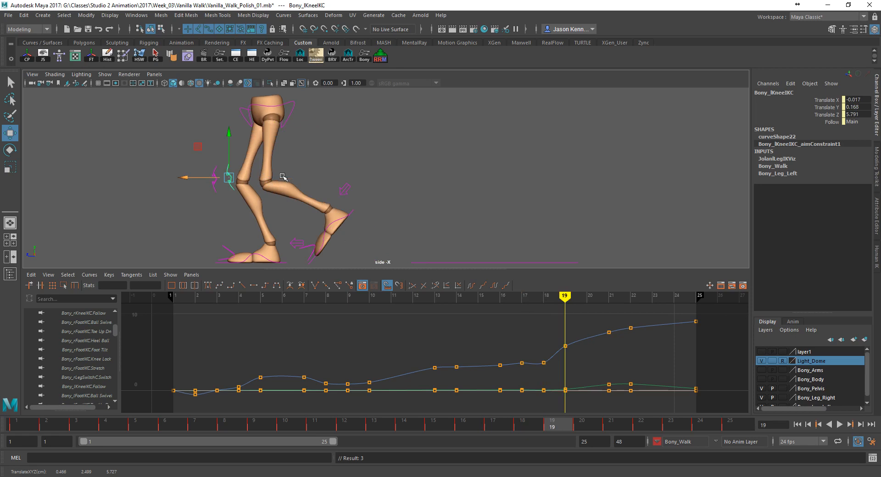
mouse_move(346, 255)
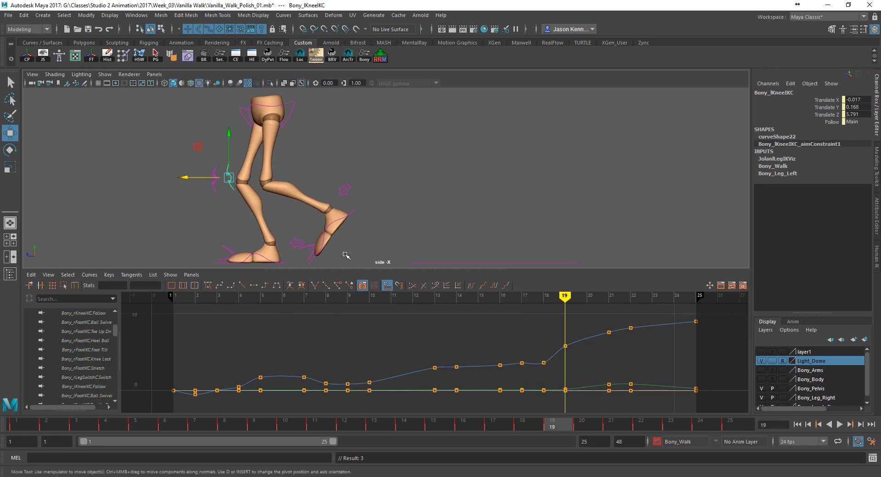
click(326, 209)
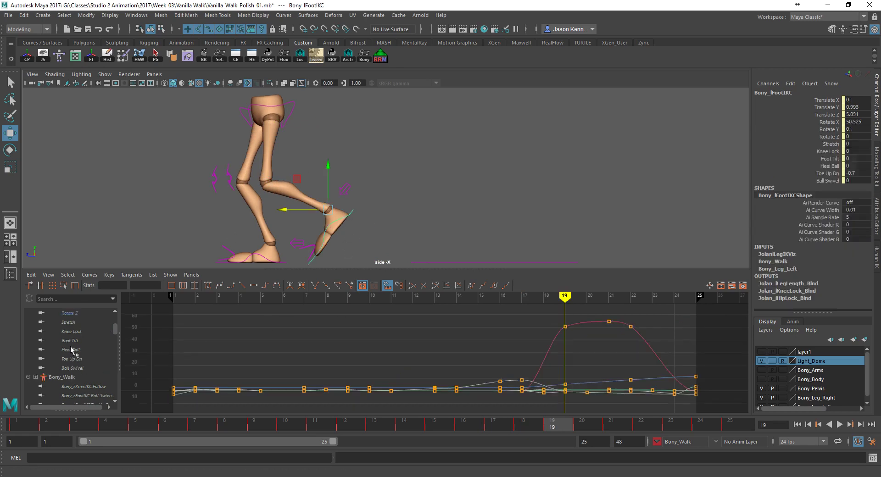
click(71, 331)
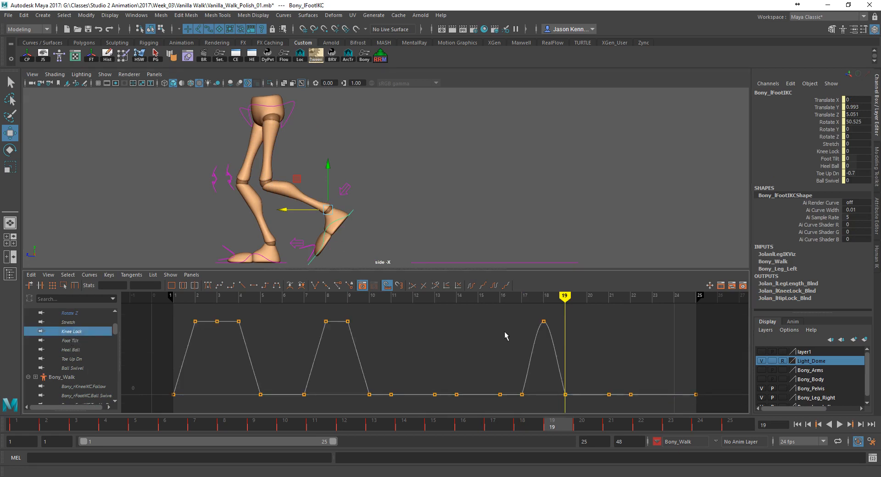
click(544, 322)
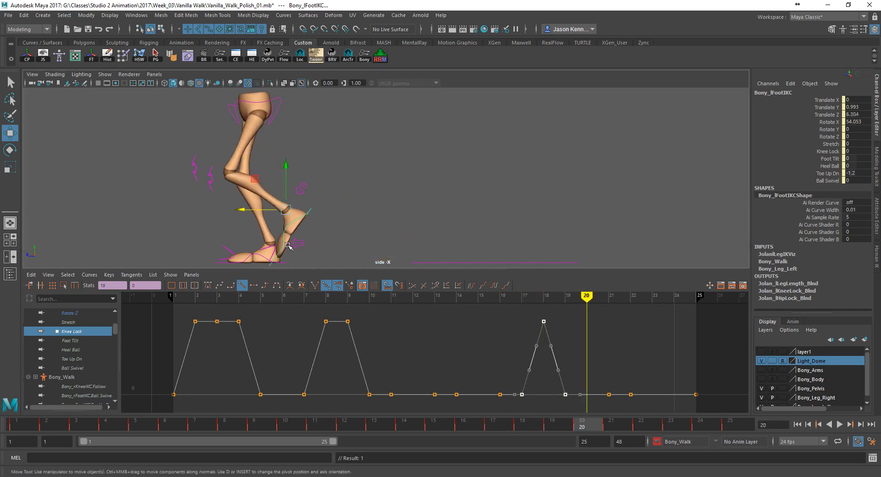
mouse_move(193, 179)
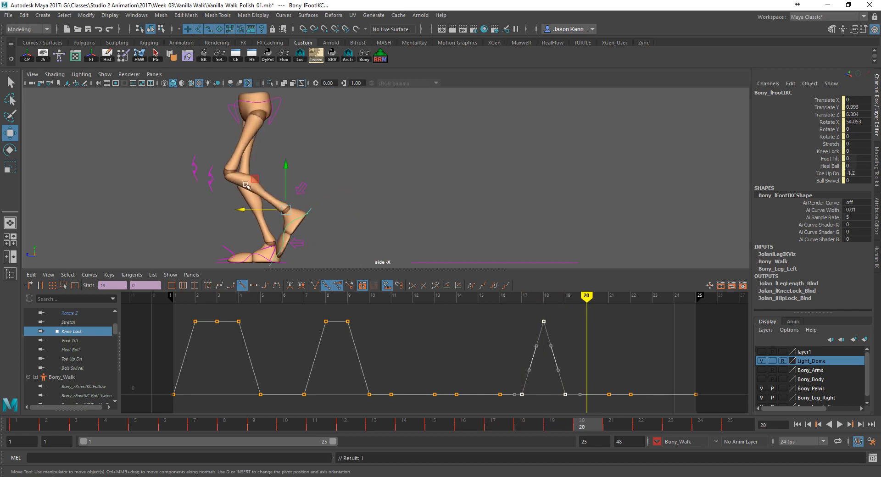
click(542, 297)
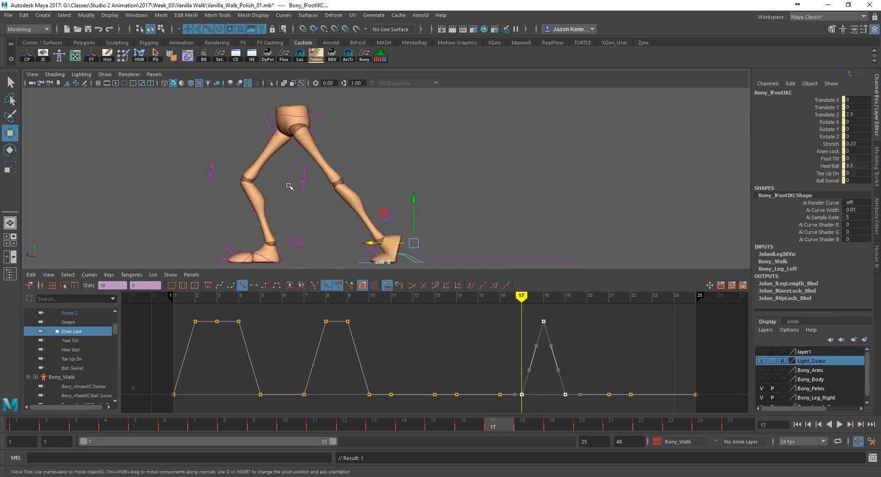
mouse_move(318, 181)
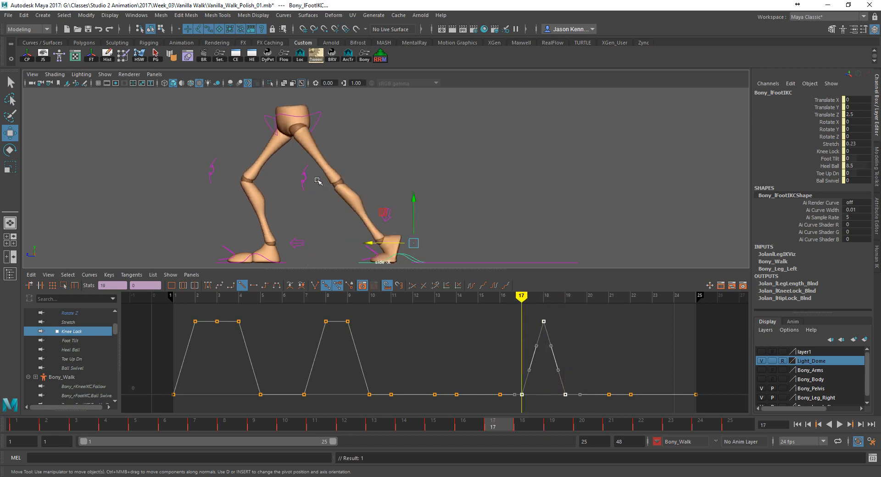
mouse_move(285, 174)
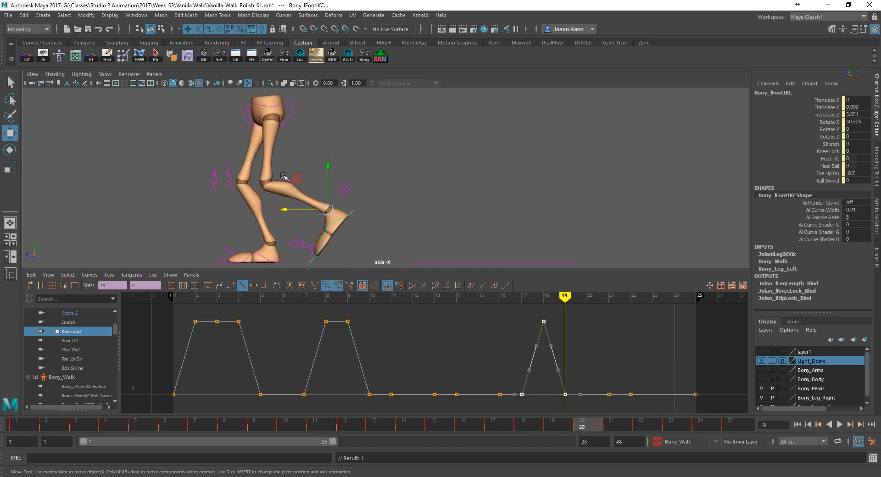
click(542, 297)
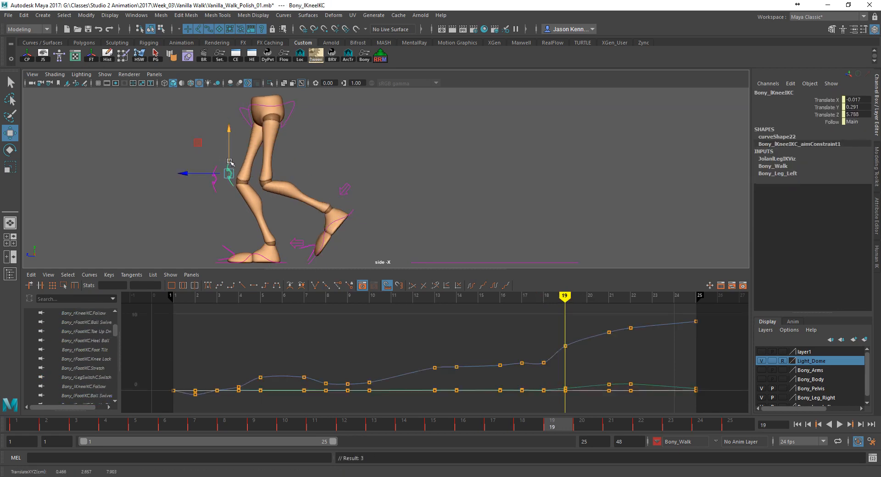
- Lower the left knee aim control slightly at frame 18, then check frames 20–25 of the cycle
click(543, 297)
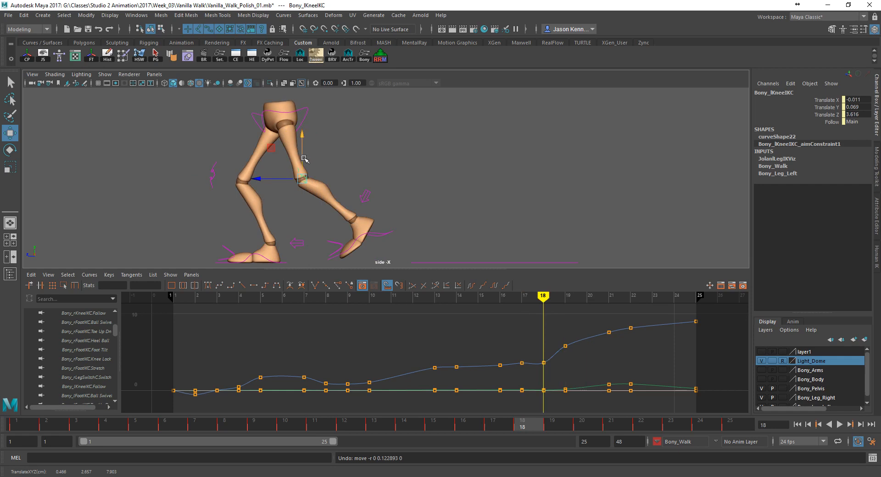
drag(302, 165, 302, 164)
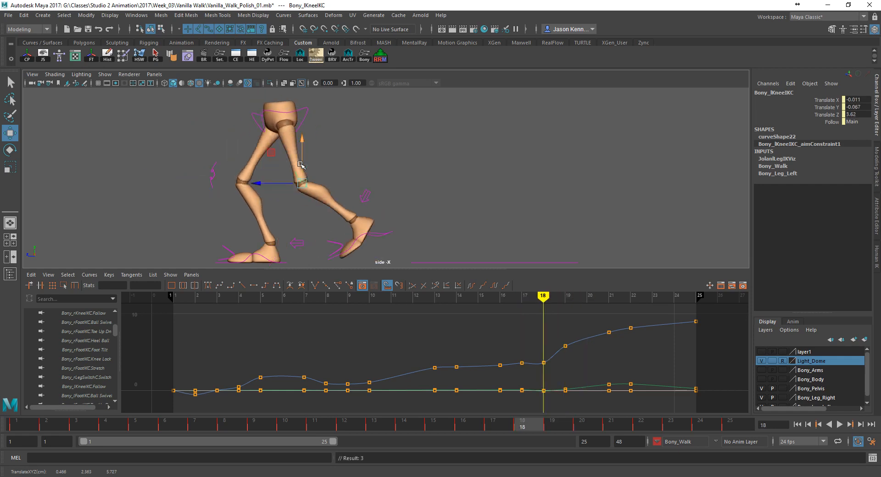
click(586, 297)
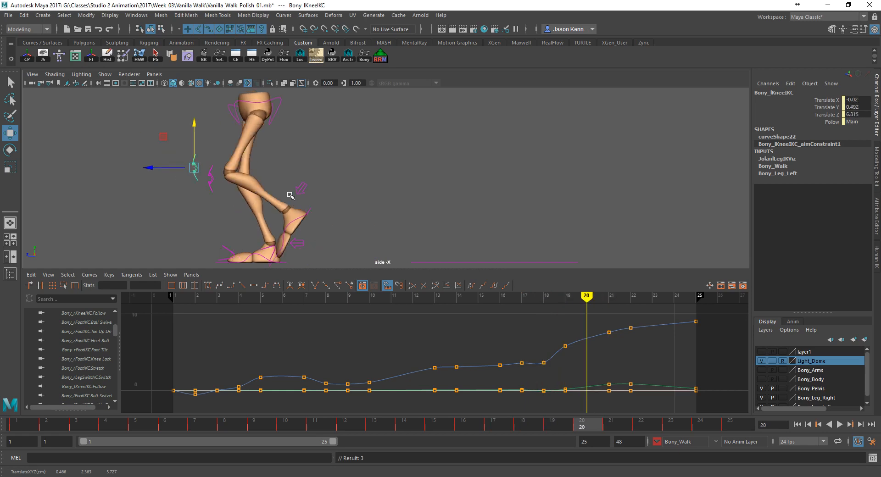
click(651, 296)
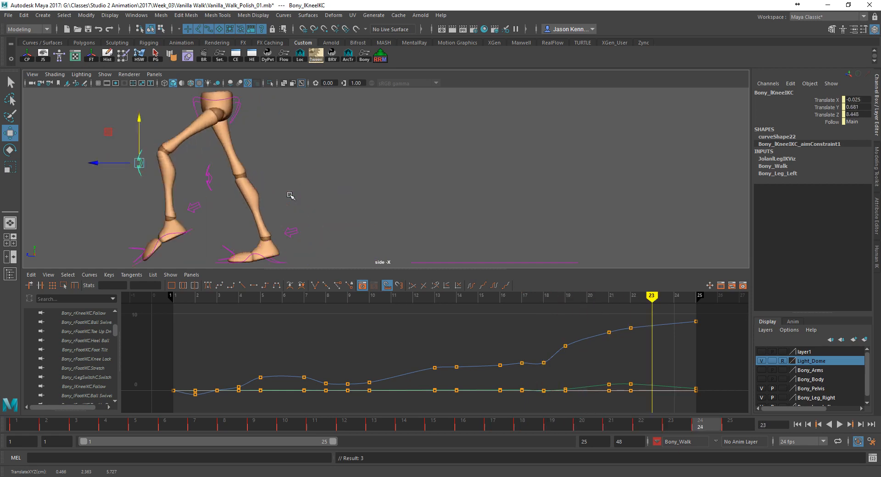
click(695, 296)
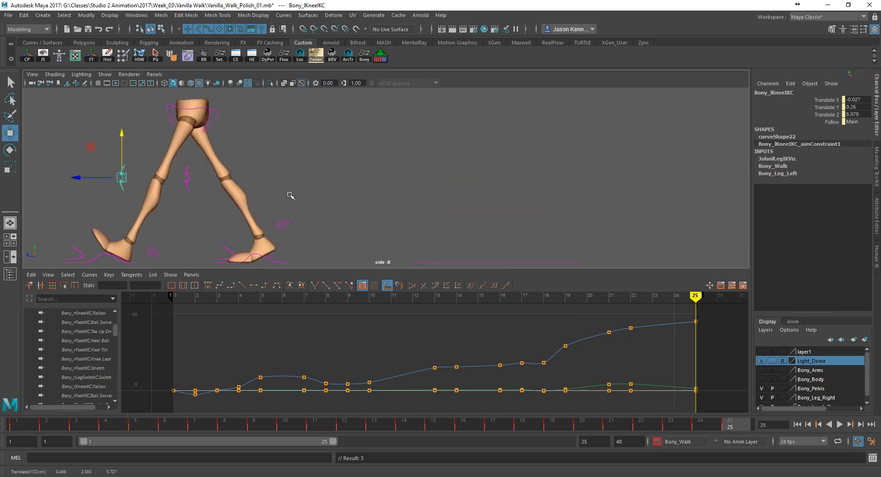
click(500, 296)
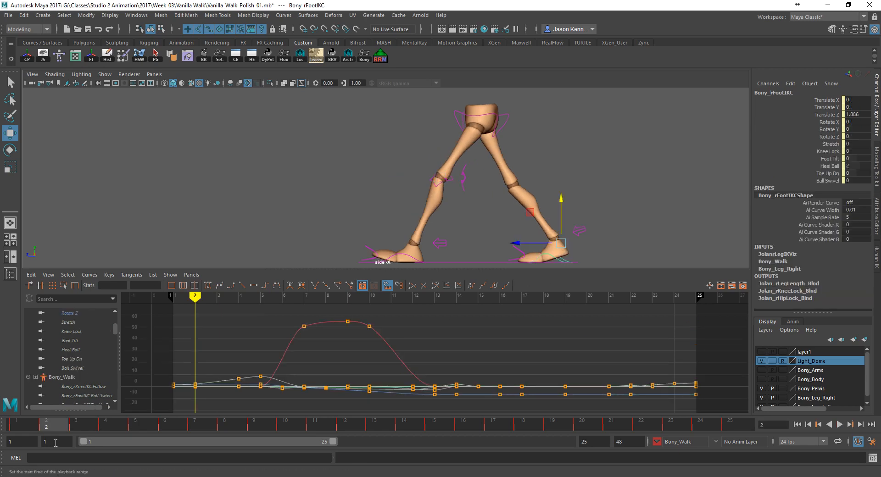
click(238, 296)
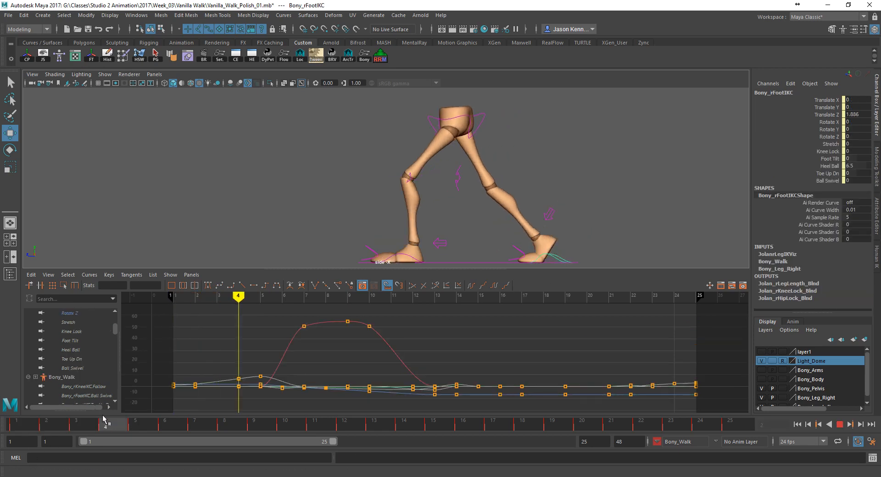
click(282, 297)
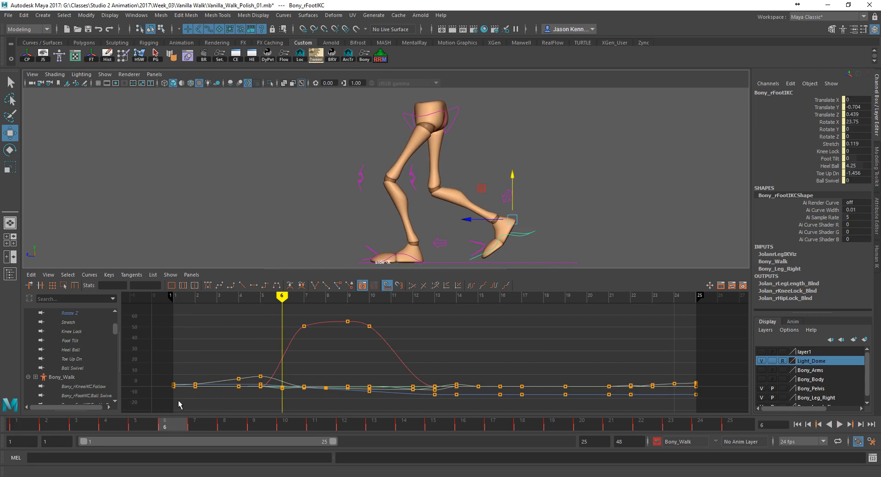
click(135, 425)
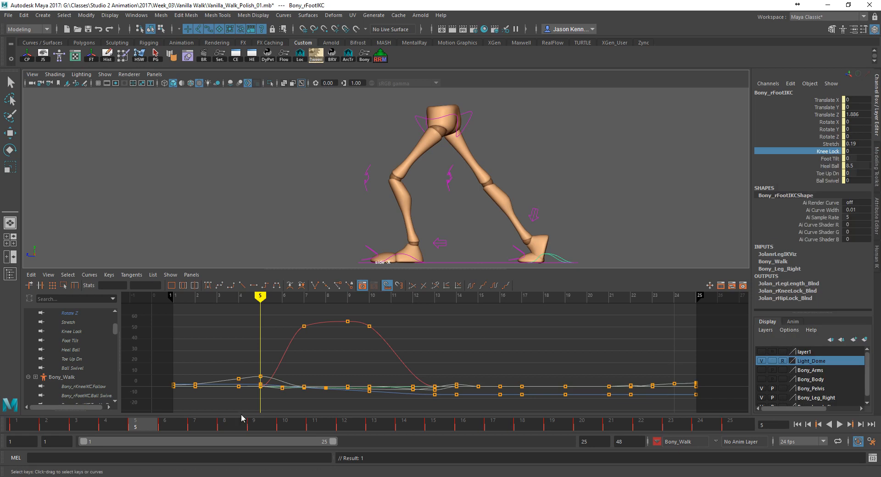
click(282, 297)
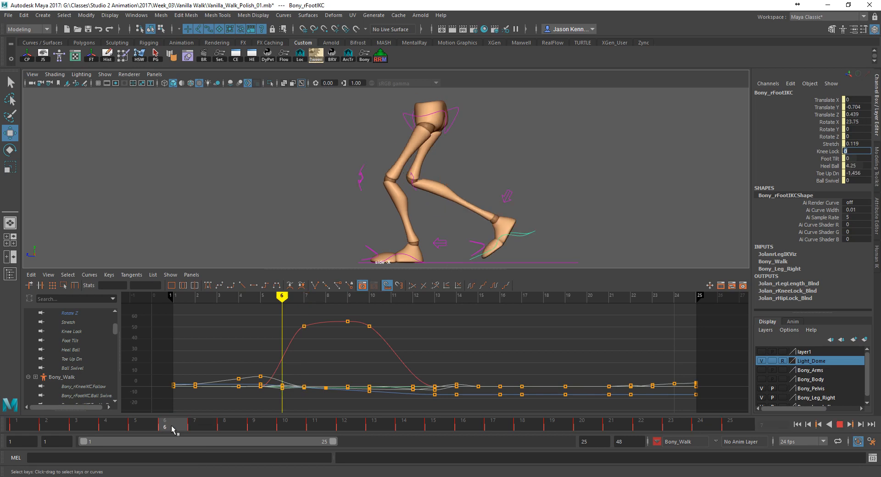
click(410, 179)
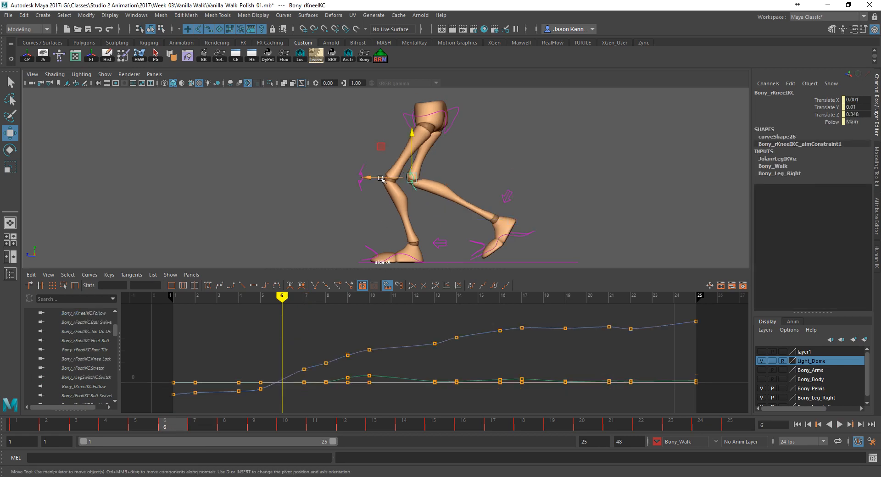
drag(382, 179, 448, 151)
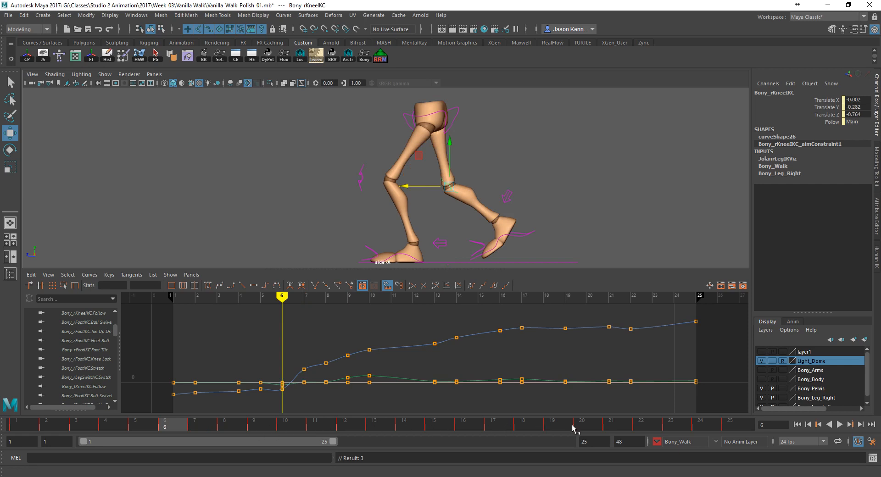
click(527, 425)
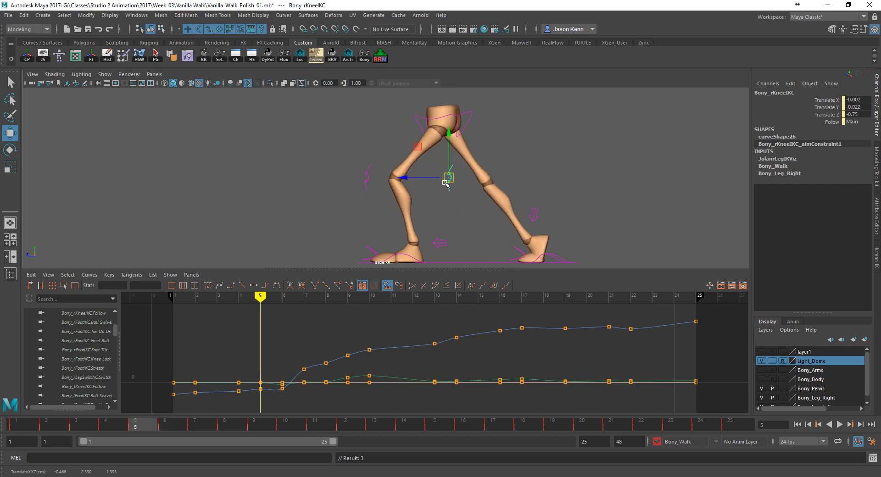
click(280, 297)
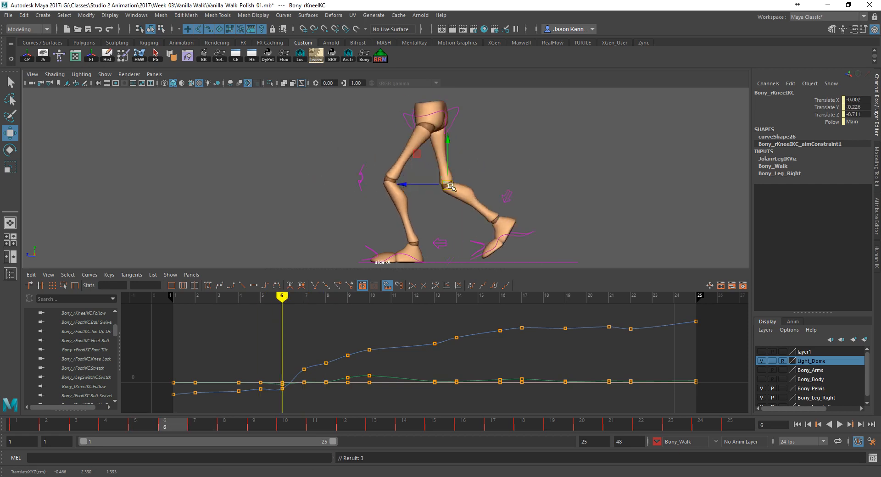
click(369, 296)
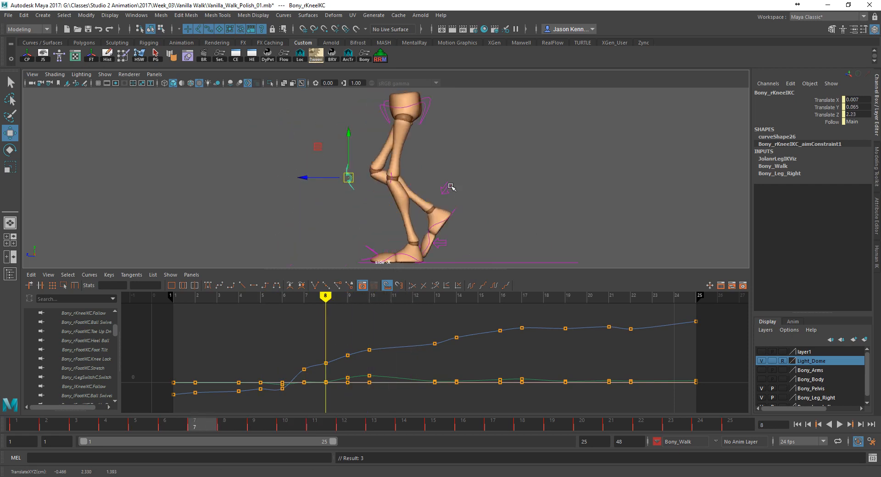
click(283, 296)
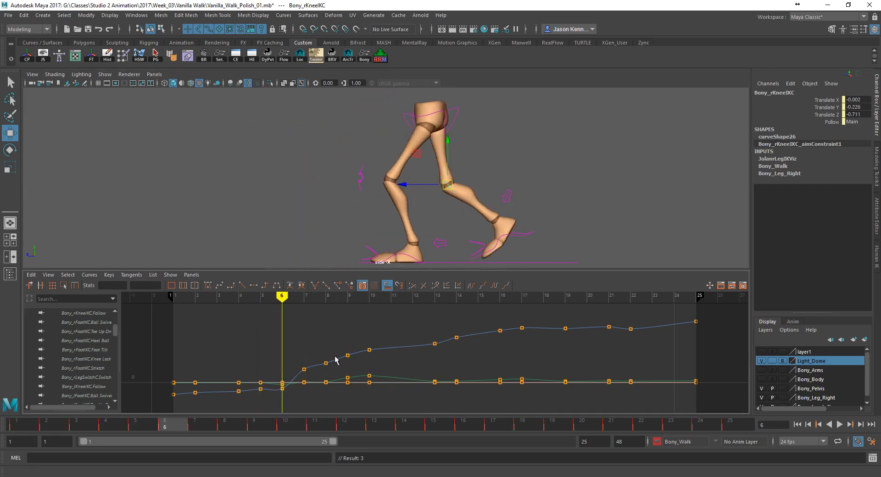
click(325, 296)
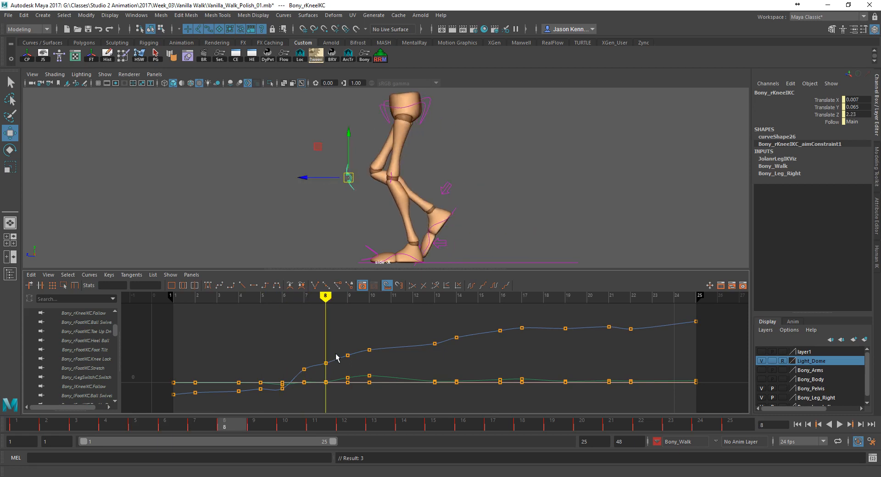
click(369, 297)
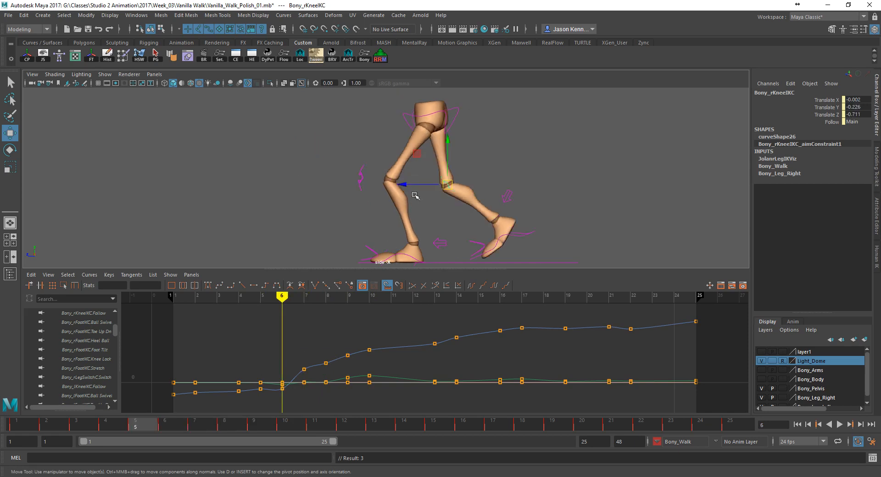
click(369, 297)
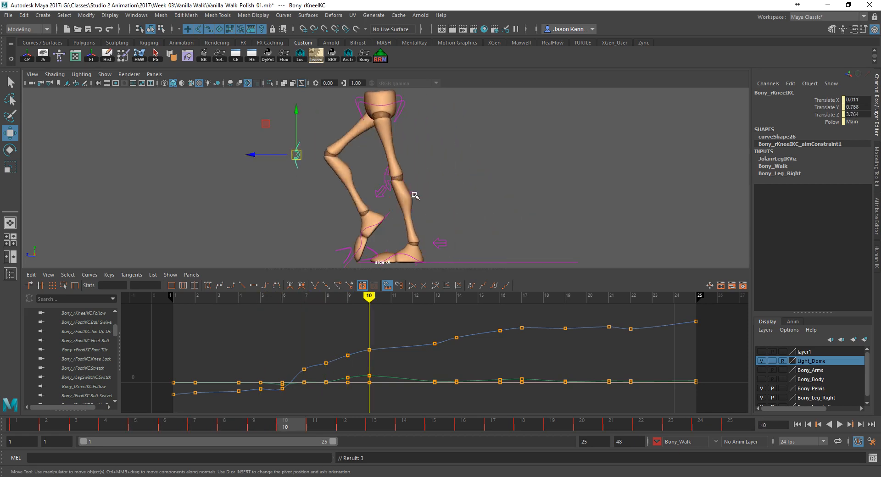
click(390, 297)
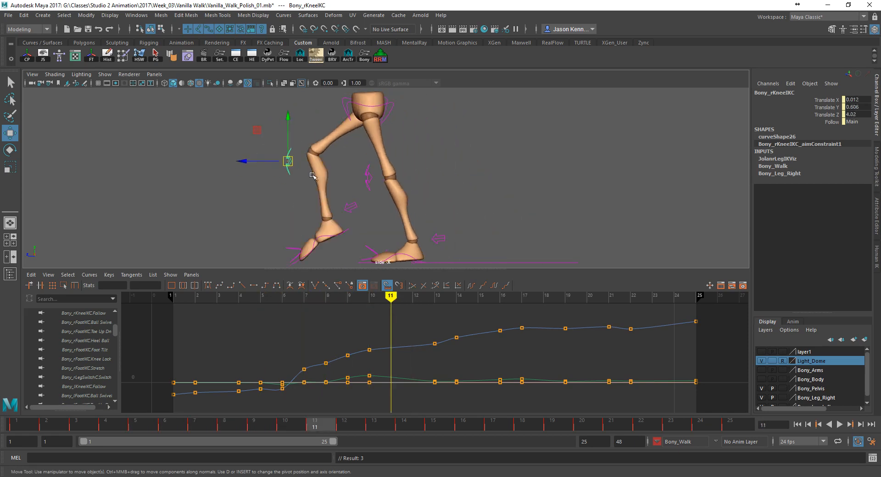
click(369, 297)
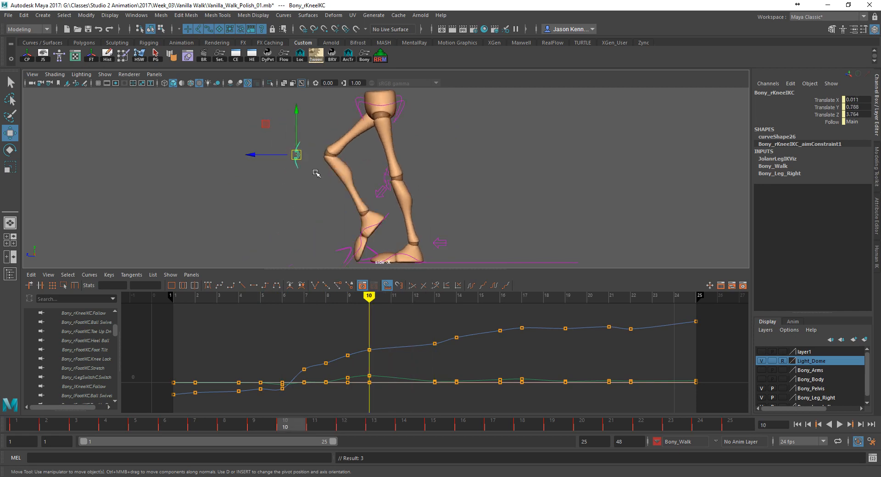
click(433, 297)
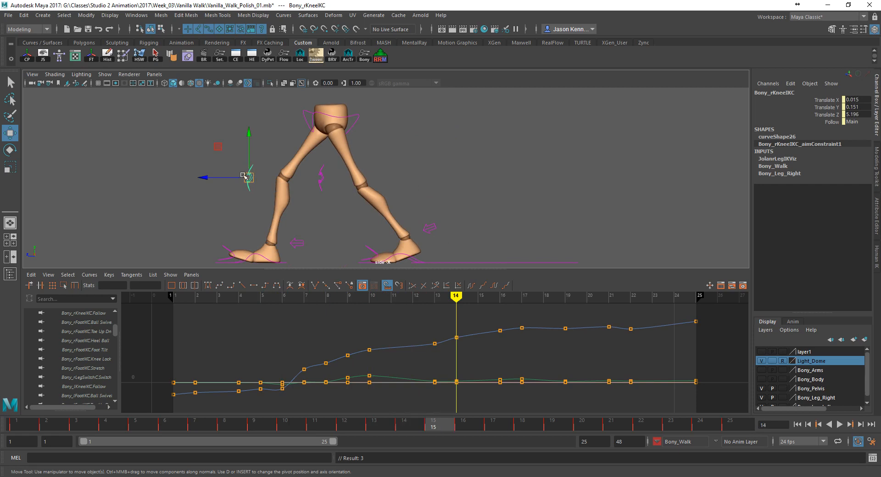
click(477, 296)
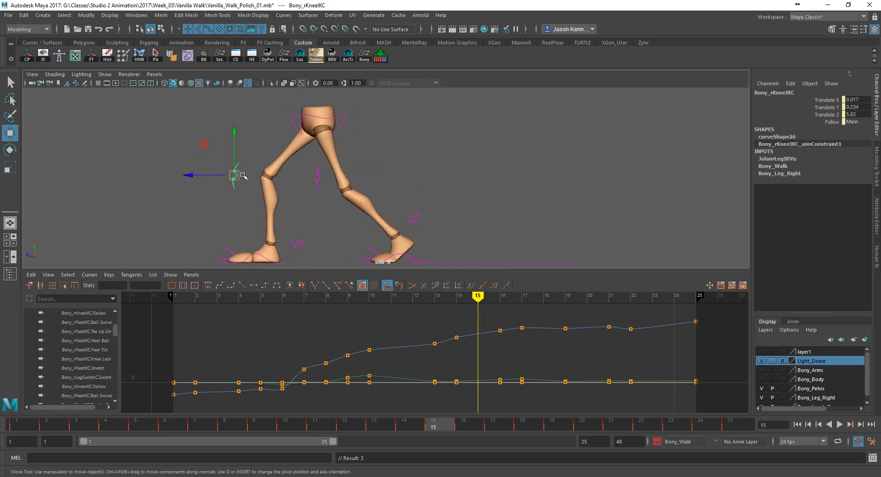
click(455, 296)
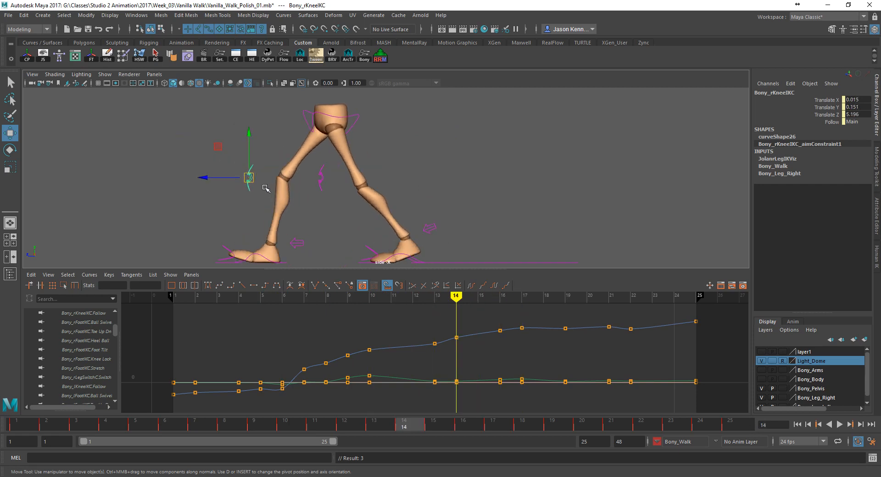
click(374, 426)
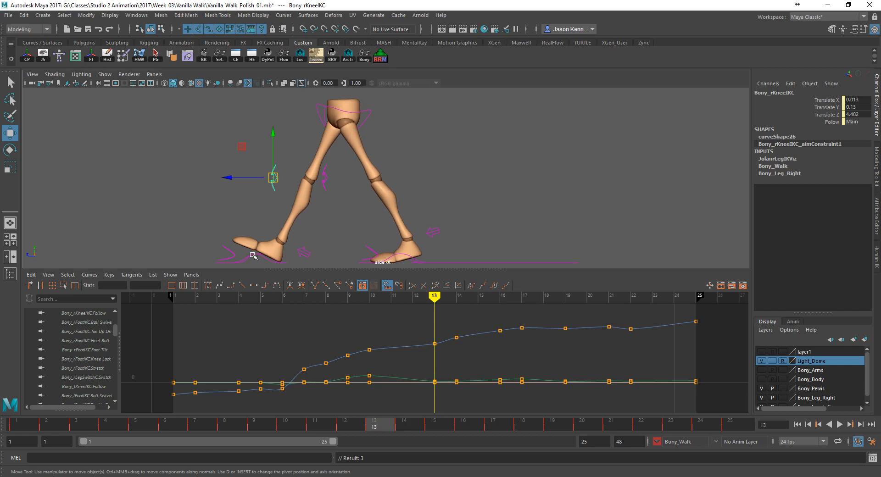
right_click(827, 151)
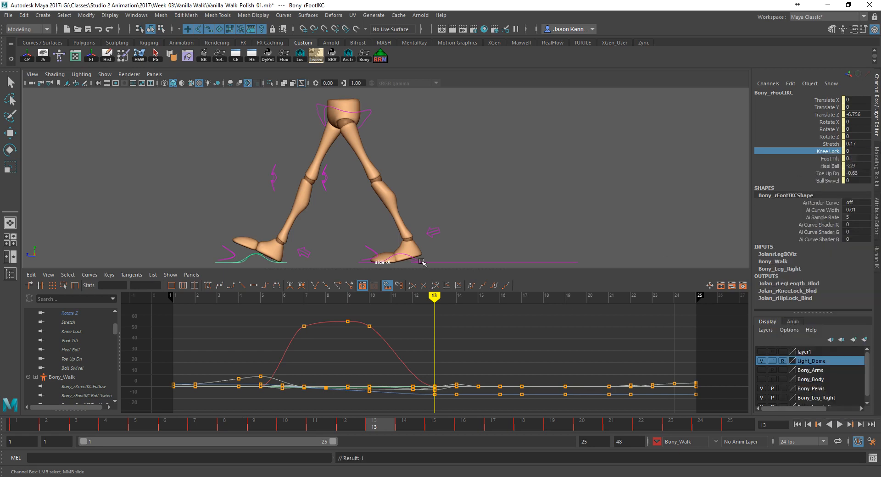
- Isolate the left foot's Knee Lock curve and reselect the right foot control at frame 17
click(410, 259)
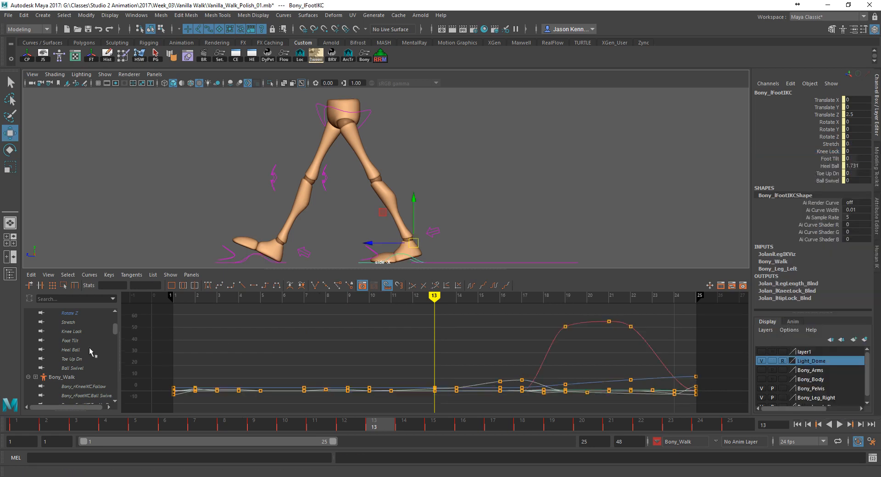
click(72, 332)
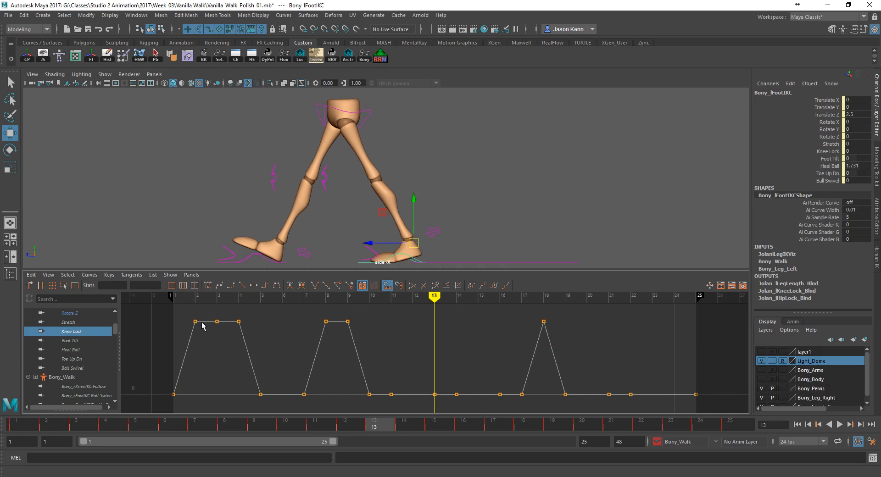
mouse_move(246, 249)
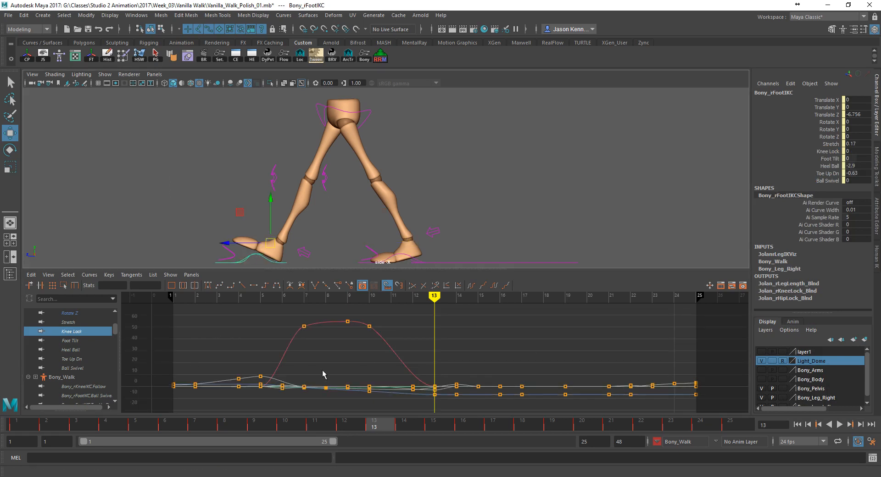
click(404, 423)
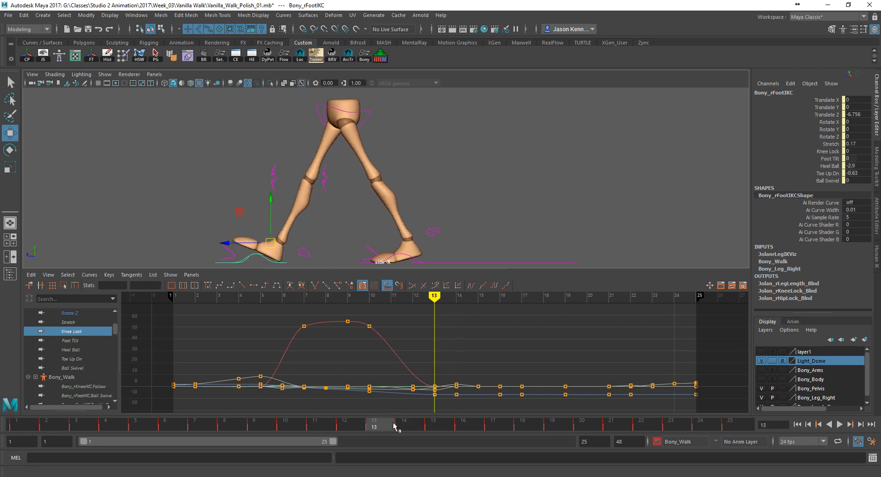
click(469, 423)
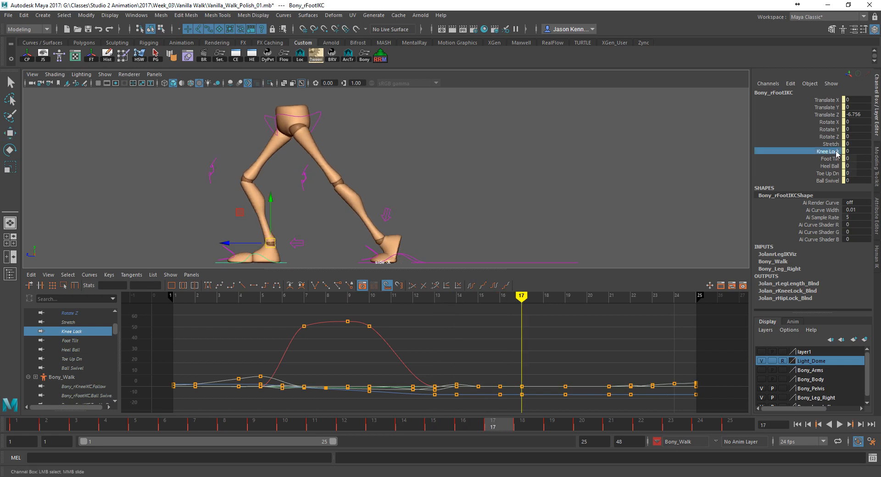
- Pick the right foot's Knee Lock attribute, scrub frames 14–15, and select the right knee aim control
click(827, 151)
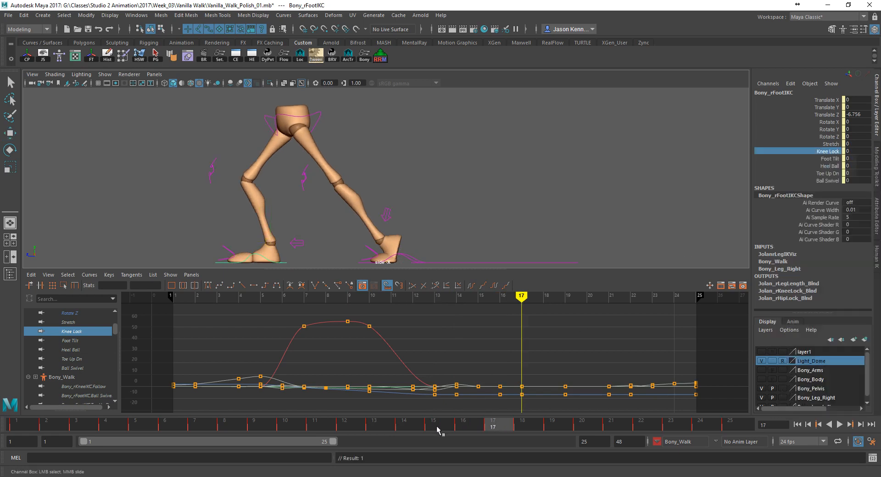
click(457, 297)
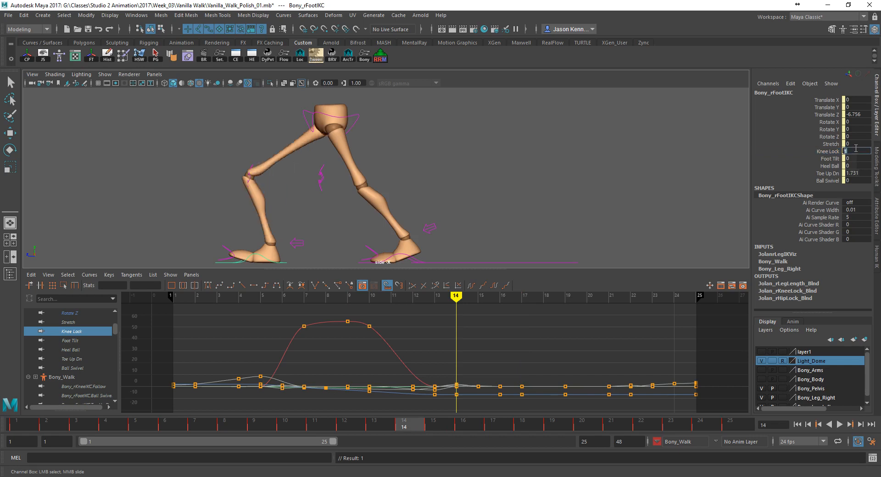
click(478, 296)
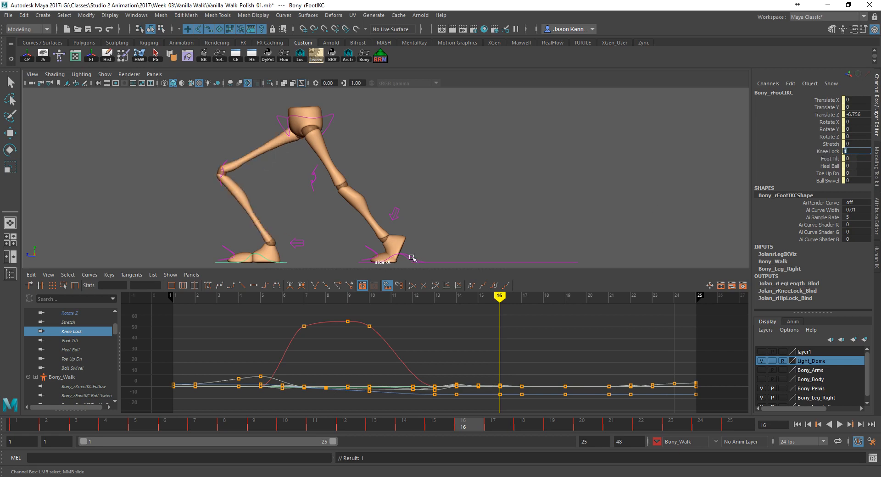
click(398, 424)
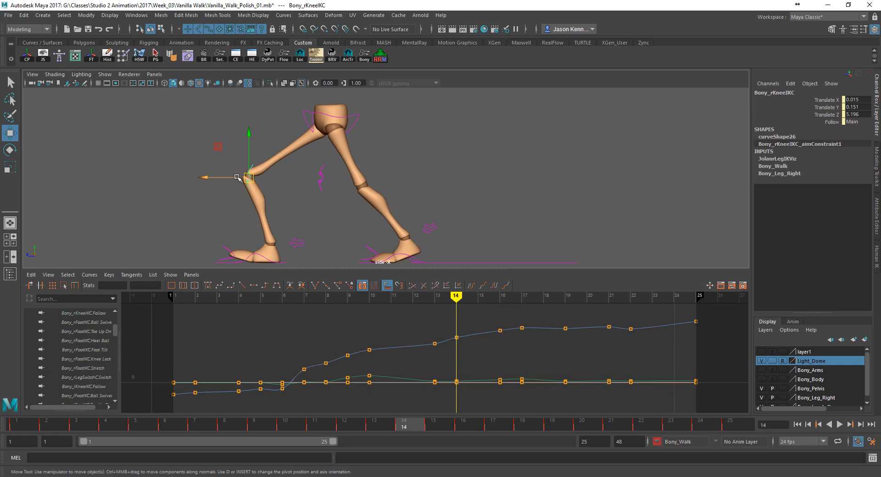
- Pull the right knee aim control back at frame 14 and check frames 13–18 for popping
drag(236, 179, 280, 183)
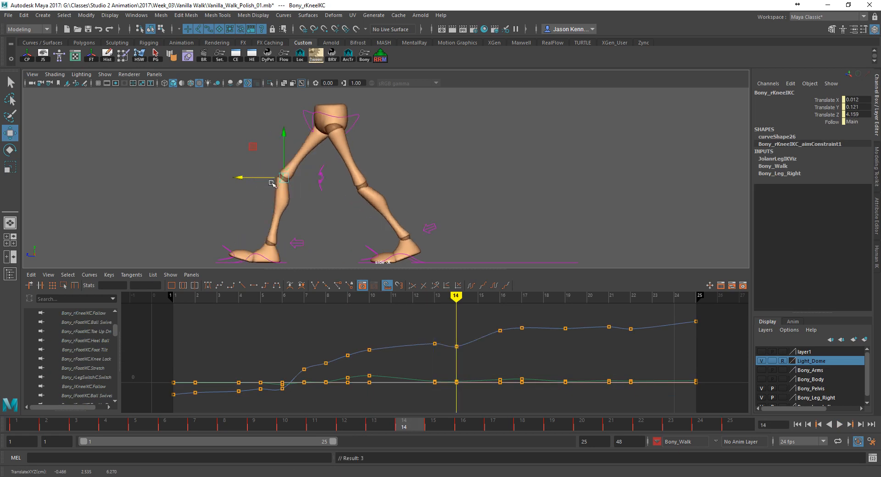
drag(281, 180, 275, 177)
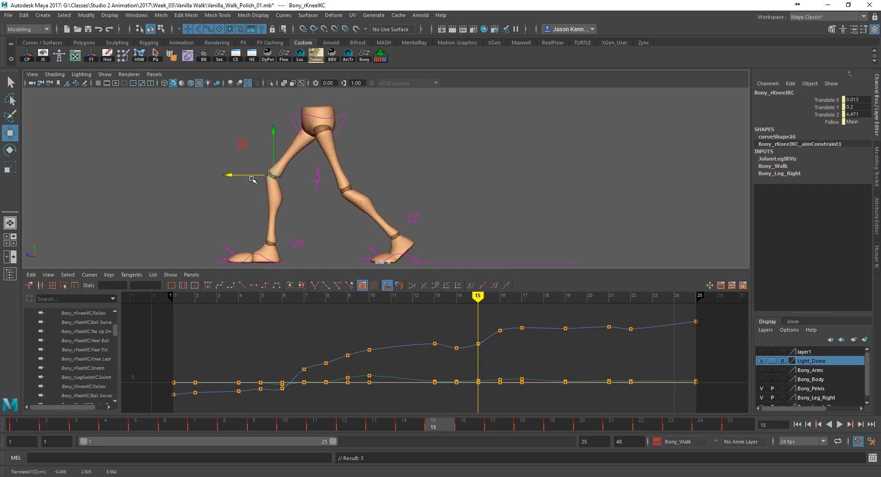
click(499, 296)
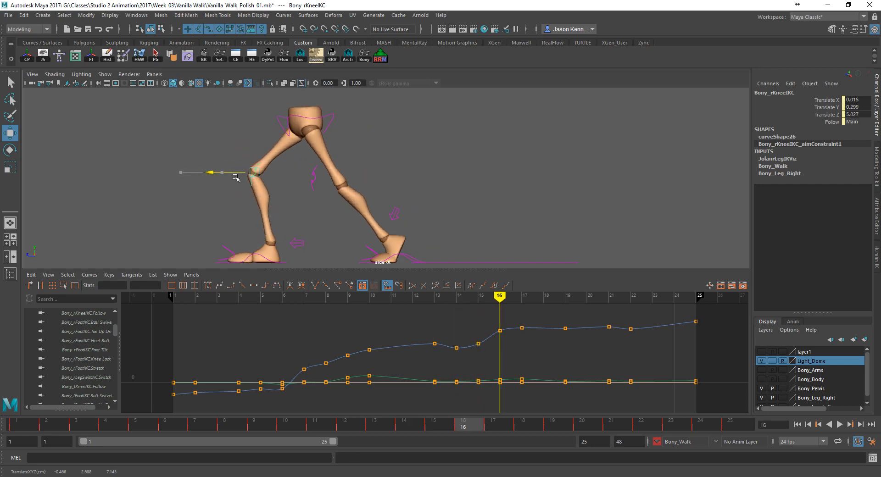
click(521, 297)
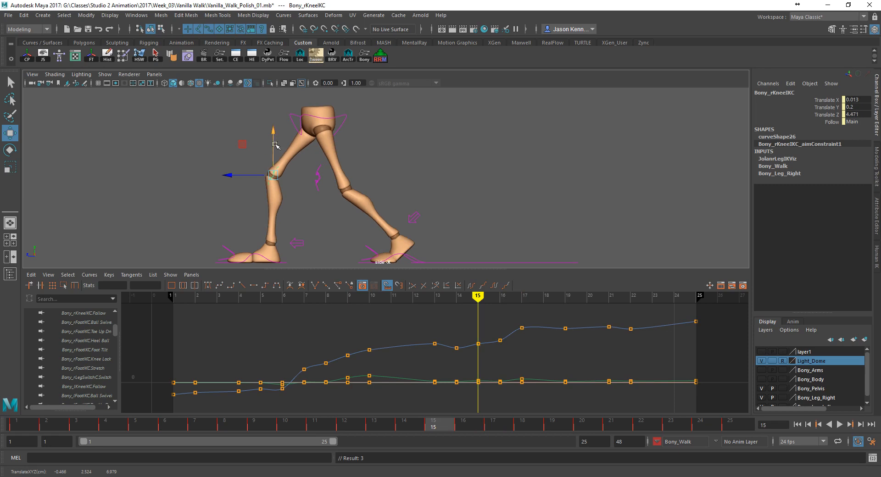
click(498, 297)
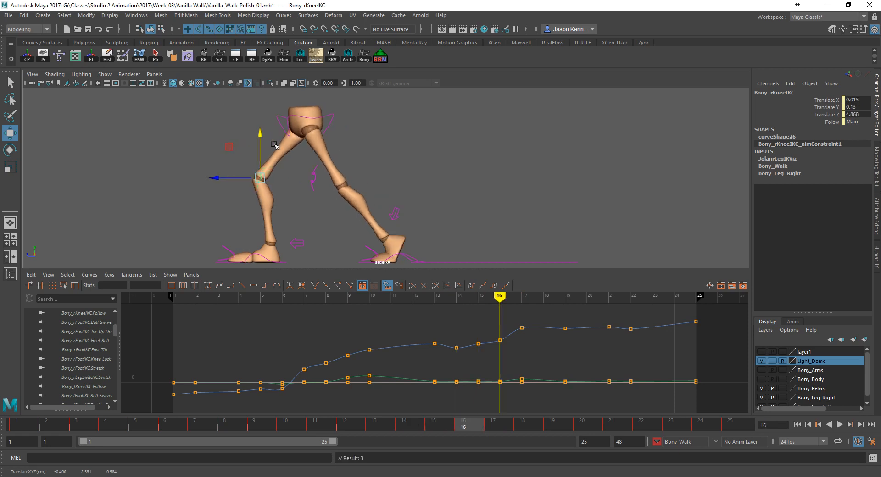
click(543, 296)
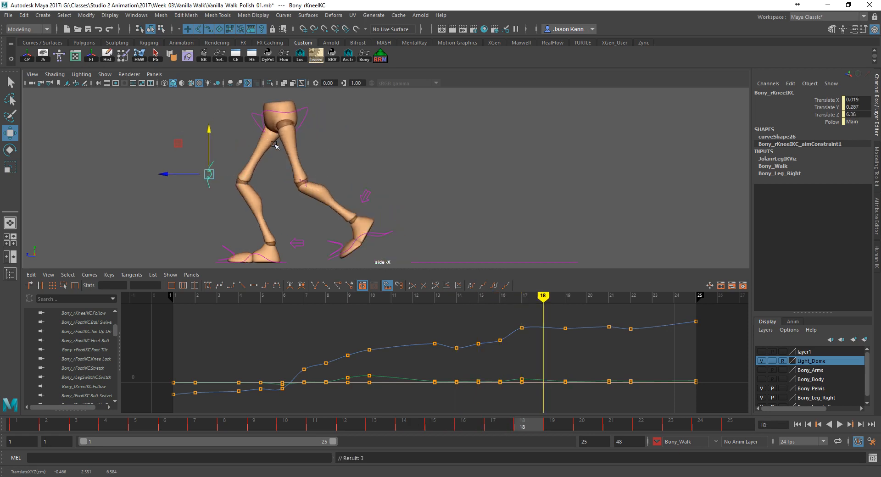
click(434, 296)
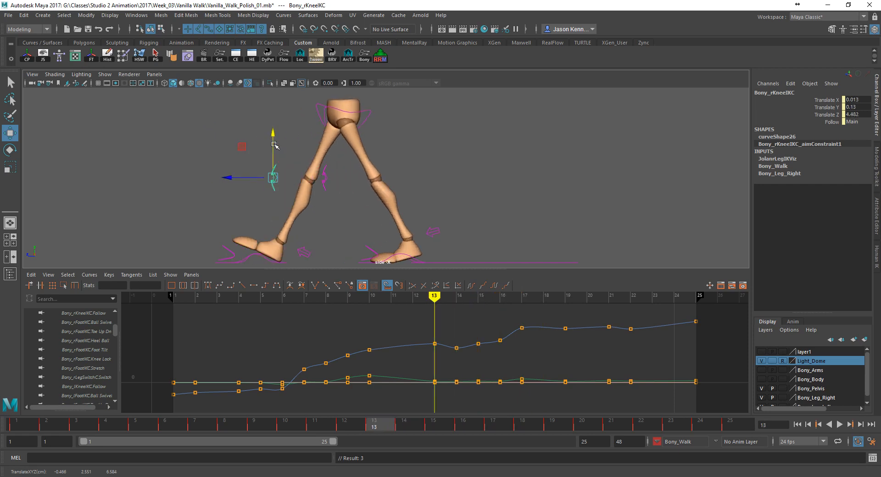
mouse_move(259, 163)
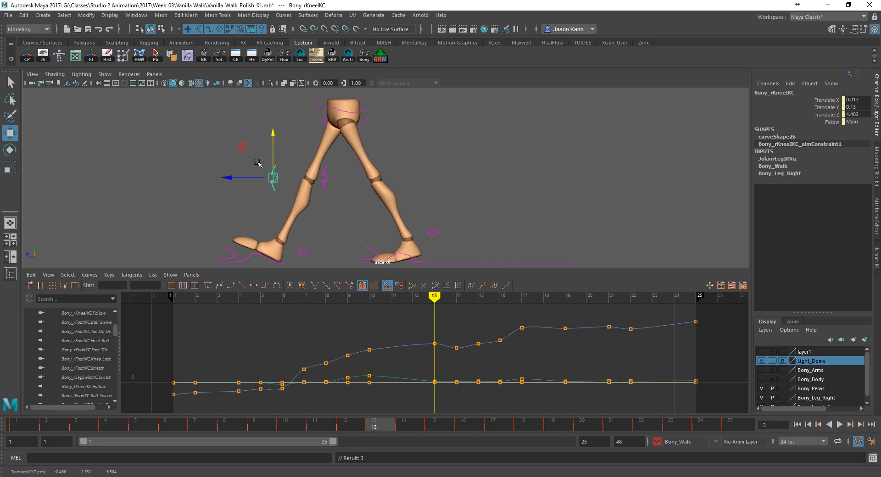
- Step repeatedly through frames 13–17 to verify the right knee tracks smoothly
click(500, 297)
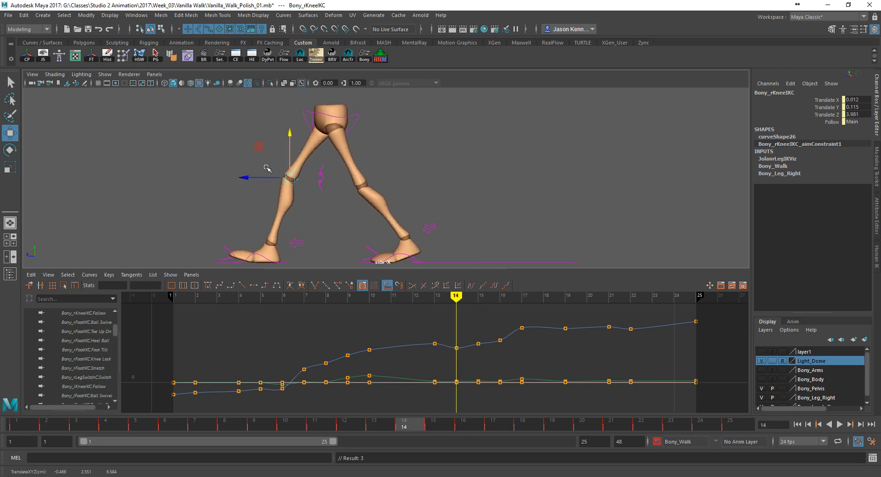
click(499, 297)
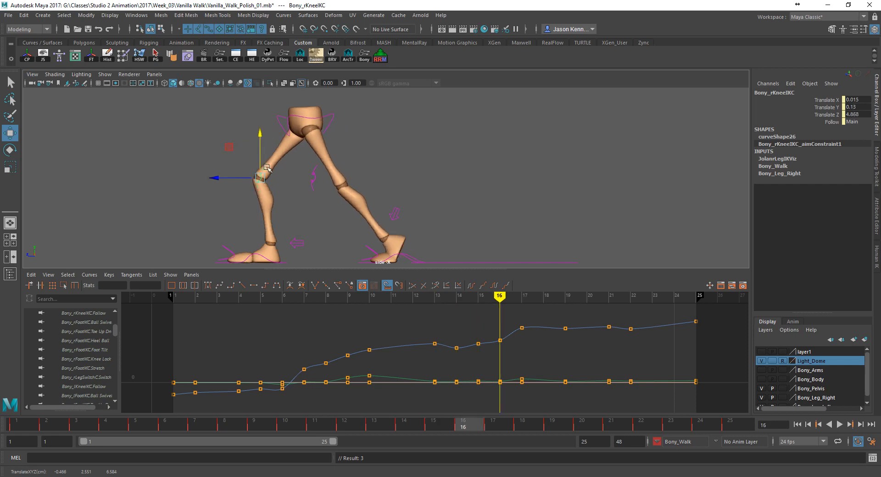
click(543, 296)
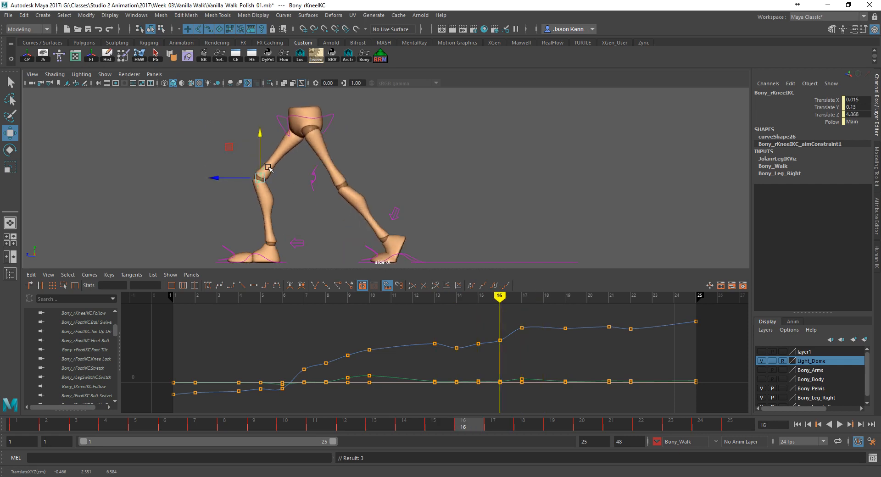
click(477, 297)
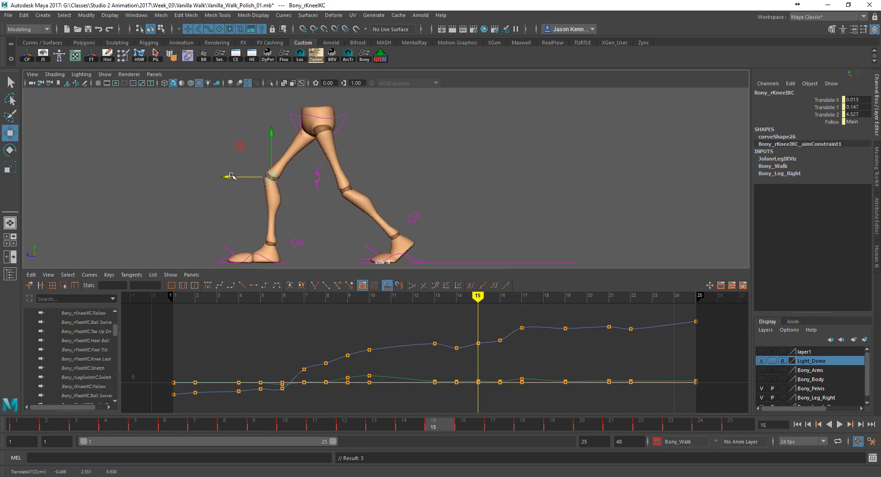
click(519, 296)
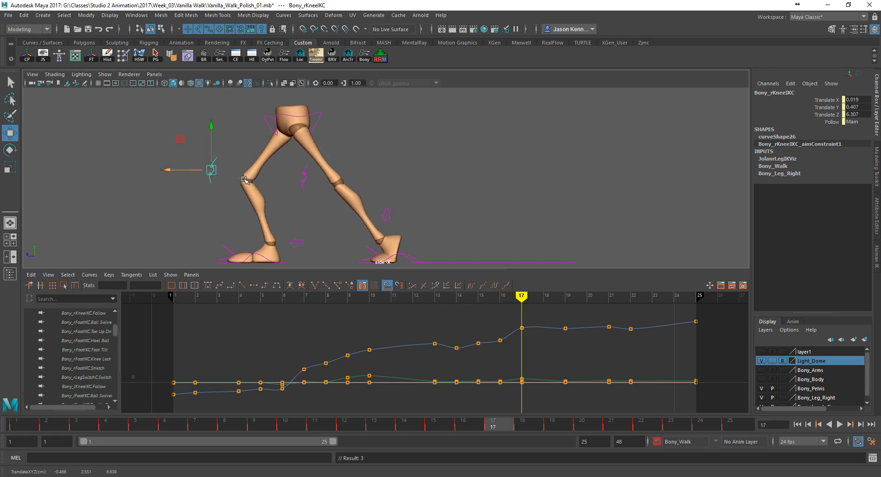
click(478, 297)
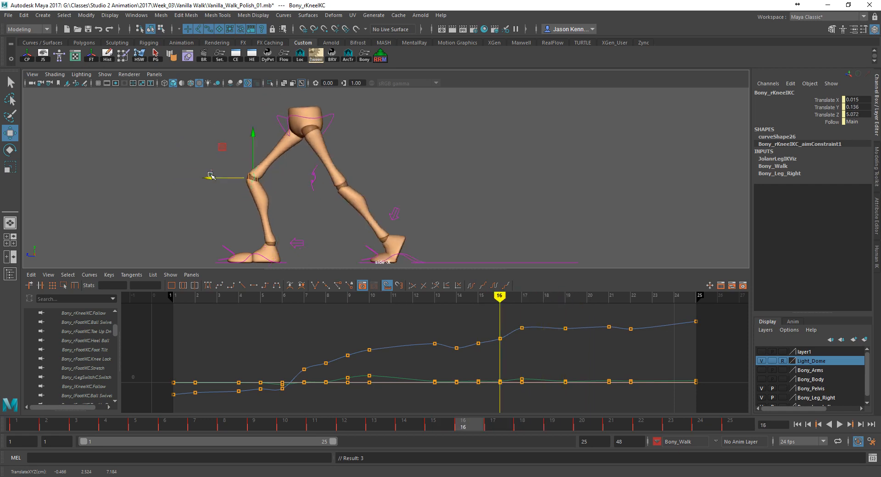
click(477, 296)
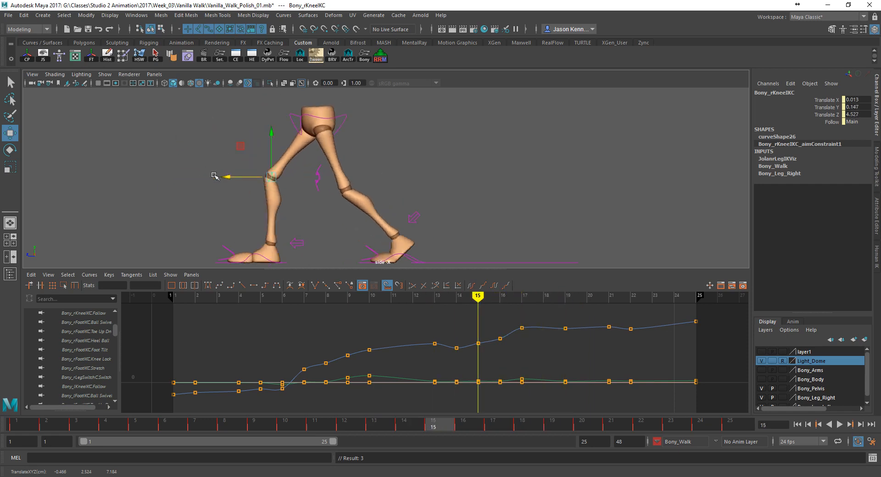
click(456, 297)
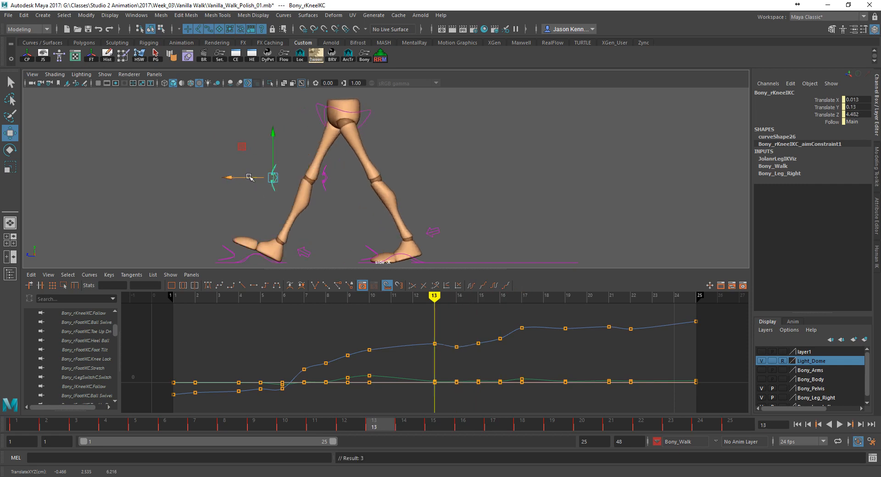
click(456, 296)
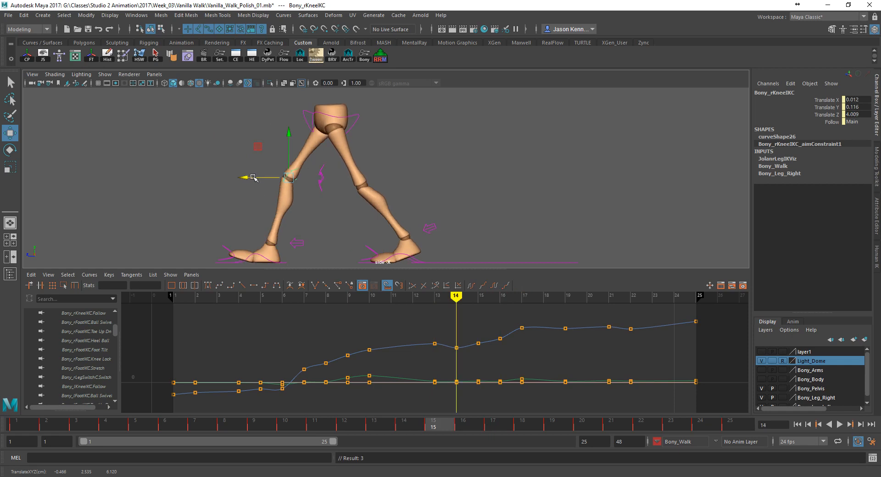
click(477, 297)
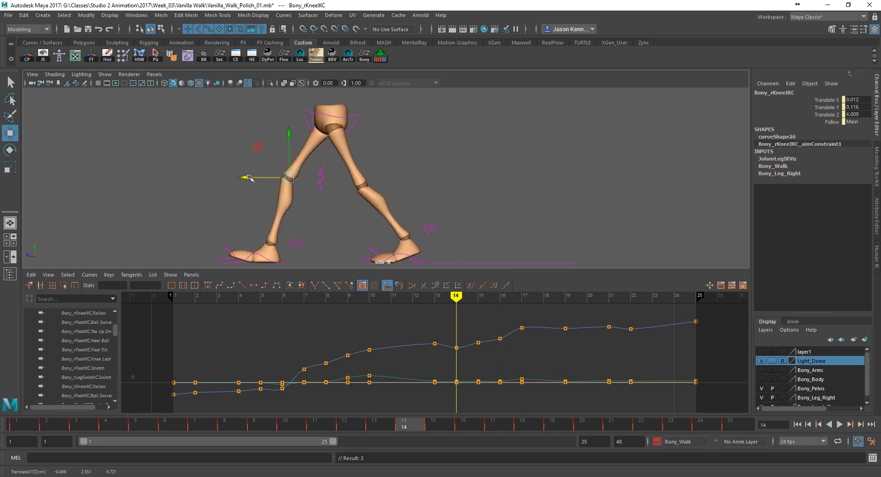
click(104, 74)
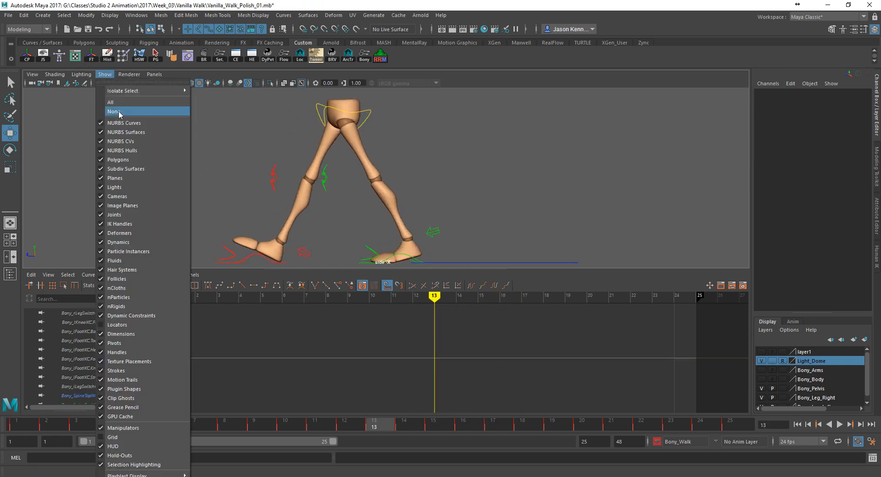
- Hide the rig's NURBS control curves, play the walk, and stop around frame 16 to inspect
click(114, 111)
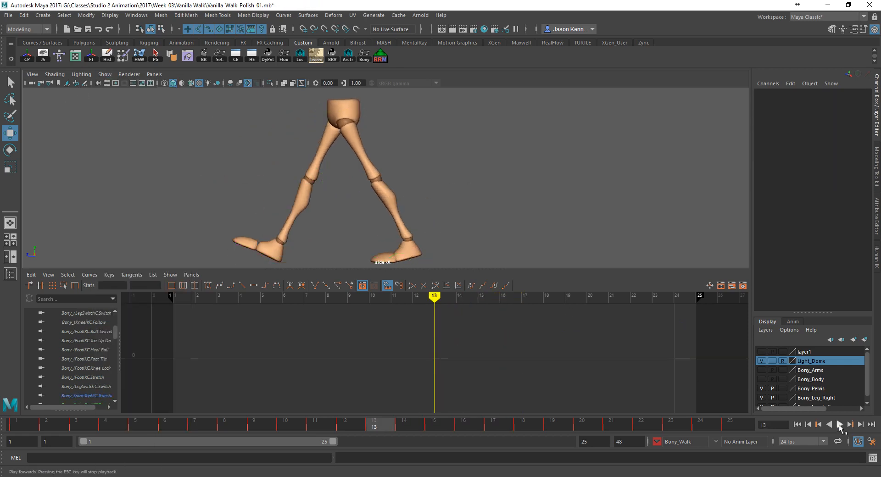
click(838, 424)
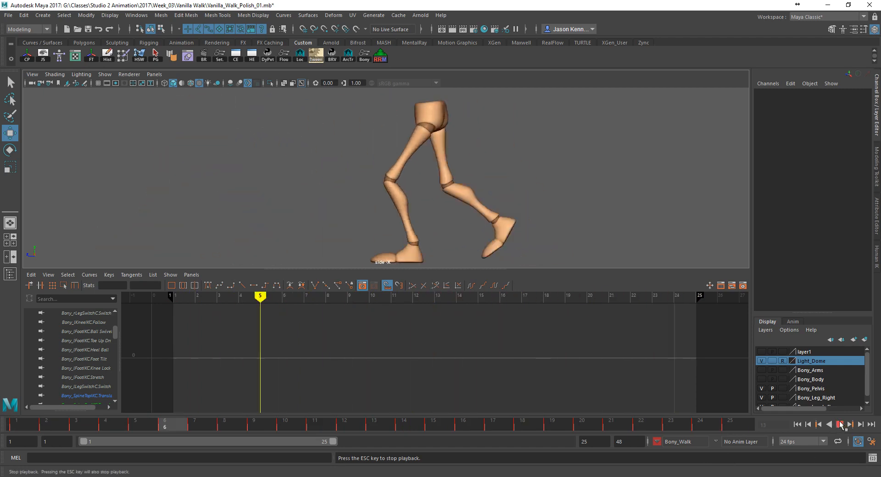
click(842, 424)
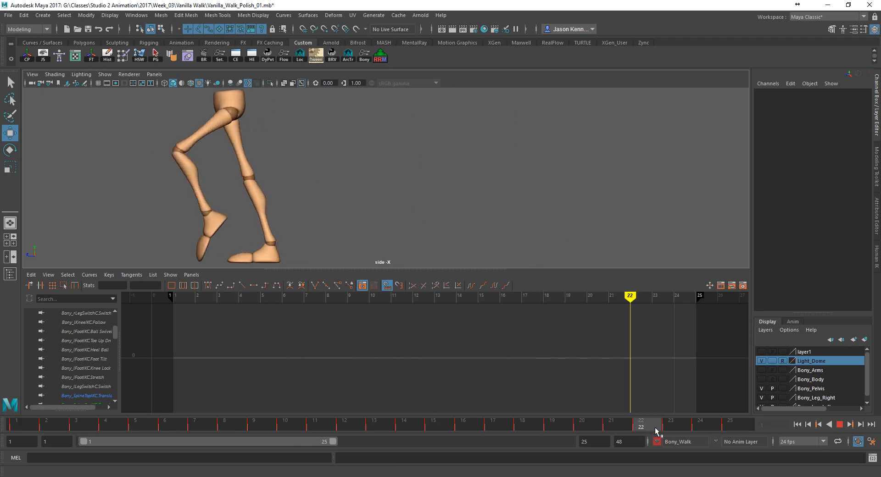
click(457, 297)
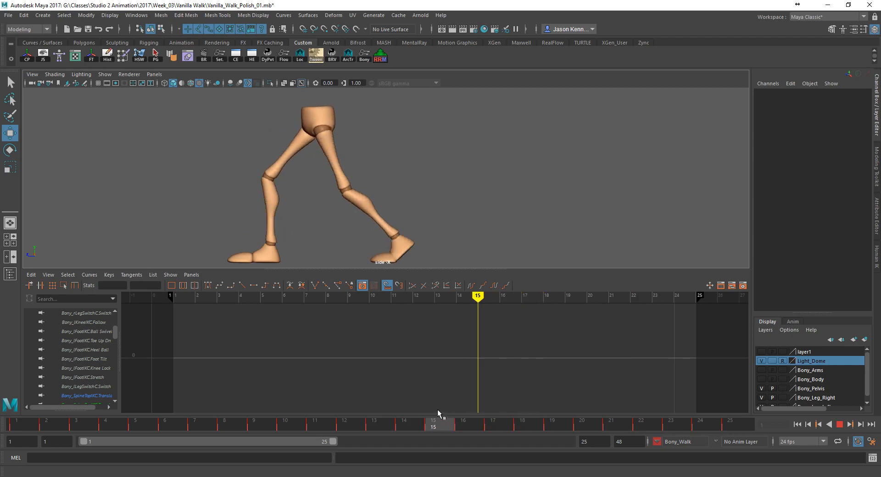
click(500, 296)
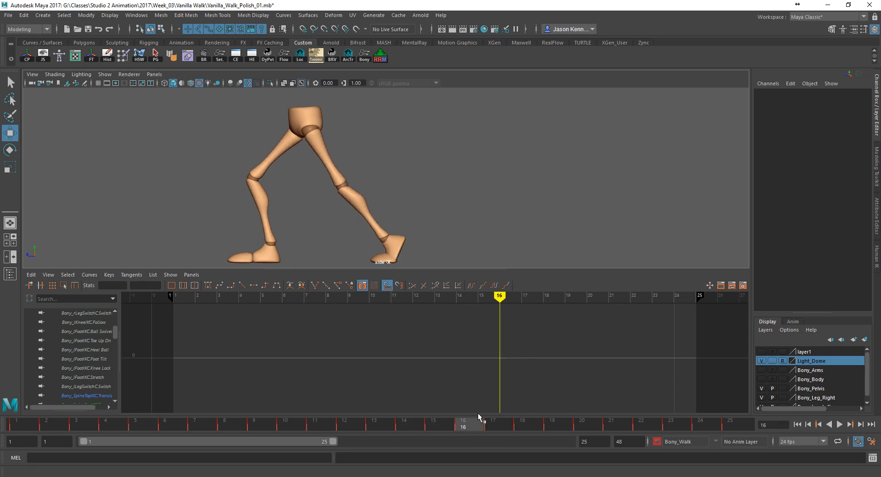
mouse_move(128, 75)
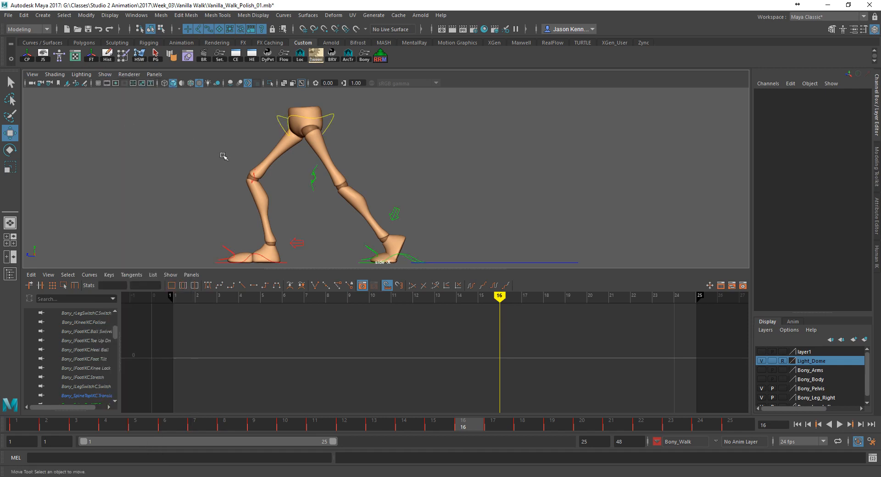
- Check the right knee aim control on frames 14–17, hide the curves and replay the cycle
click(242, 177)
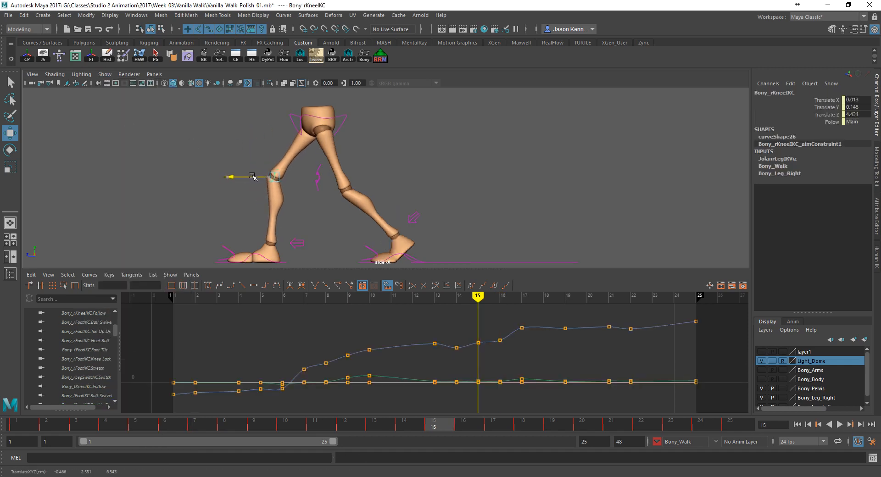
click(520, 296)
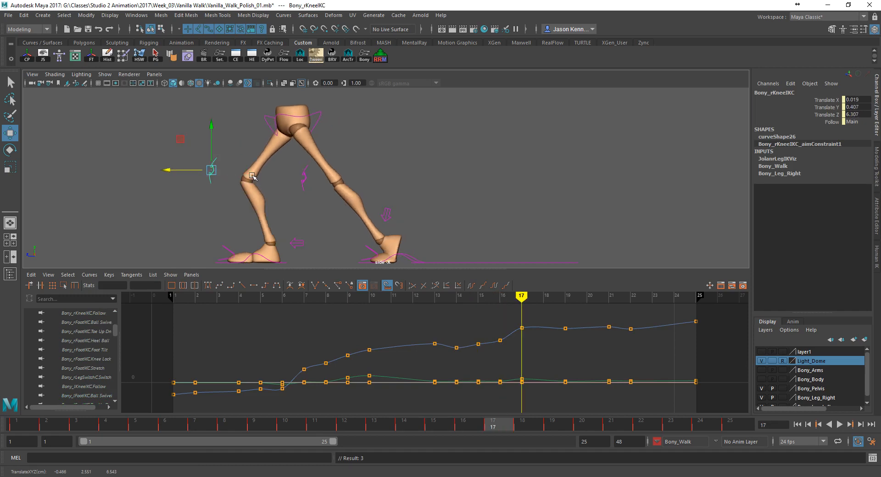
click(456, 296)
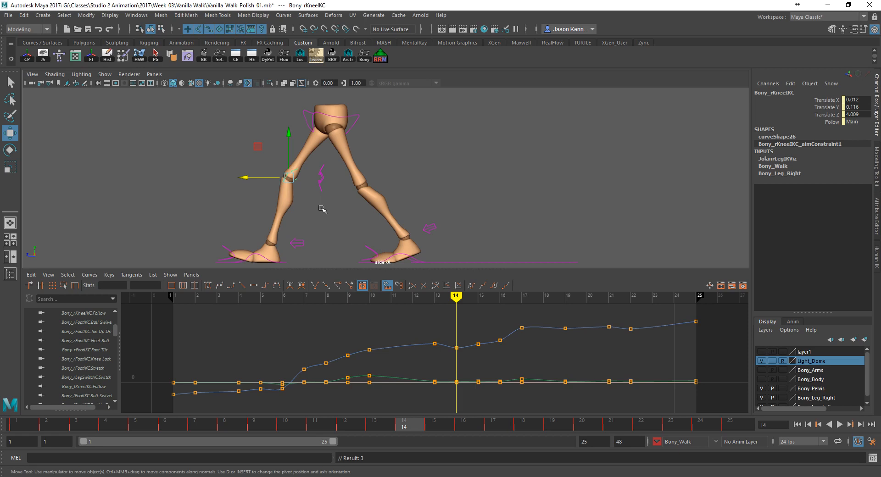
click(103, 74)
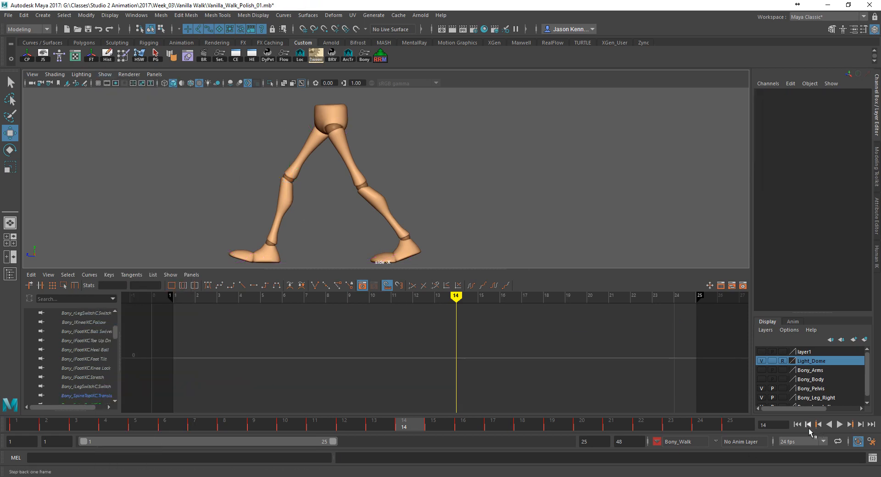
click(839, 425)
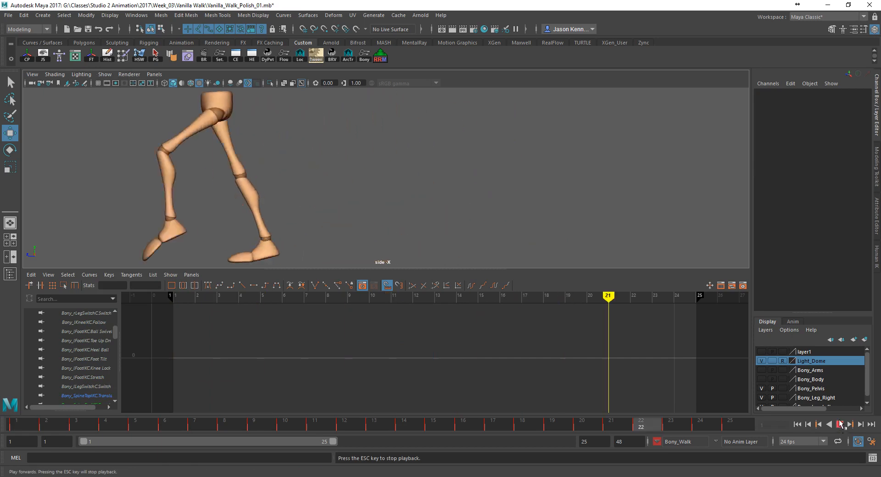
click(828, 424)
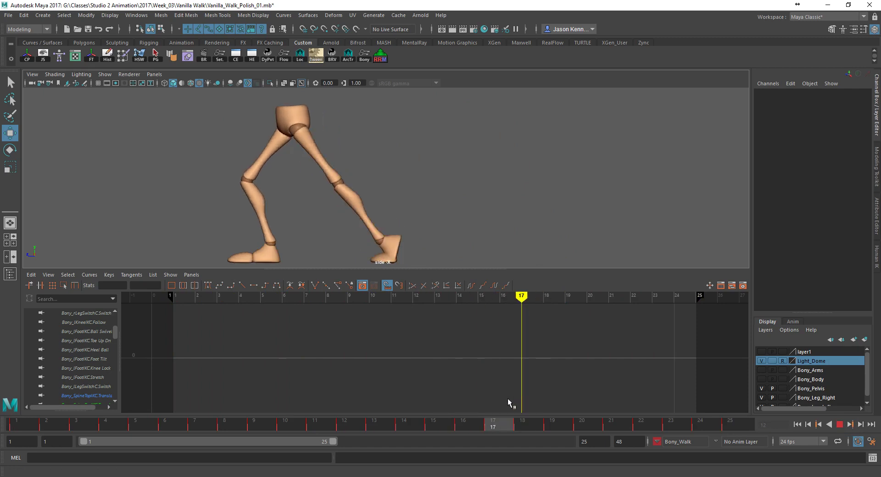
- Scrub through frames 16–24 with controls visible, resting at frame 23
click(499, 296)
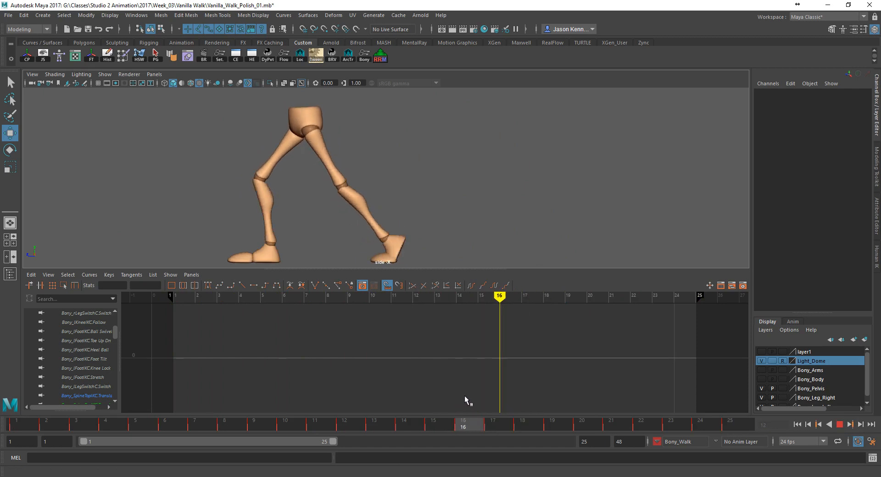
click(542, 296)
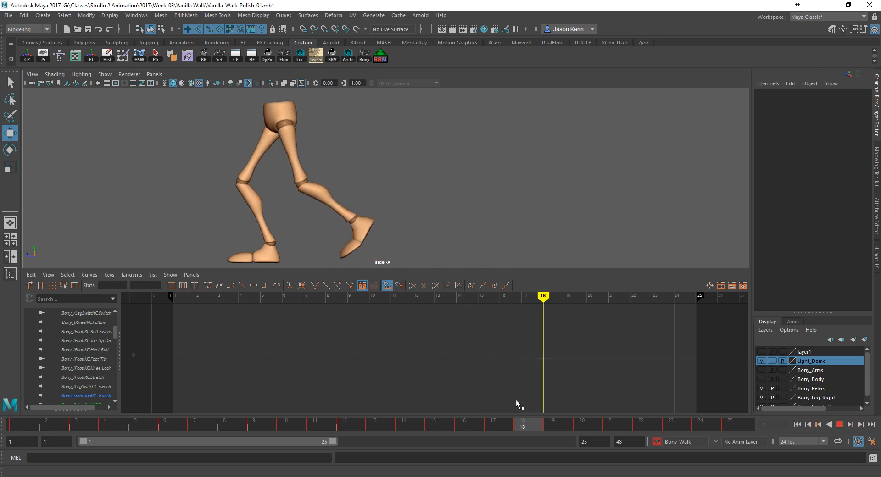
click(521, 296)
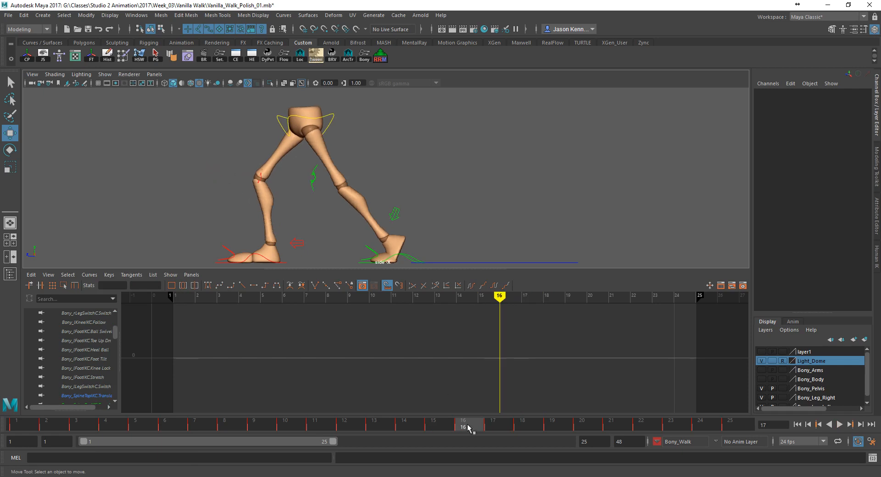
click(510, 422)
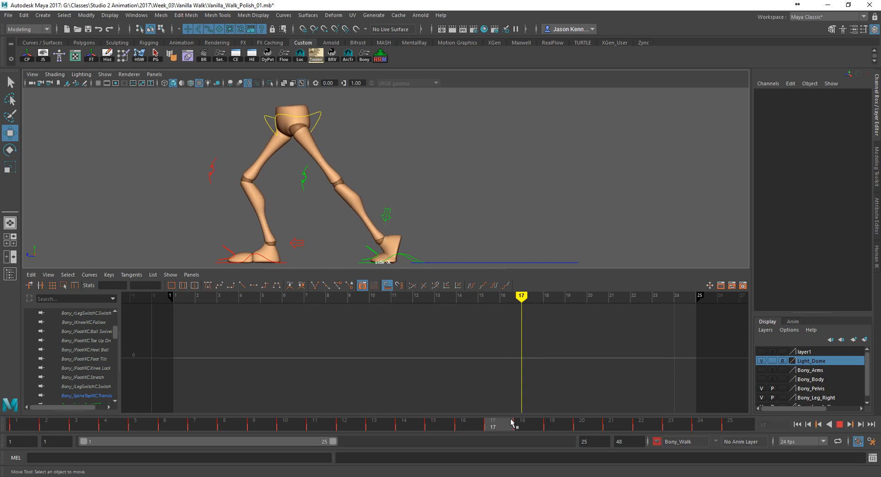
click(500, 296)
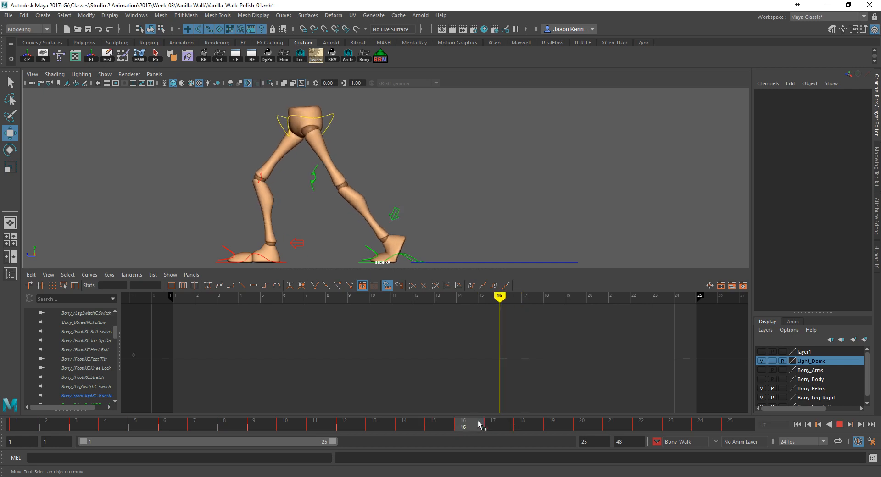
click(522, 425)
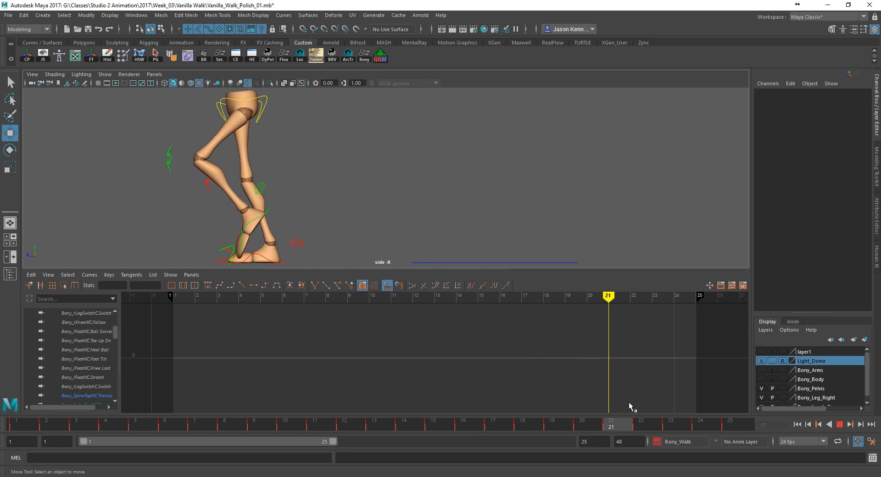
click(651, 296)
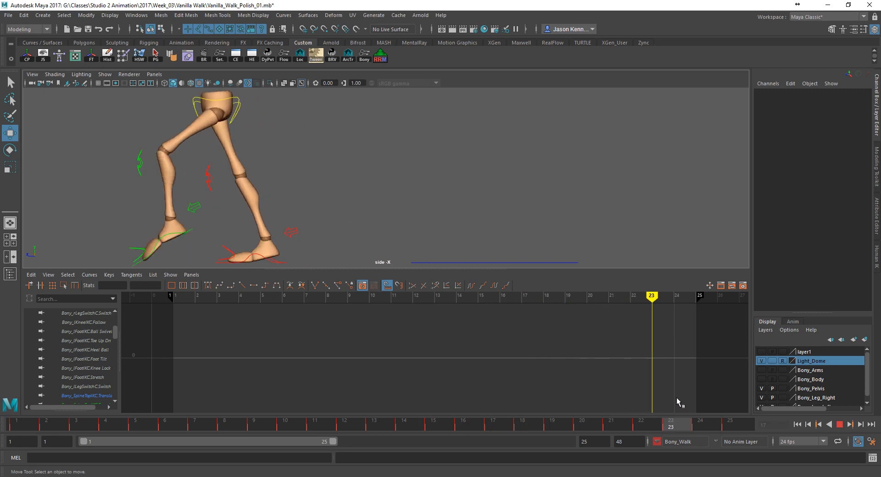
click(673, 297)
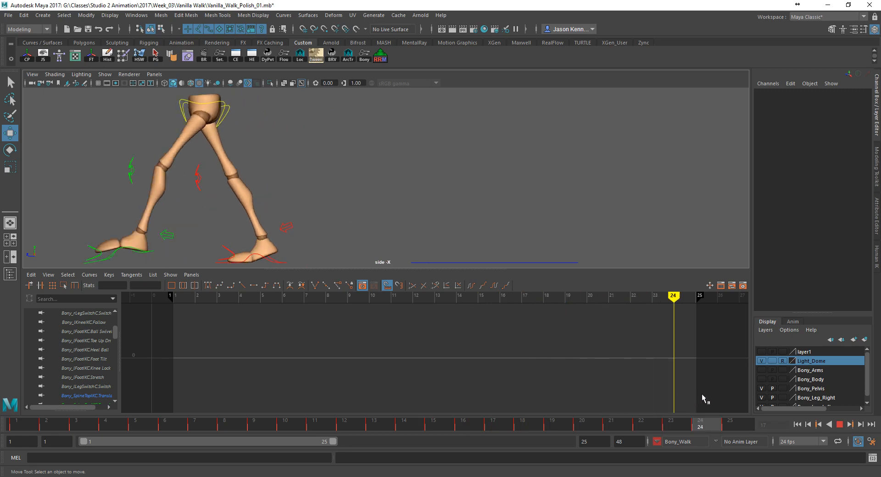
click(652, 296)
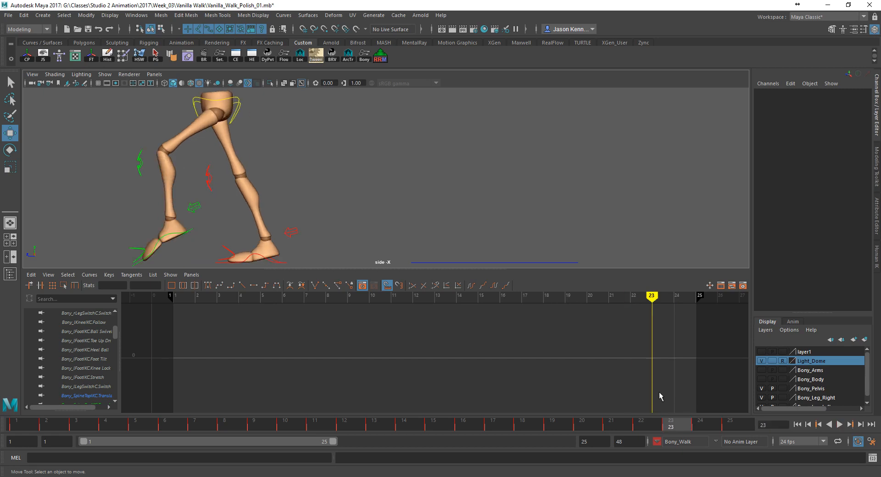
click(259, 244)
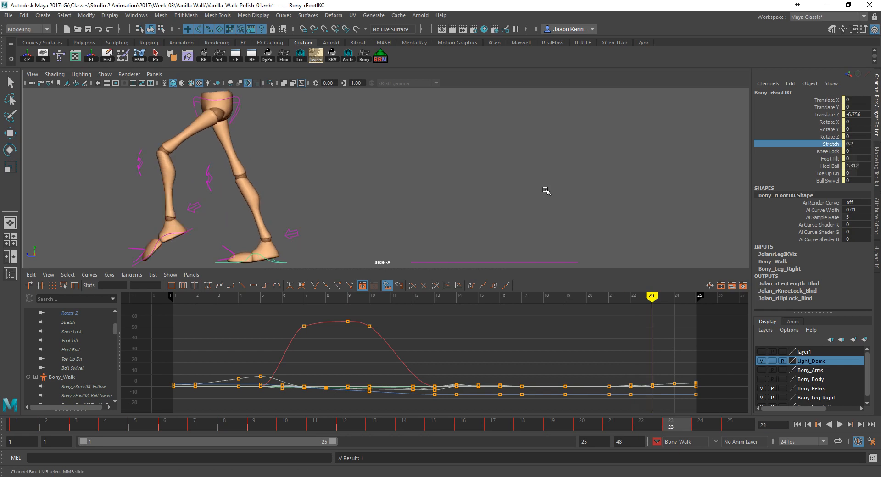
click(630, 299)
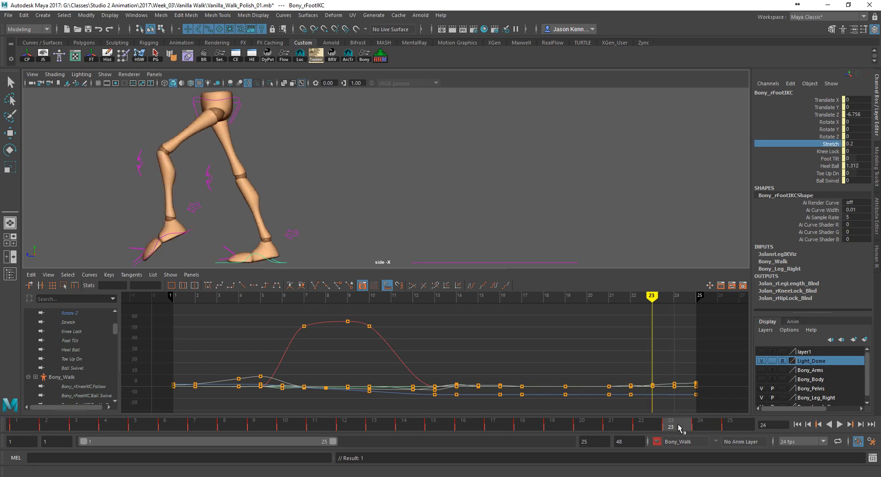
click(673, 425)
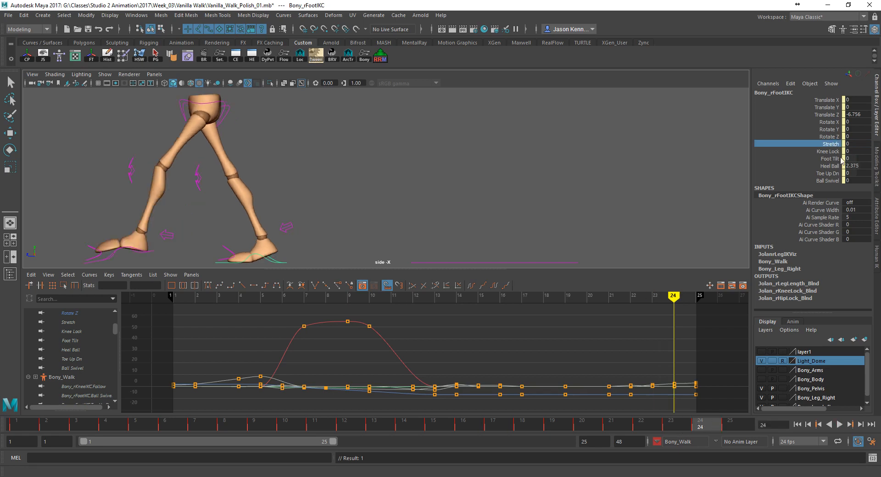
click(852, 144)
text(.05)
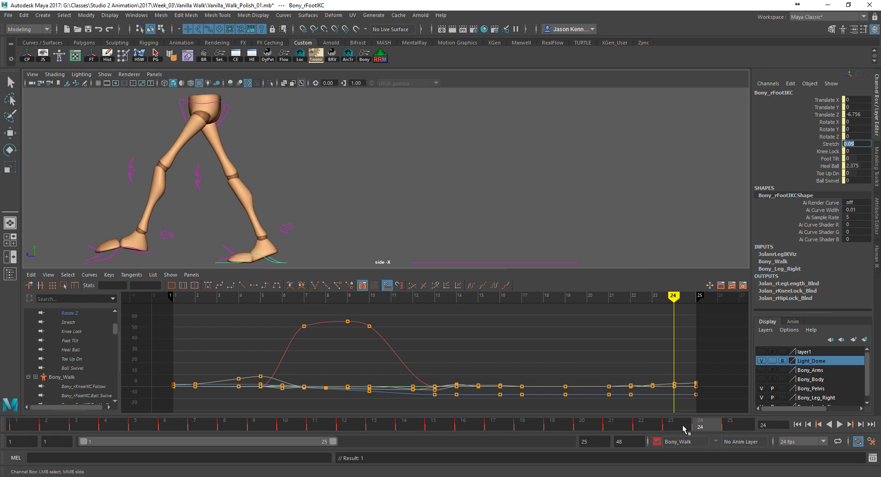
click(652, 424)
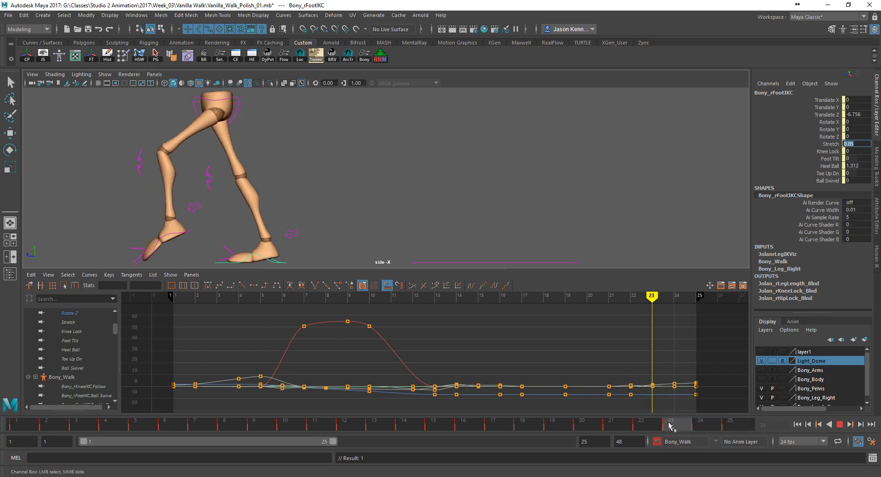
click(673, 424)
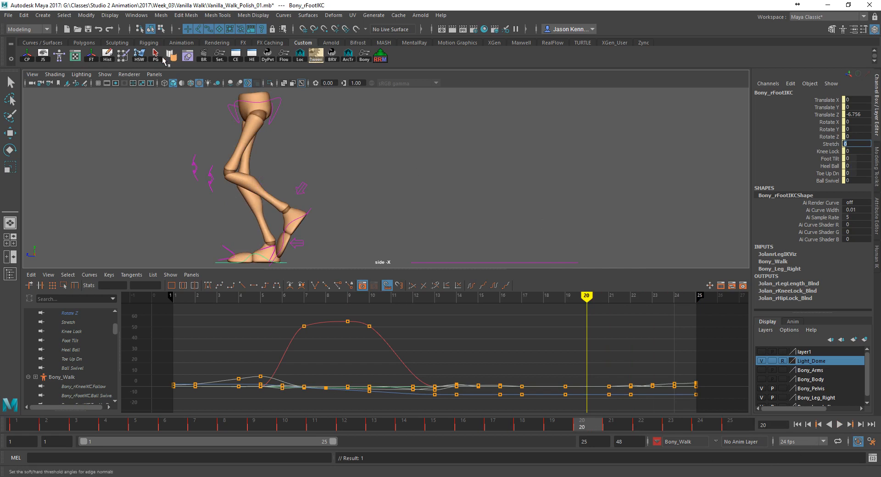
click(323, 187)
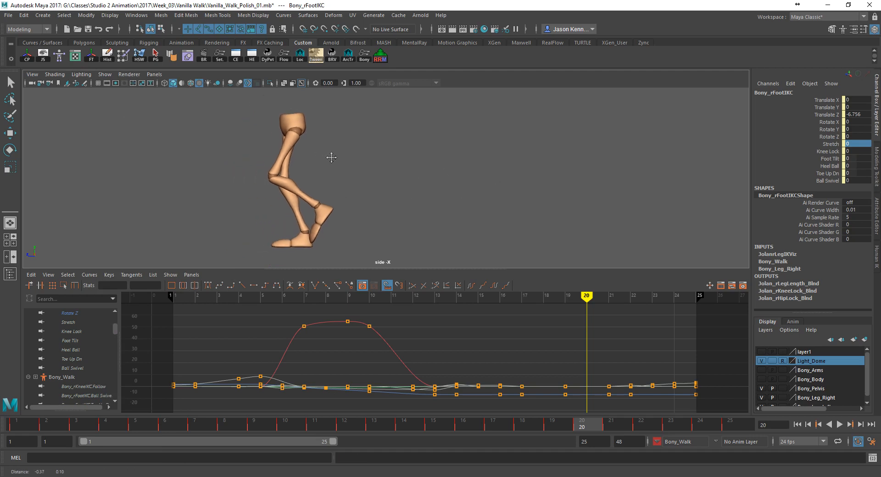
click(842, 424)
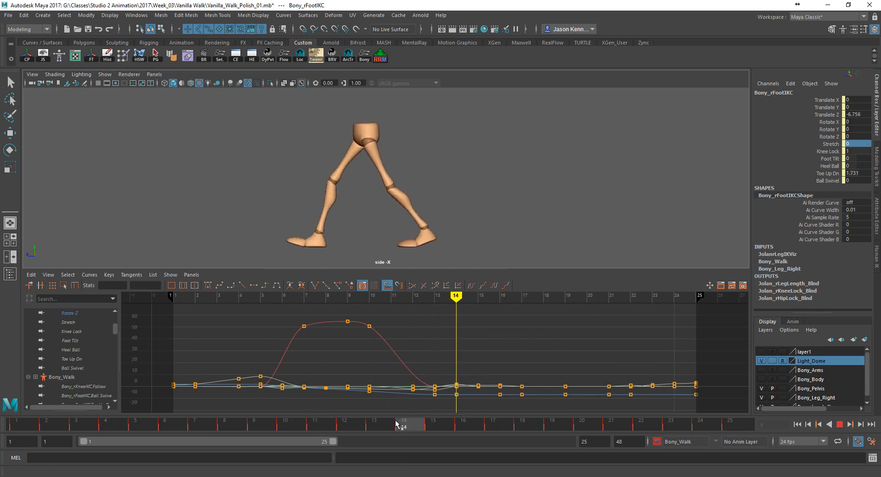
click(103, 73)
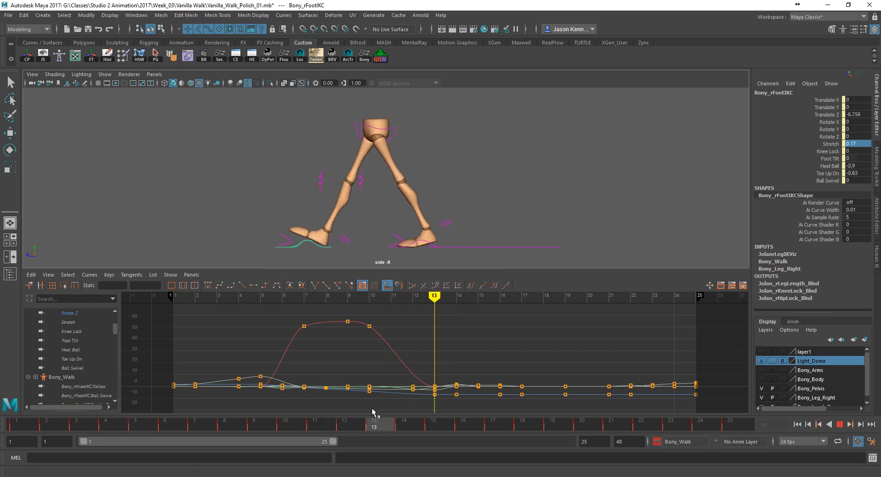
- Nudge the right knee aim control at frame 14 to ease the pop, then play the walk to check
click(456, 296)
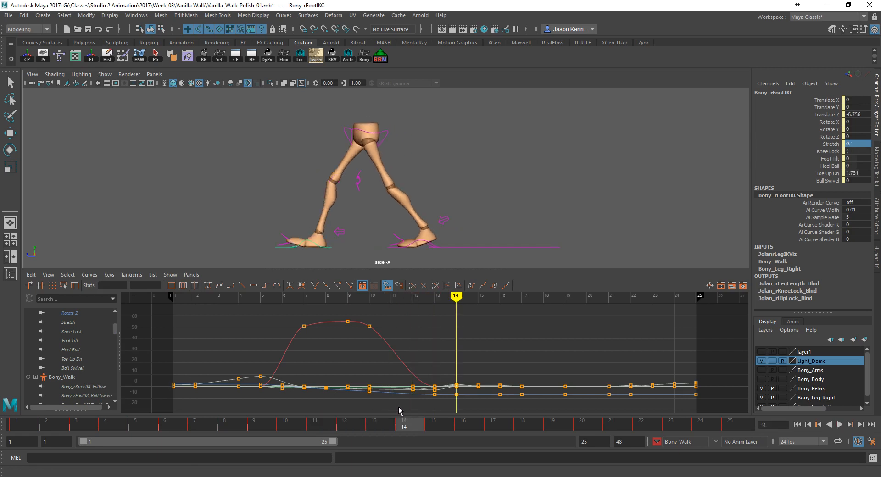
click(333, 179)
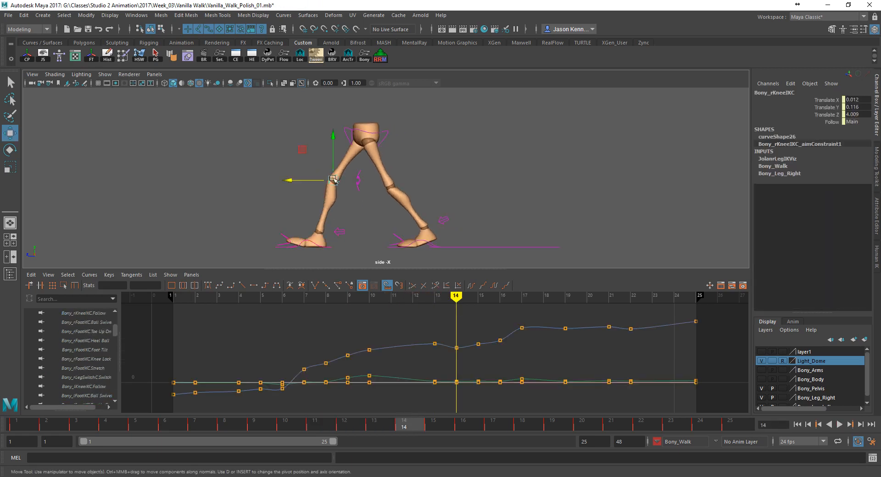
drag(333, 180, 311, 179)
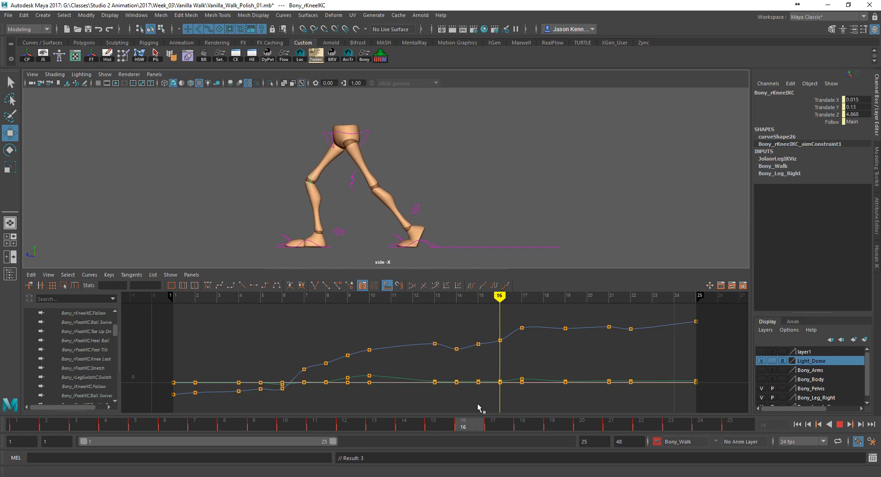
click(104, 73)
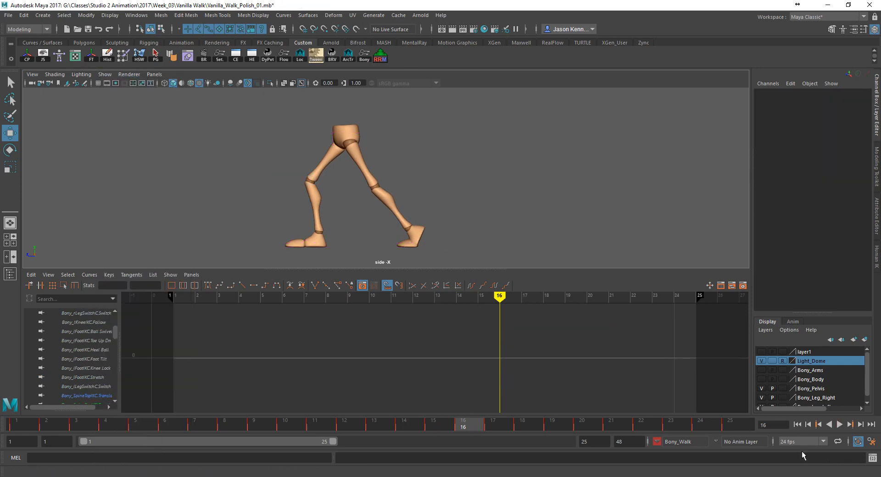
click(839, 424)
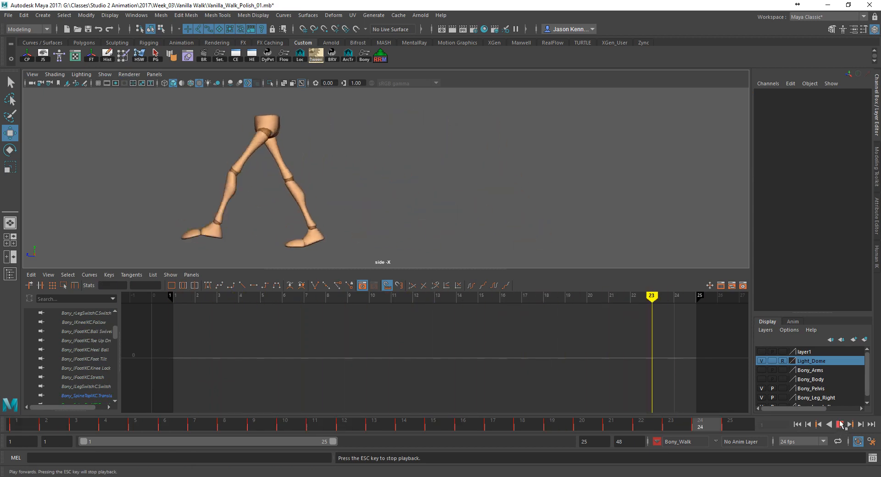
click(828, 424)
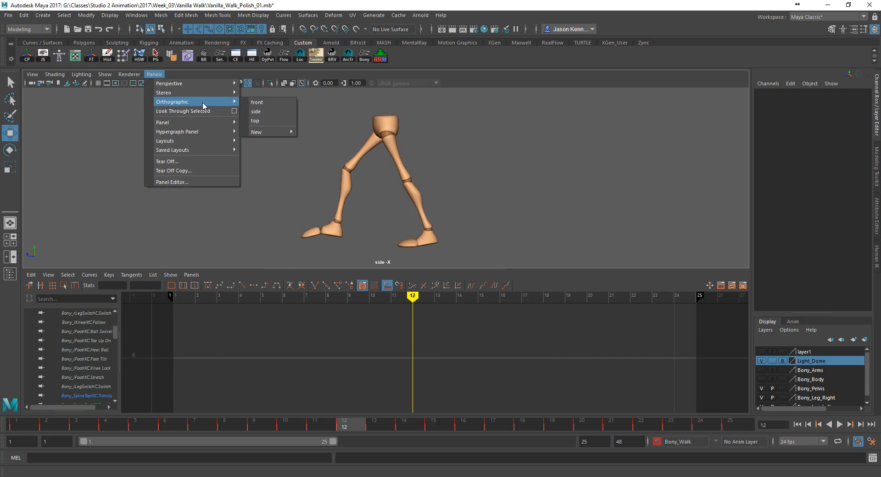
- Switch to the front orthographic view and step through a few frames of the walk
click(256, 102)
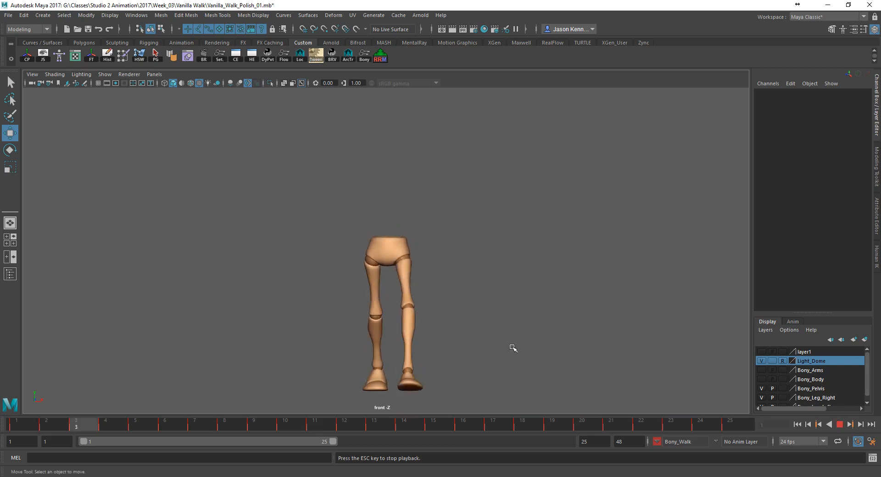
click(850, 424)
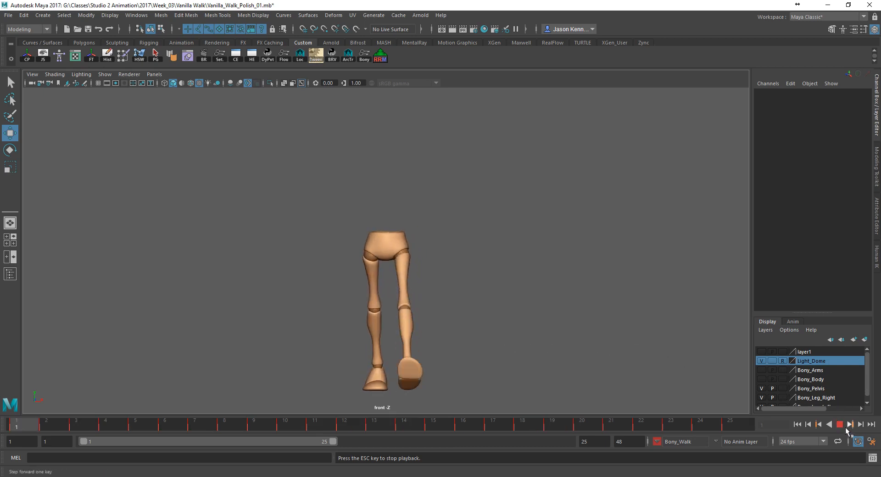
click(851, 424)
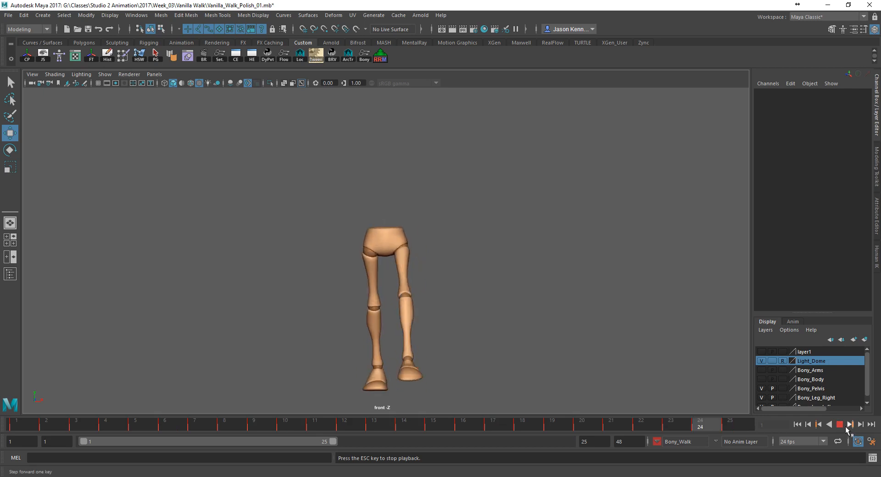
click(850, 424)
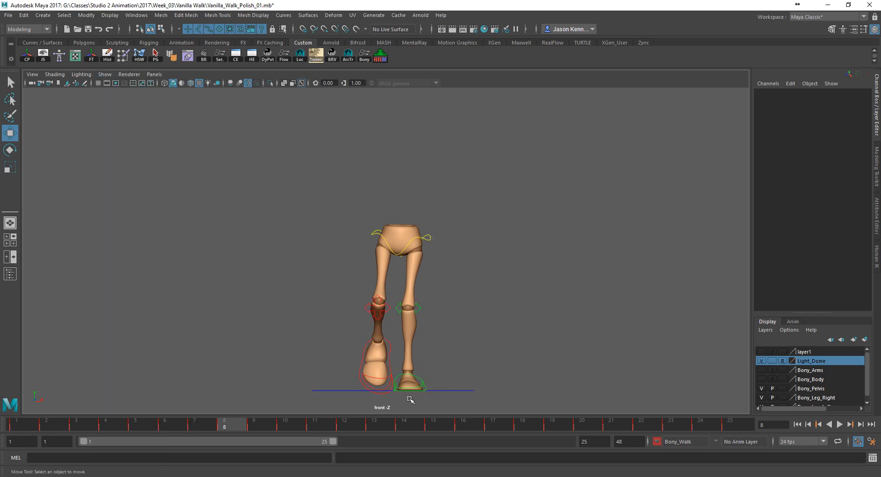
- Select the left foot control and reopen the Panels orthographic view choices
click(405, 387)
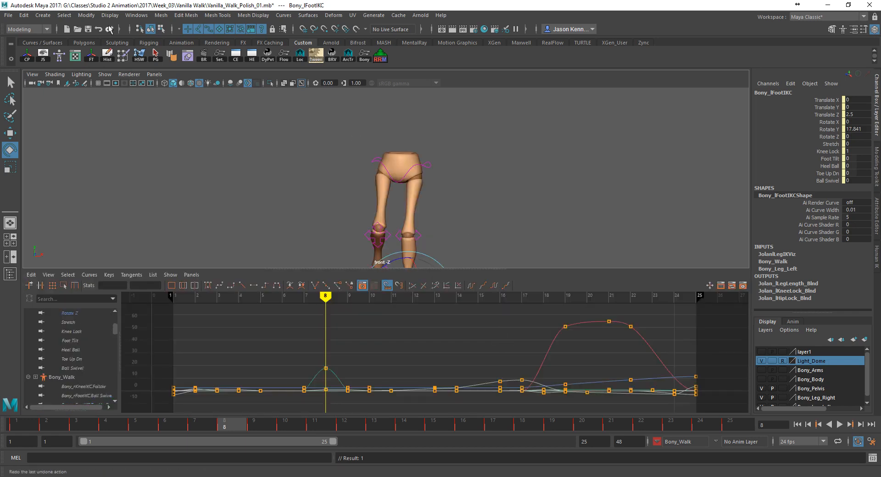
click(104, 74)
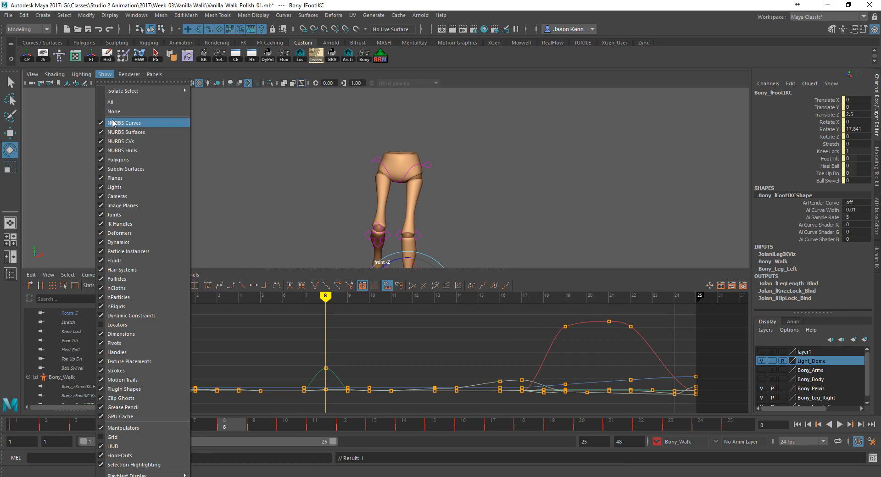
mouse_move(114, 178)
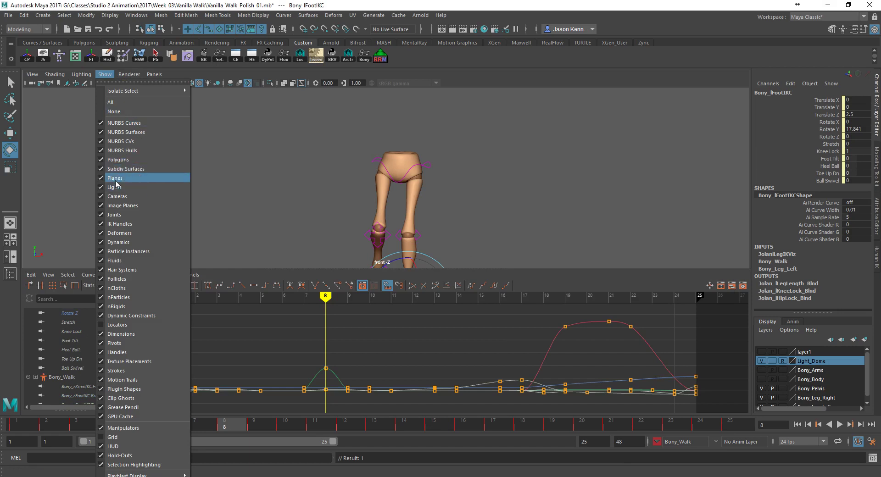
click(130, 75)
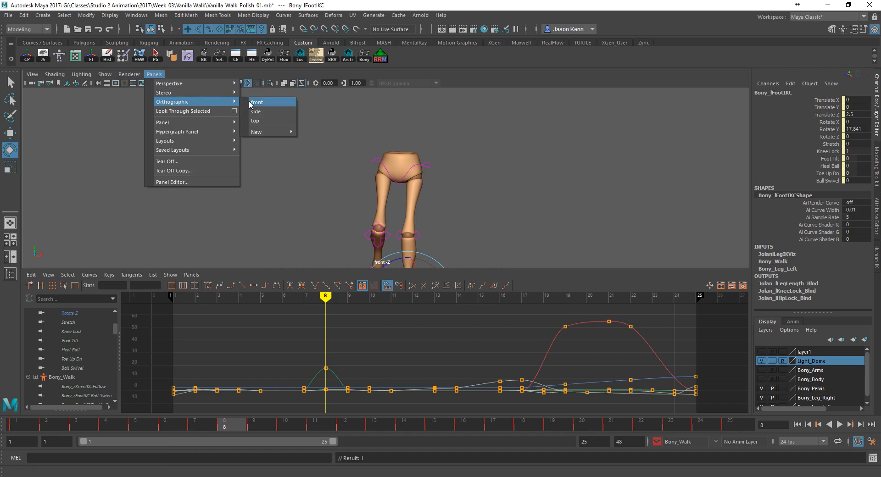
- Switch to the side view, deselect, hide the rig control curves and rewind to frame 1
click(256, 111)
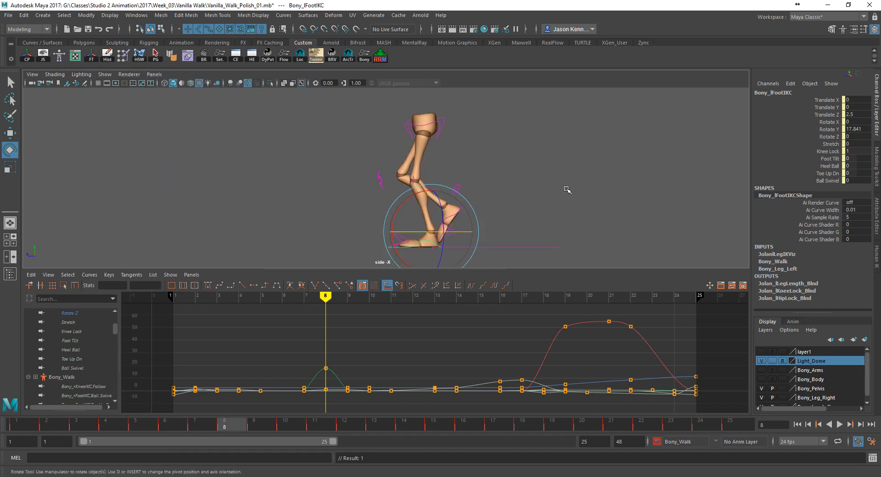
mouse_move(329, 165)
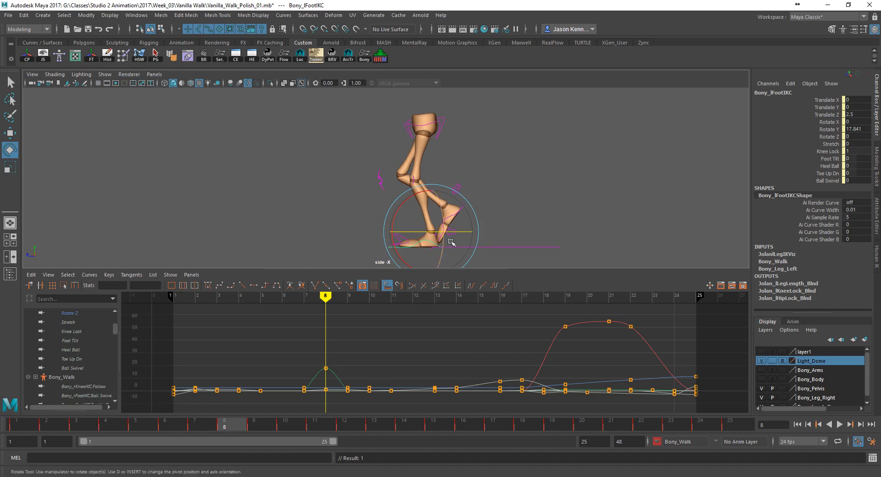
mouse_move(204, 117)
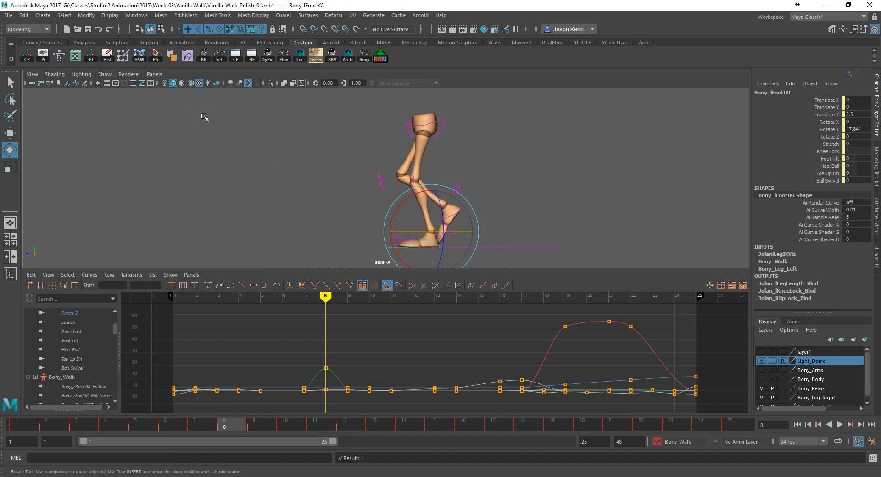
click(555, 184)
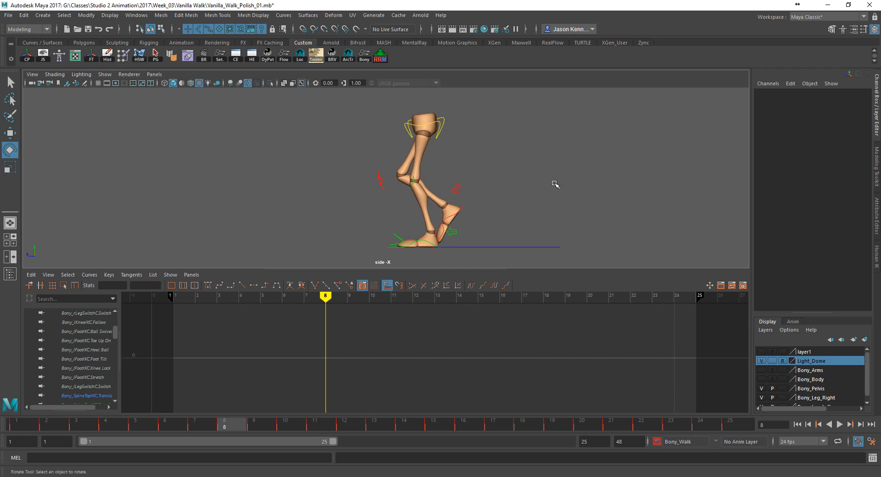
click(104, 74)
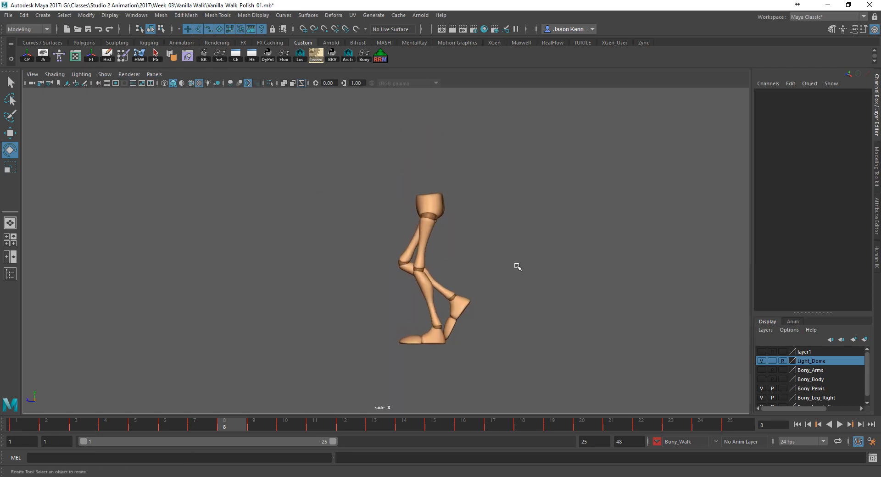
click(840, 424)
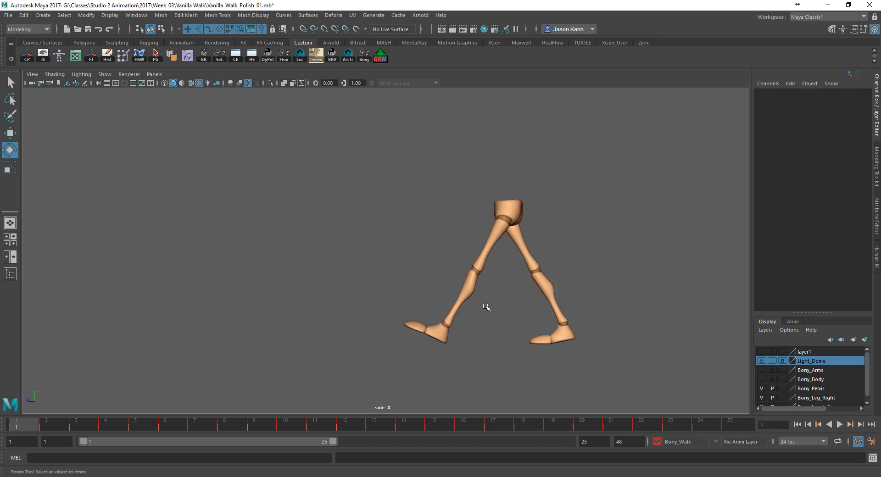
mouse_move(484, 215)
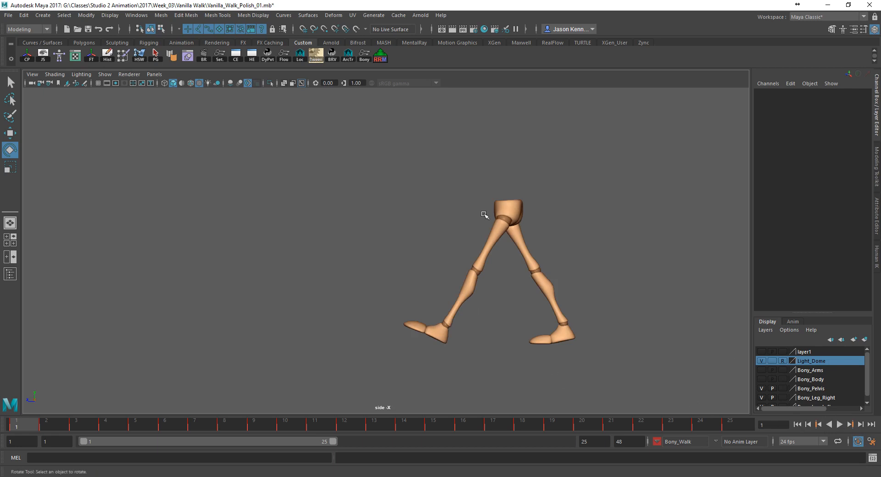
mouse_move(487, 220)
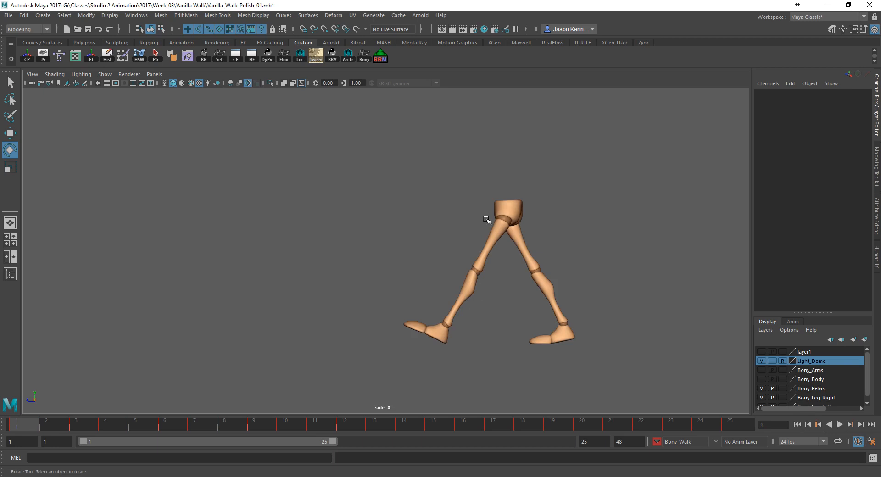